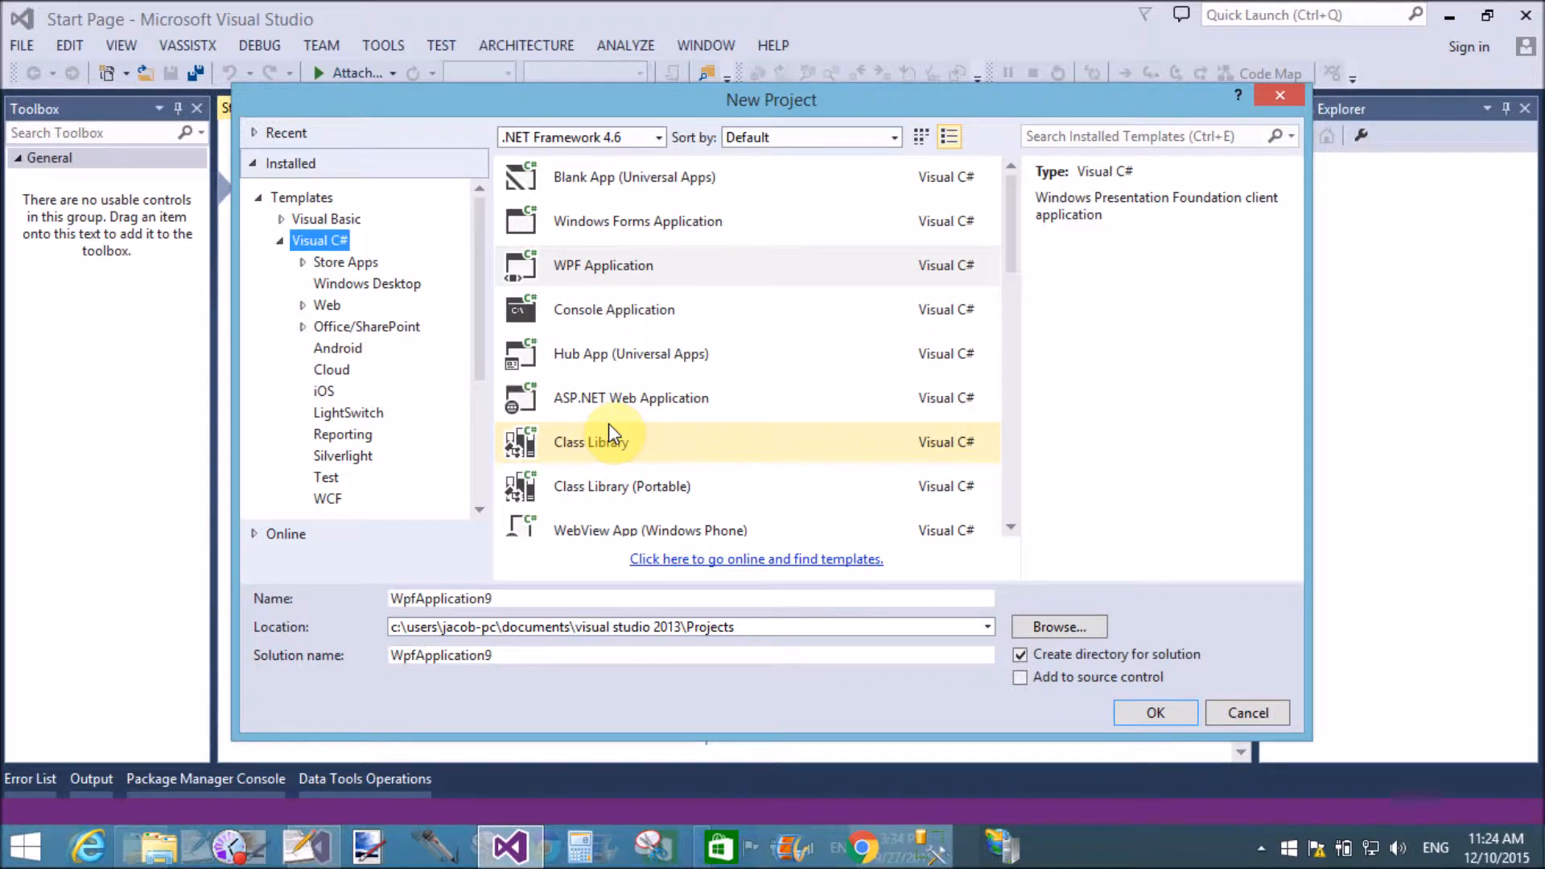
{"action": "mouse_move", "coordinate": [327, 306]}
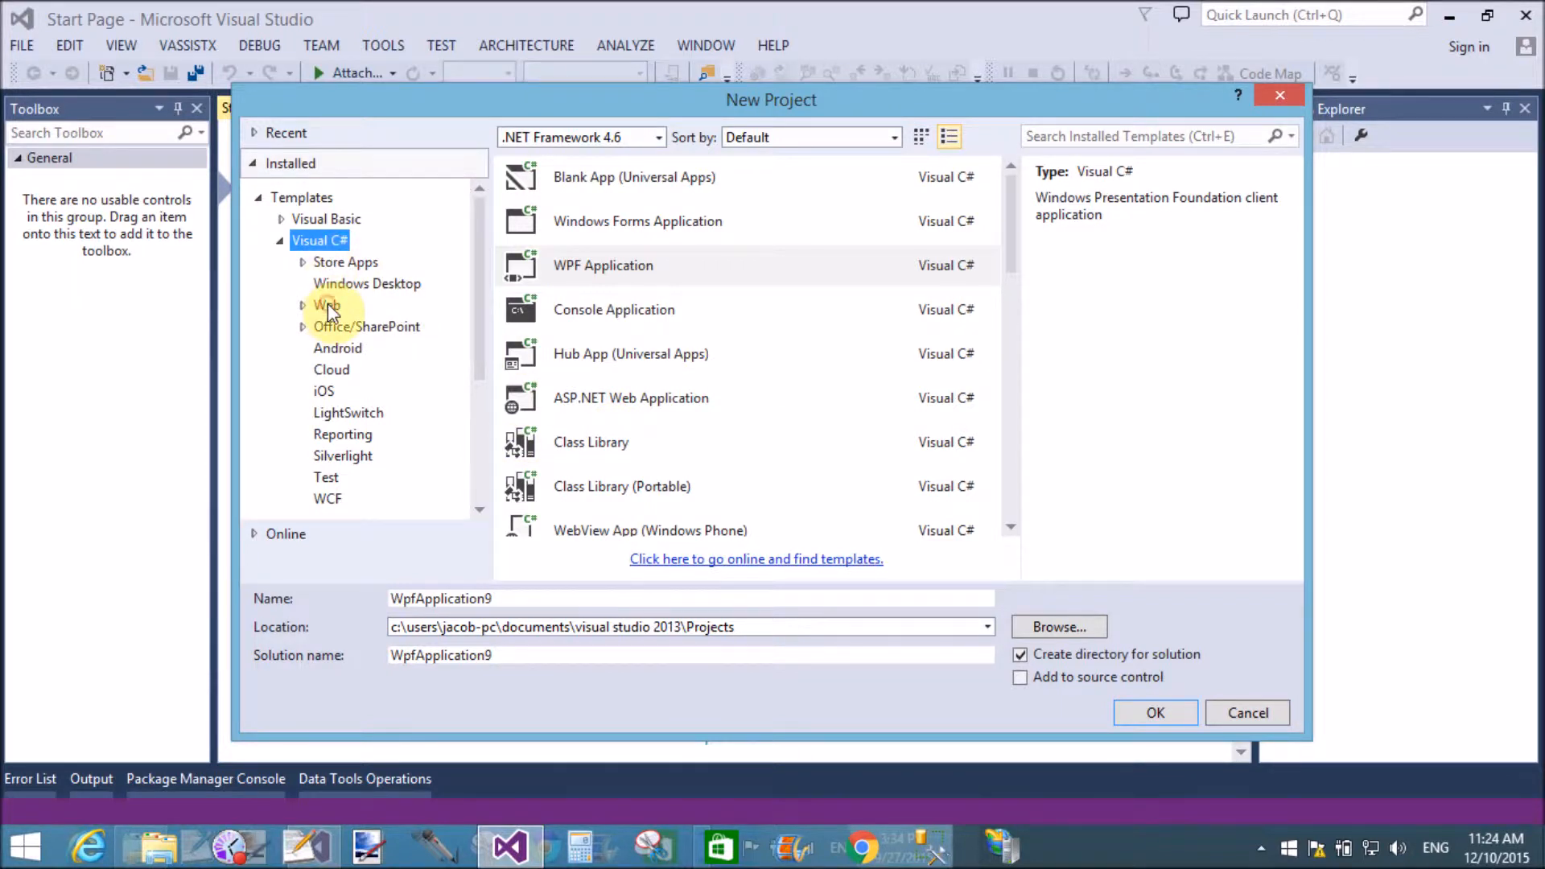
Create ASP.NET web application WebApplication13 from the Empty template with MVC references.
{"action": "left_click", "coordinate": [327, 304]}
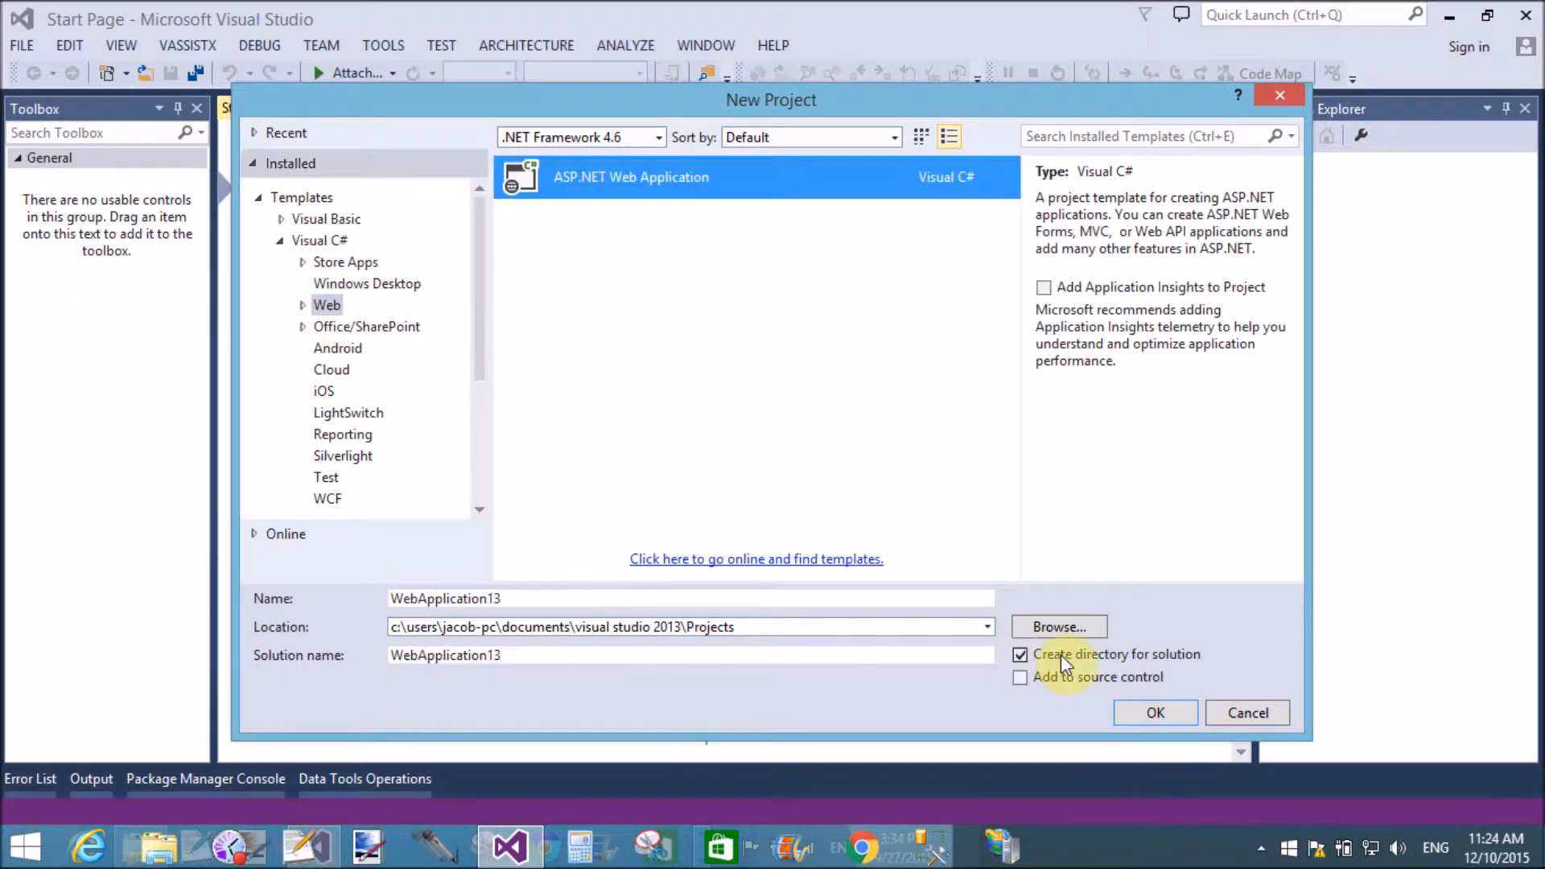
{"action": "left_click", "coordinate": [1246, 713]}
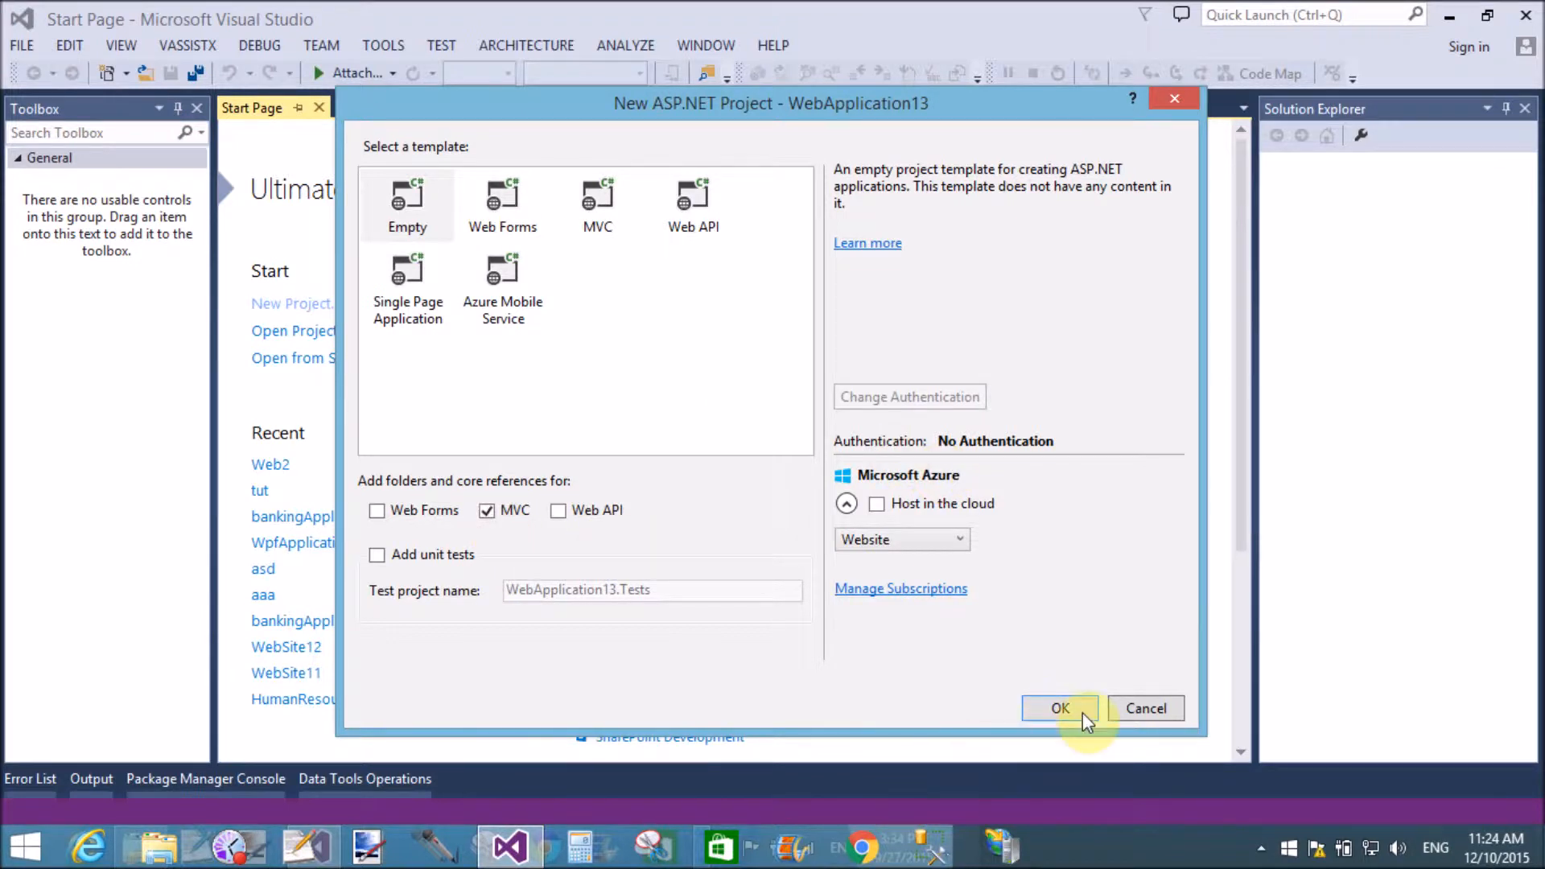
{"action": "left_click", "coordinate": [1059, 709]}
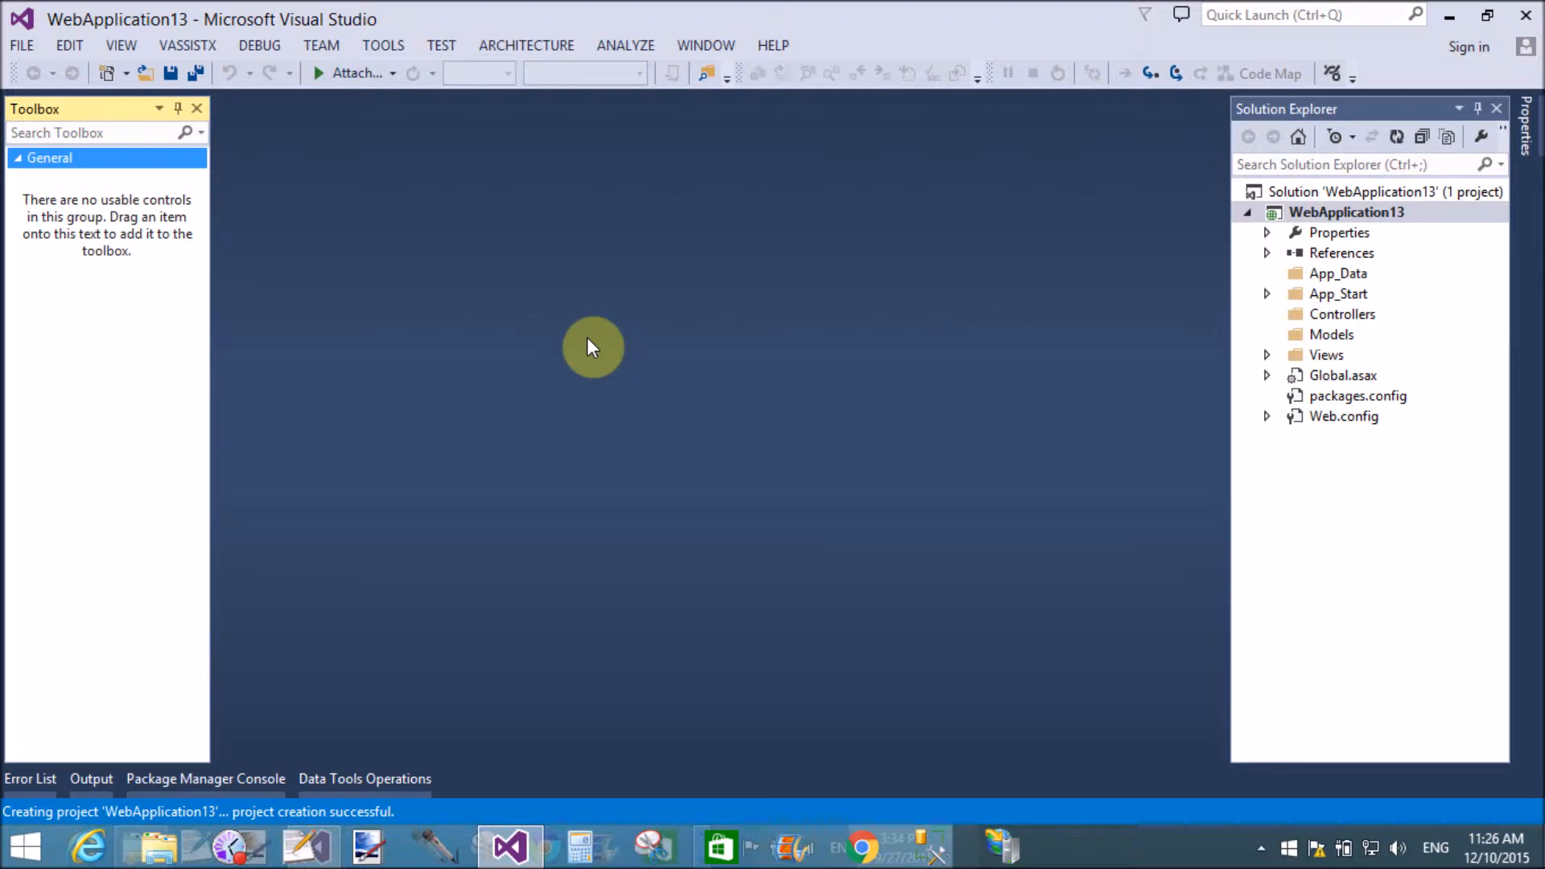
{"action": "mouse_move", "coordinate": [1361, 286]}
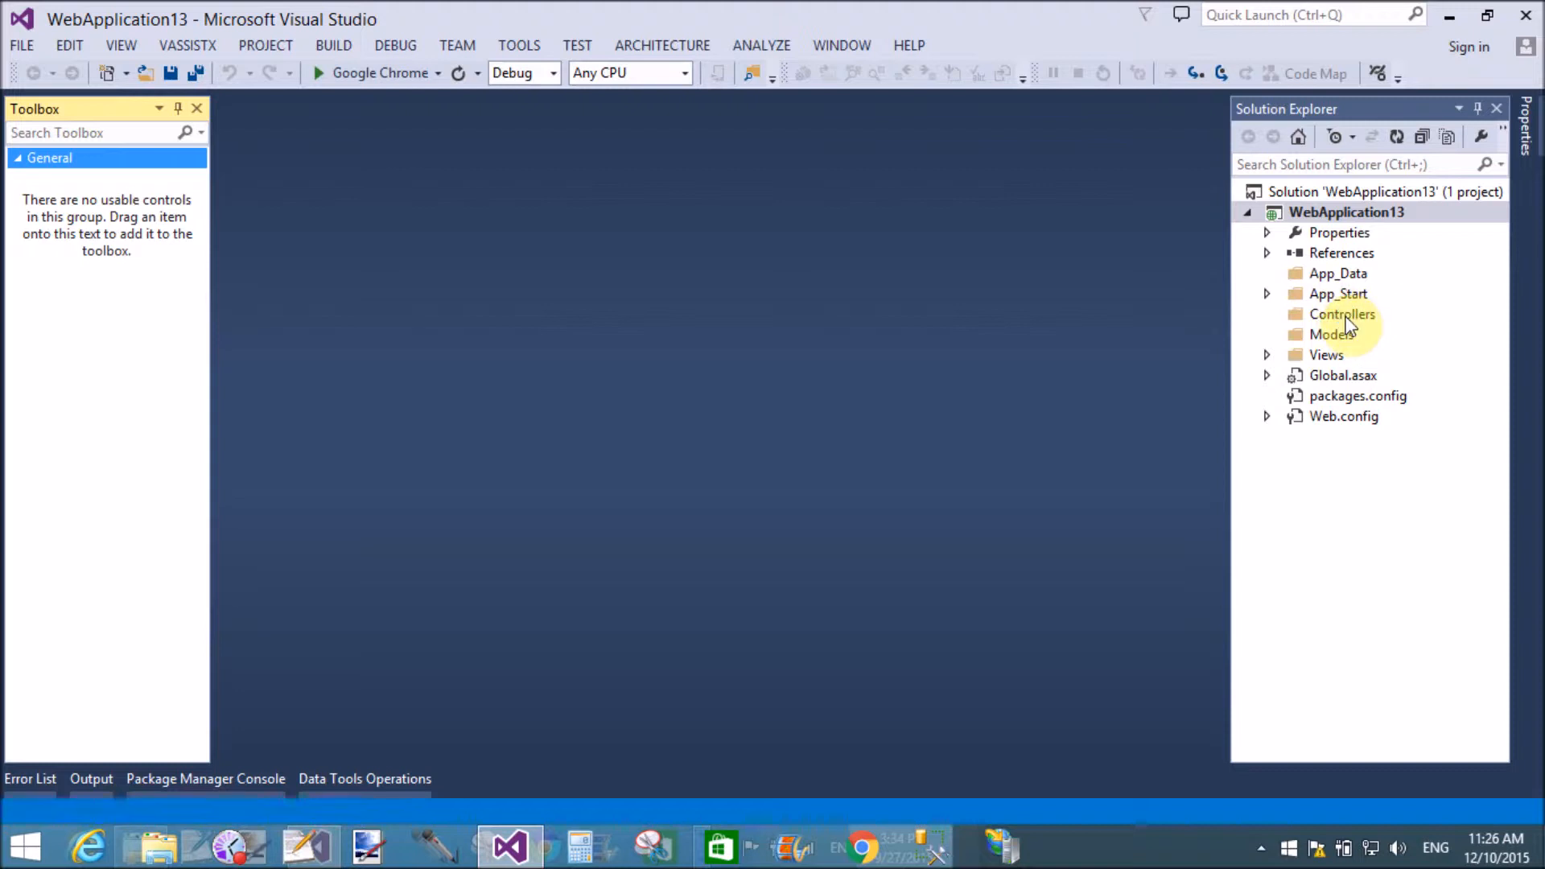
Add an empty MVC 5 controller named HomeController under the Controllers folder.
{"action": "left_click", "coordinate": [1343, 314]}
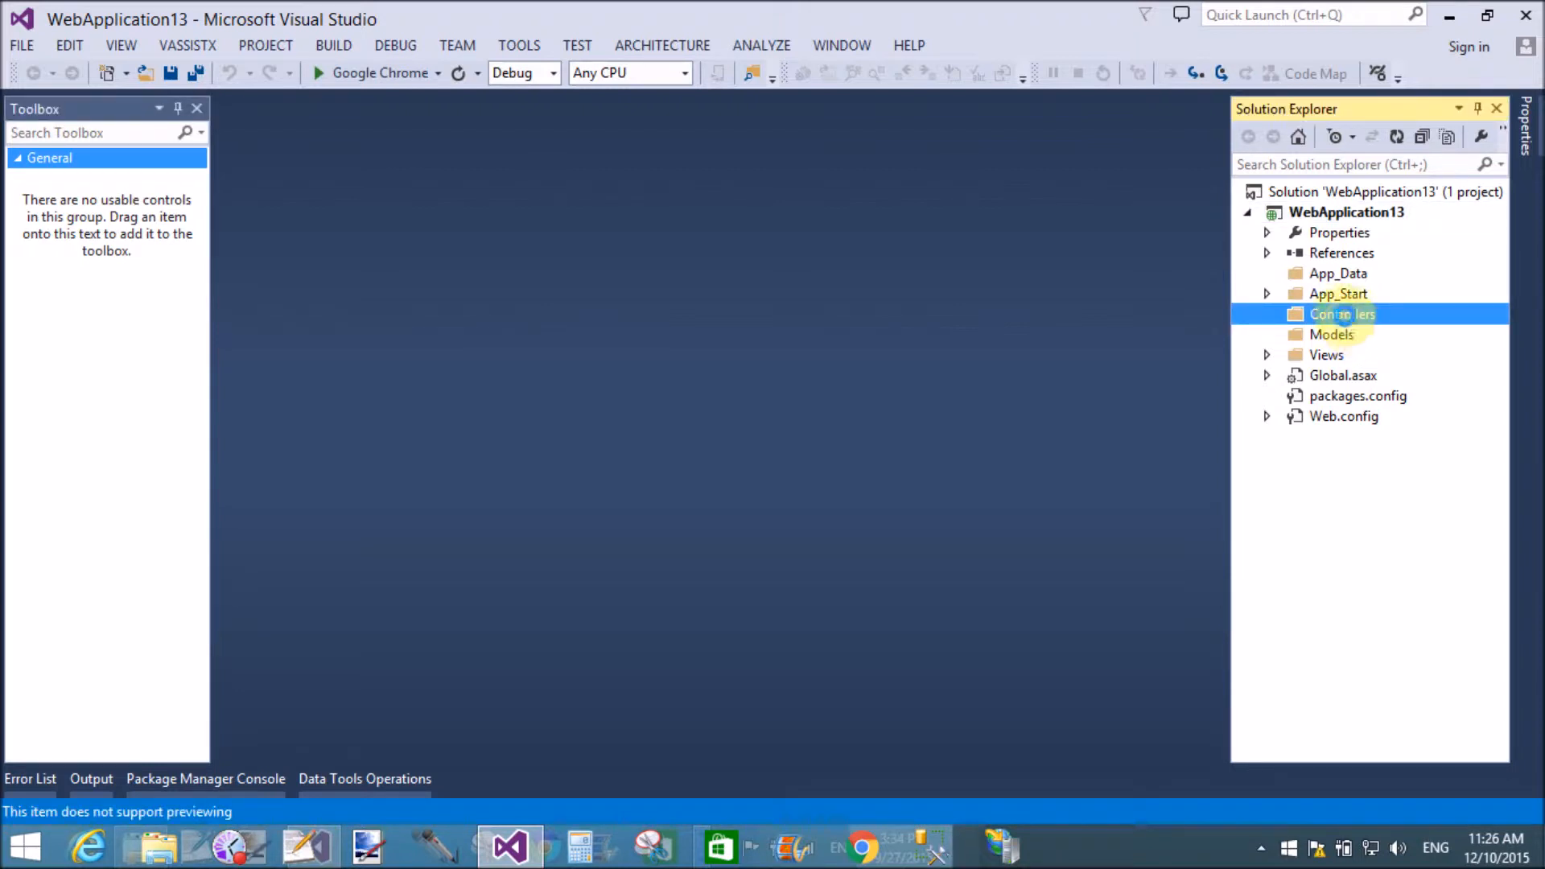
{"action": "right_click", "coordinate": [1343, 314]}
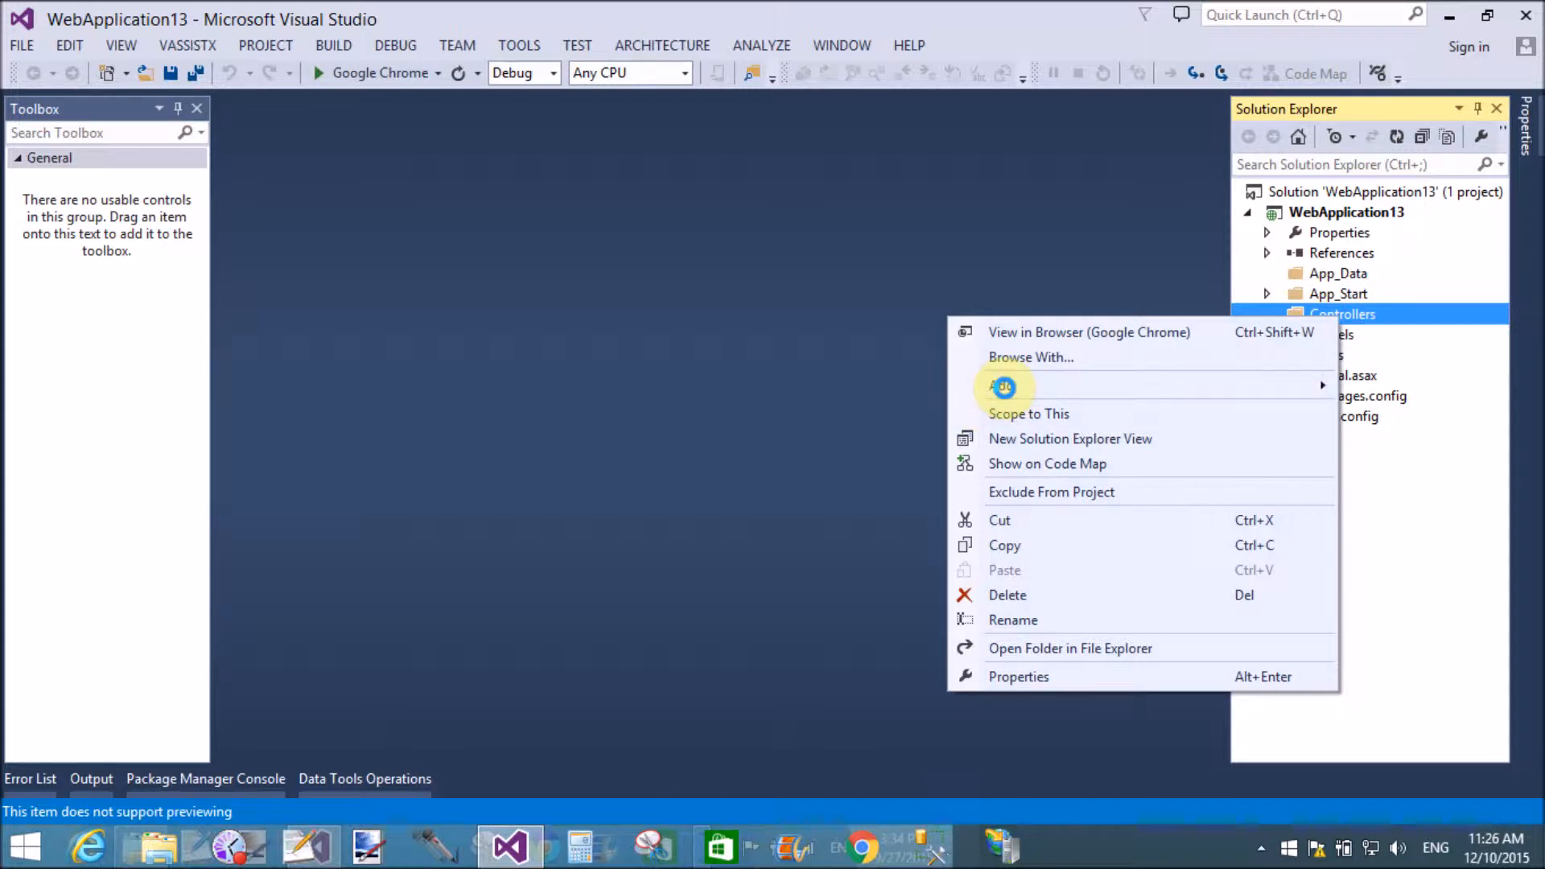
{"action": "mouse_move", "coordinate": [1004, 384]}
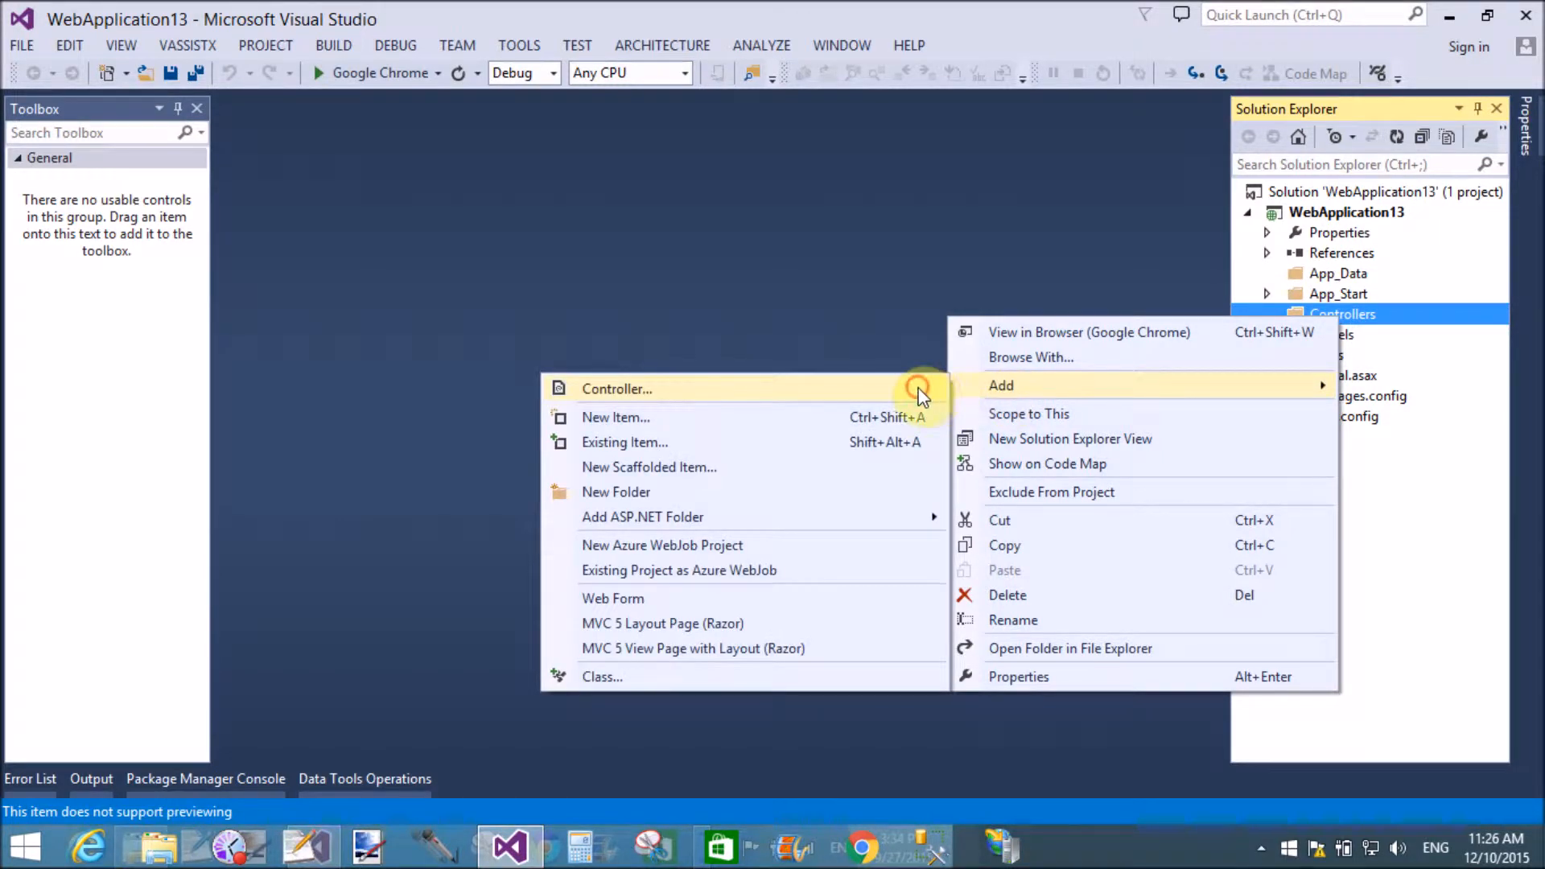
{"action": "left_click", "coordinate": [616, 388]}
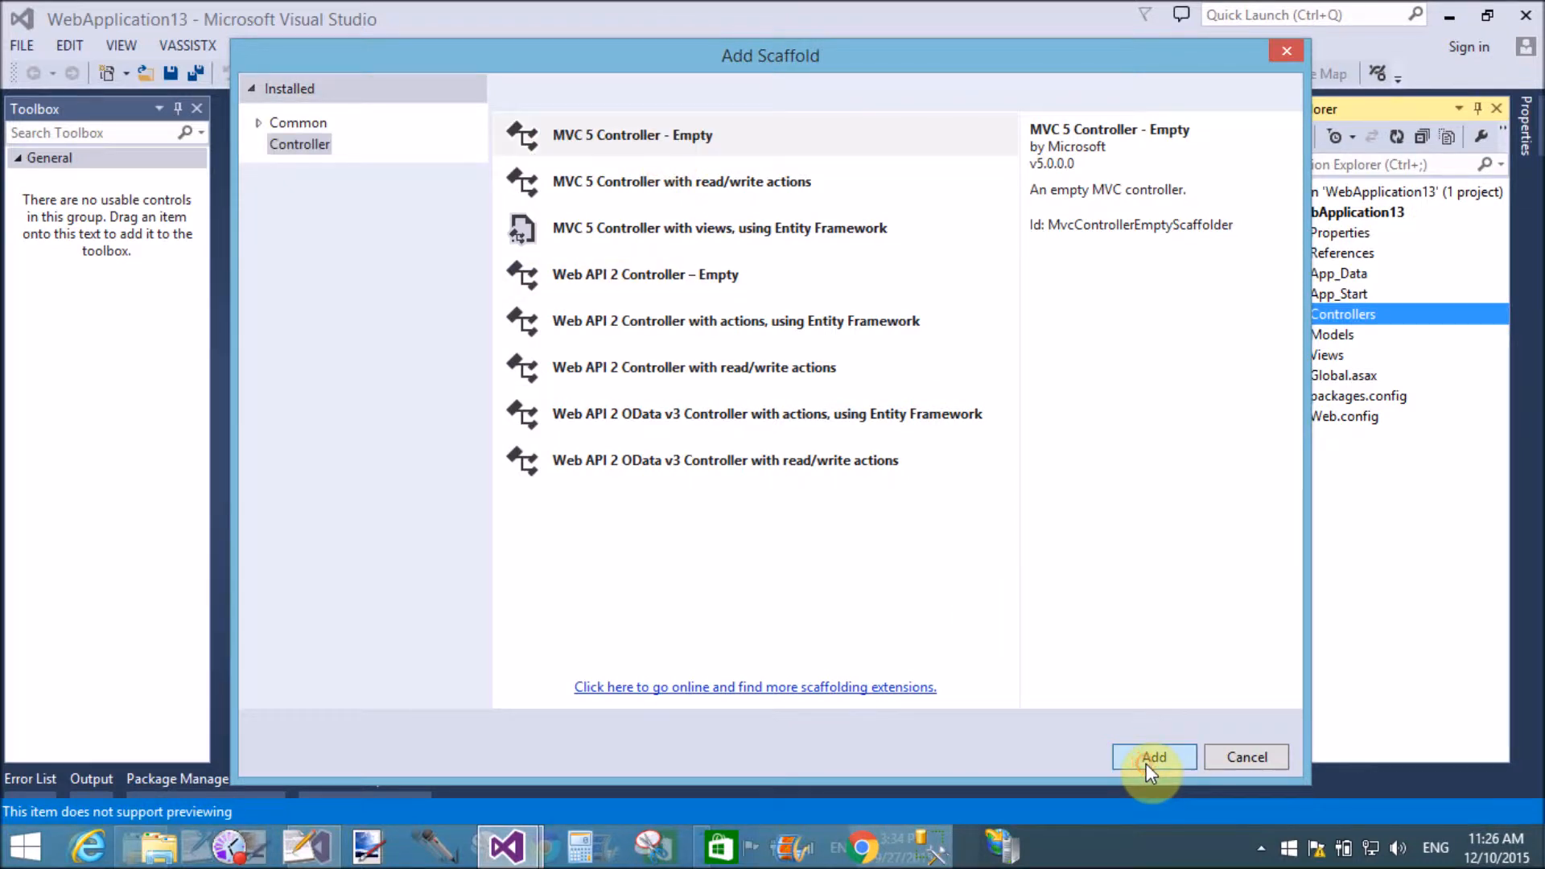
{"action": "left_click", "coordinate": [1153, 756]}
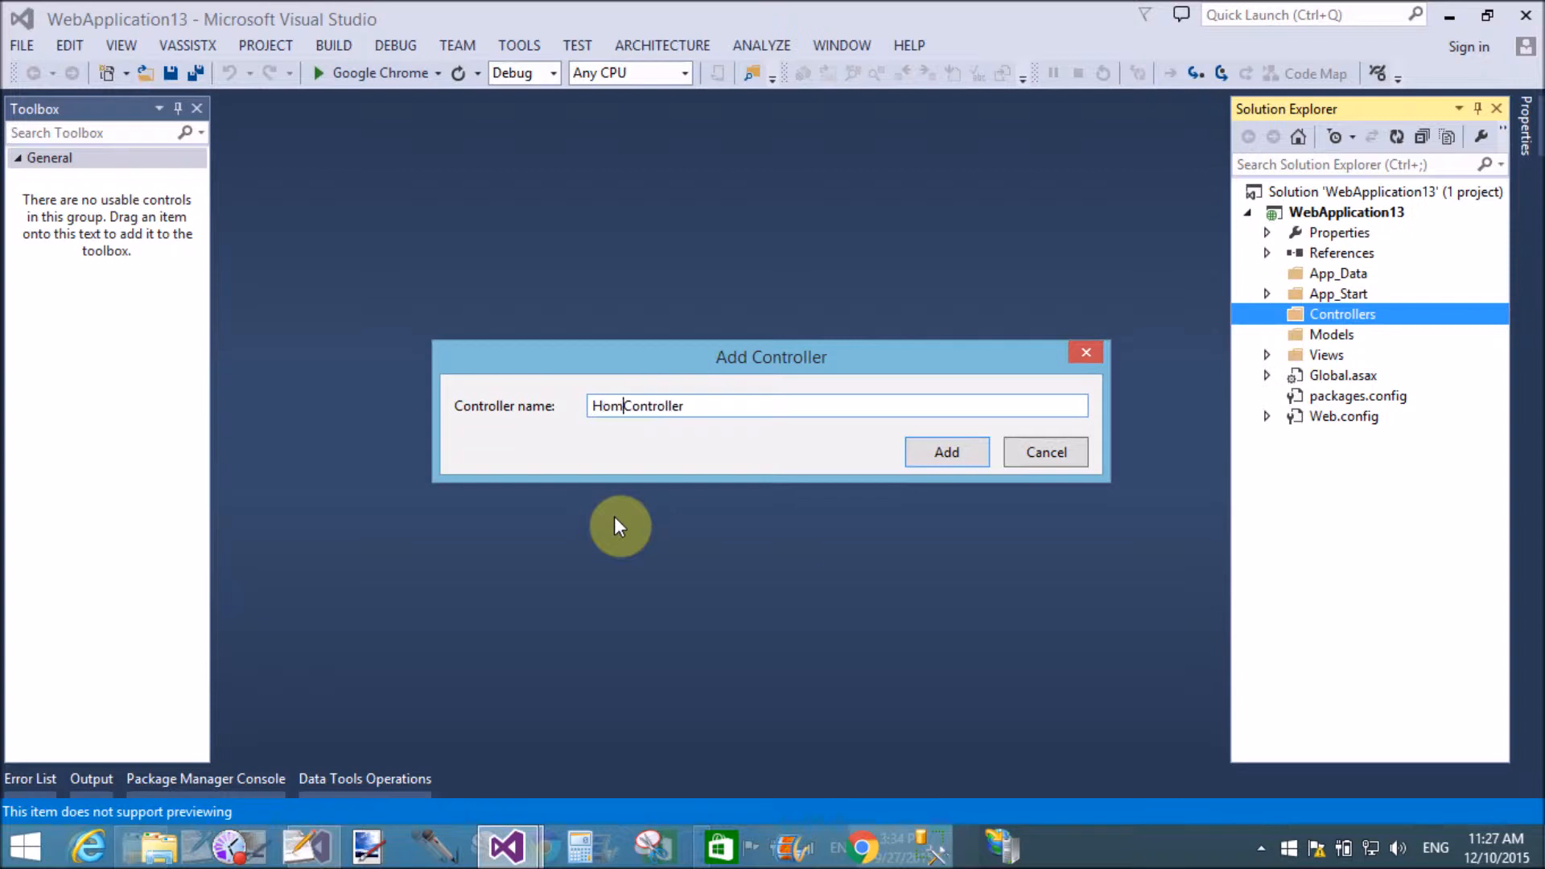
{"action": "left_click", "coordinate": [945, 451]}
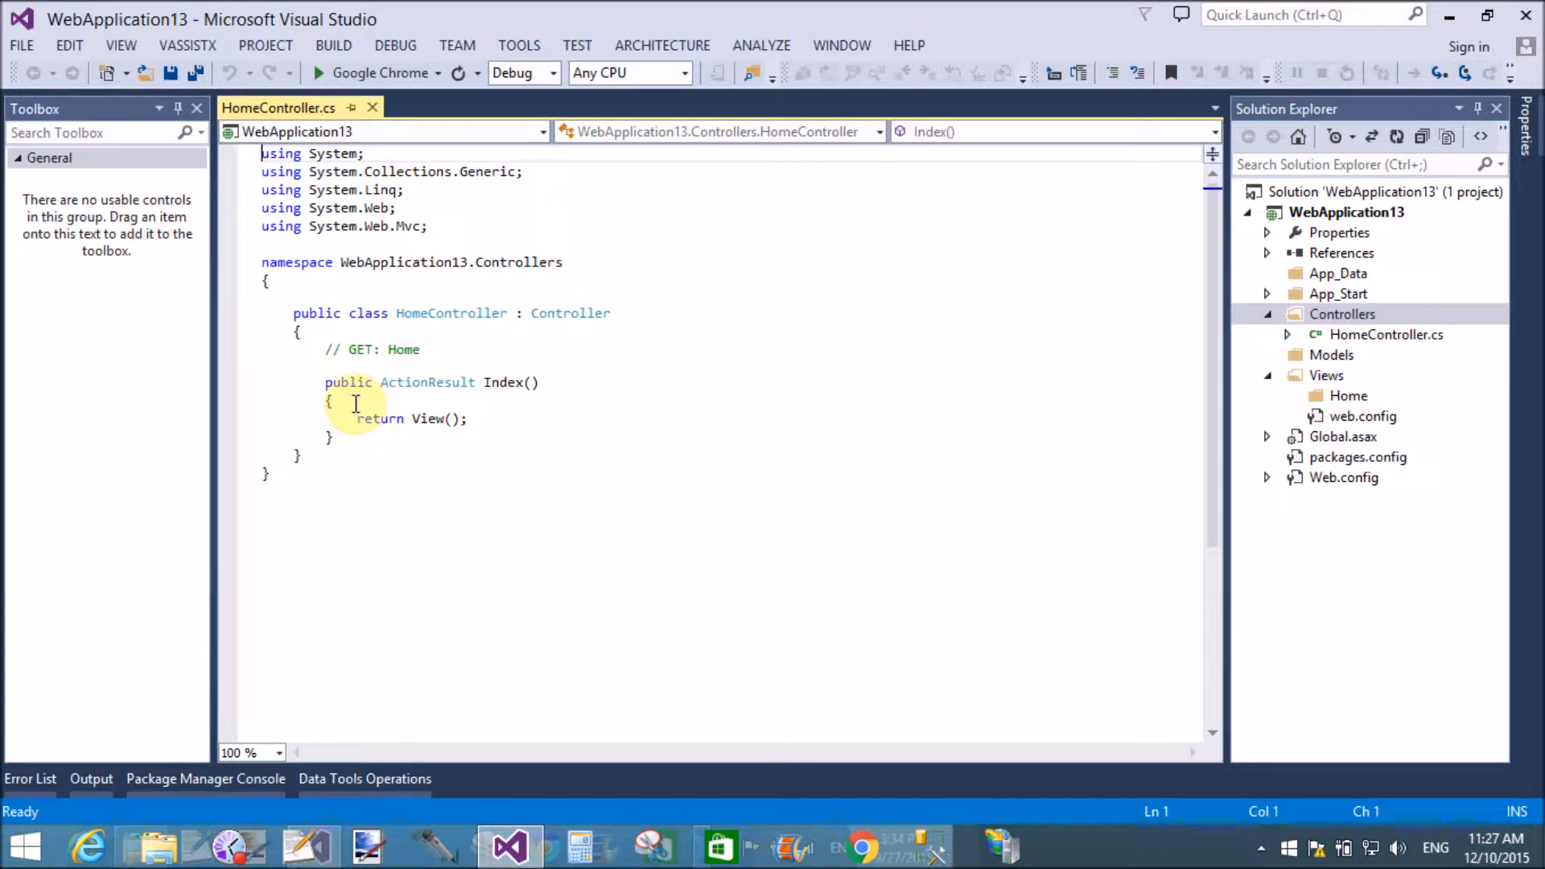
Add a ViewData assignment in Index() with its key renamed to Blog.
{"action": "key", "text": "enter"}
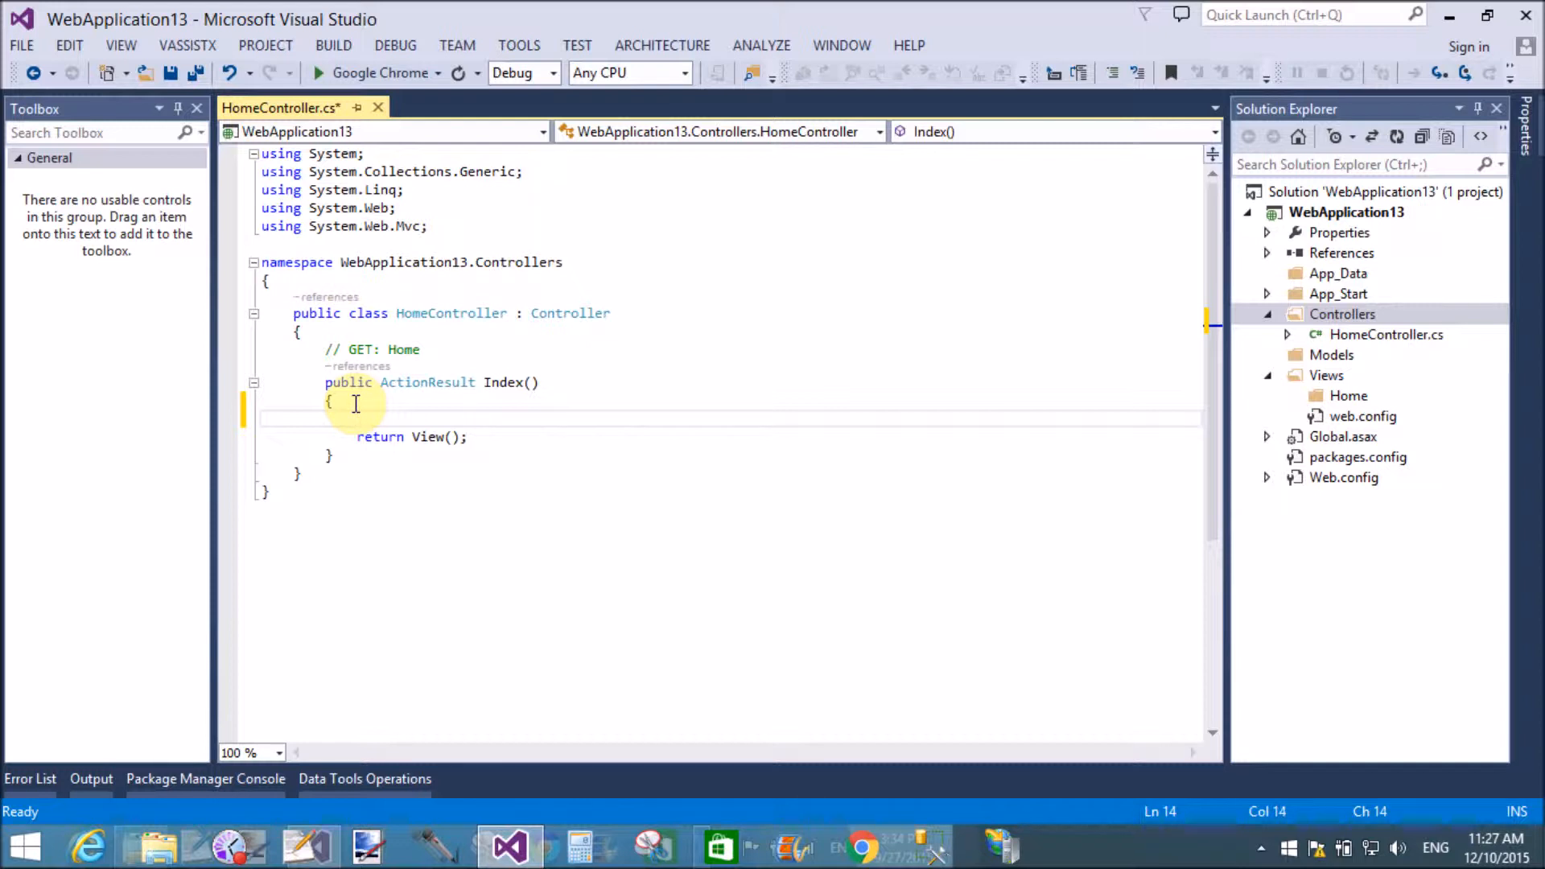
{"action": "type", "text": "v"}
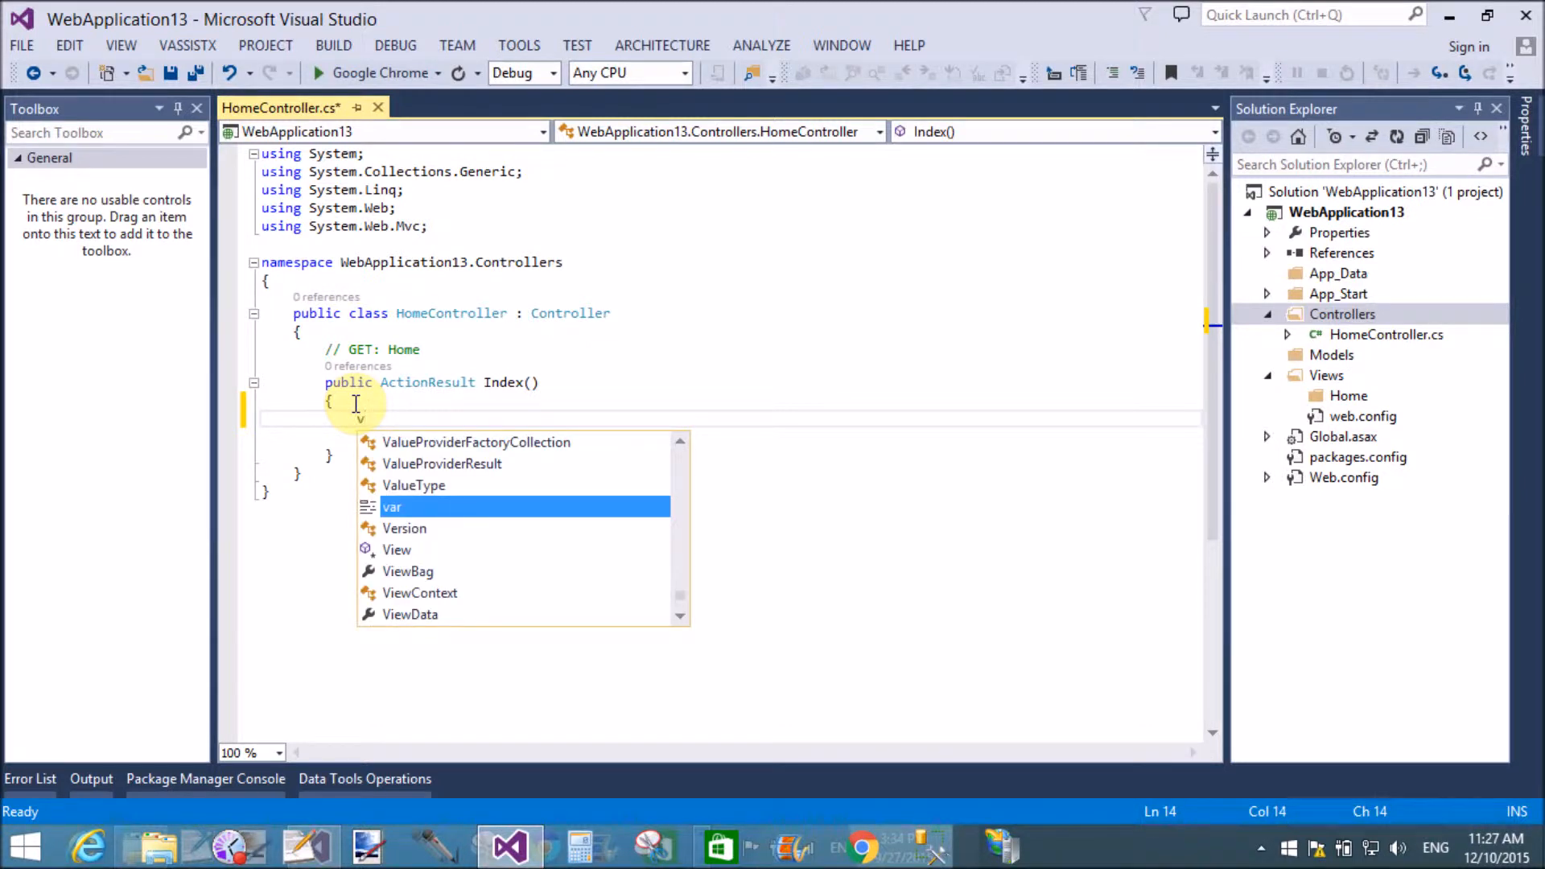
{"action": "type", "text": "viewdata"}
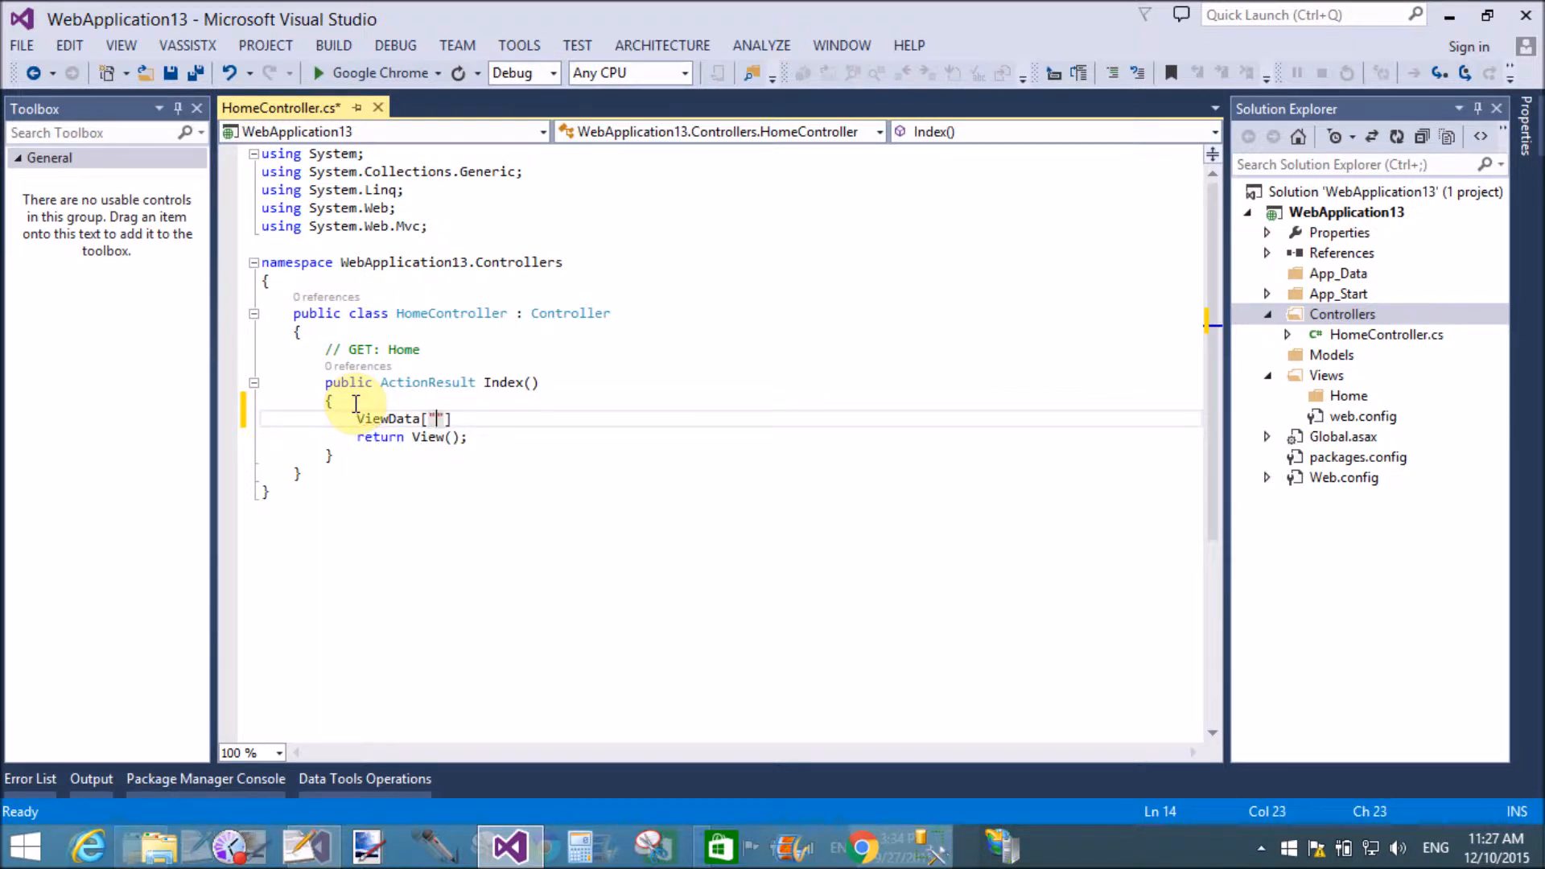
{"action": "type", "text": "Key"}
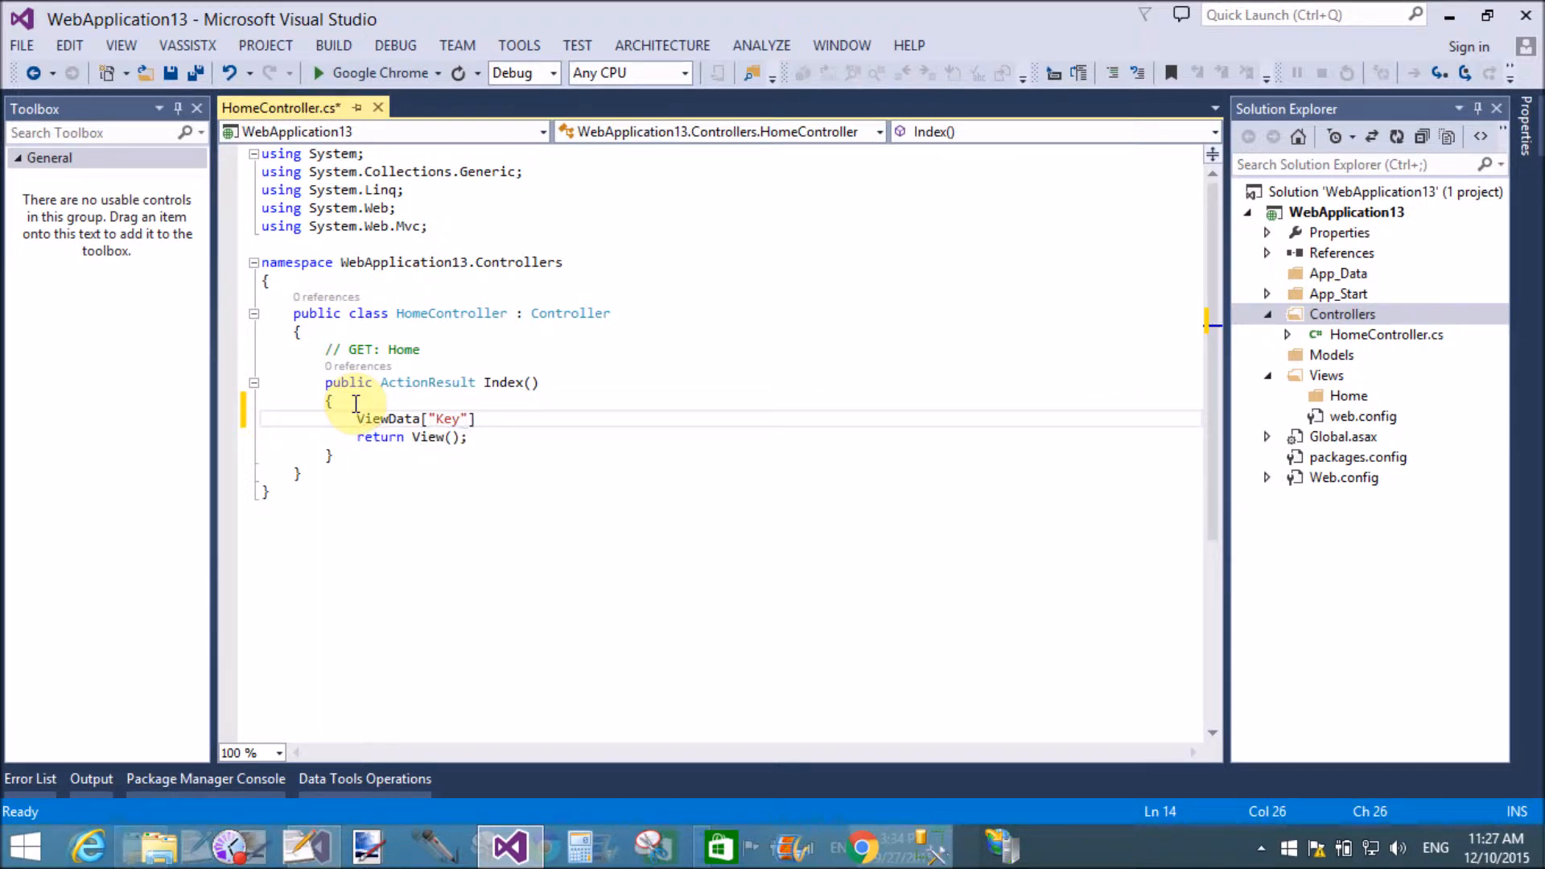
{"action": "type", "text": "=\"valu"}
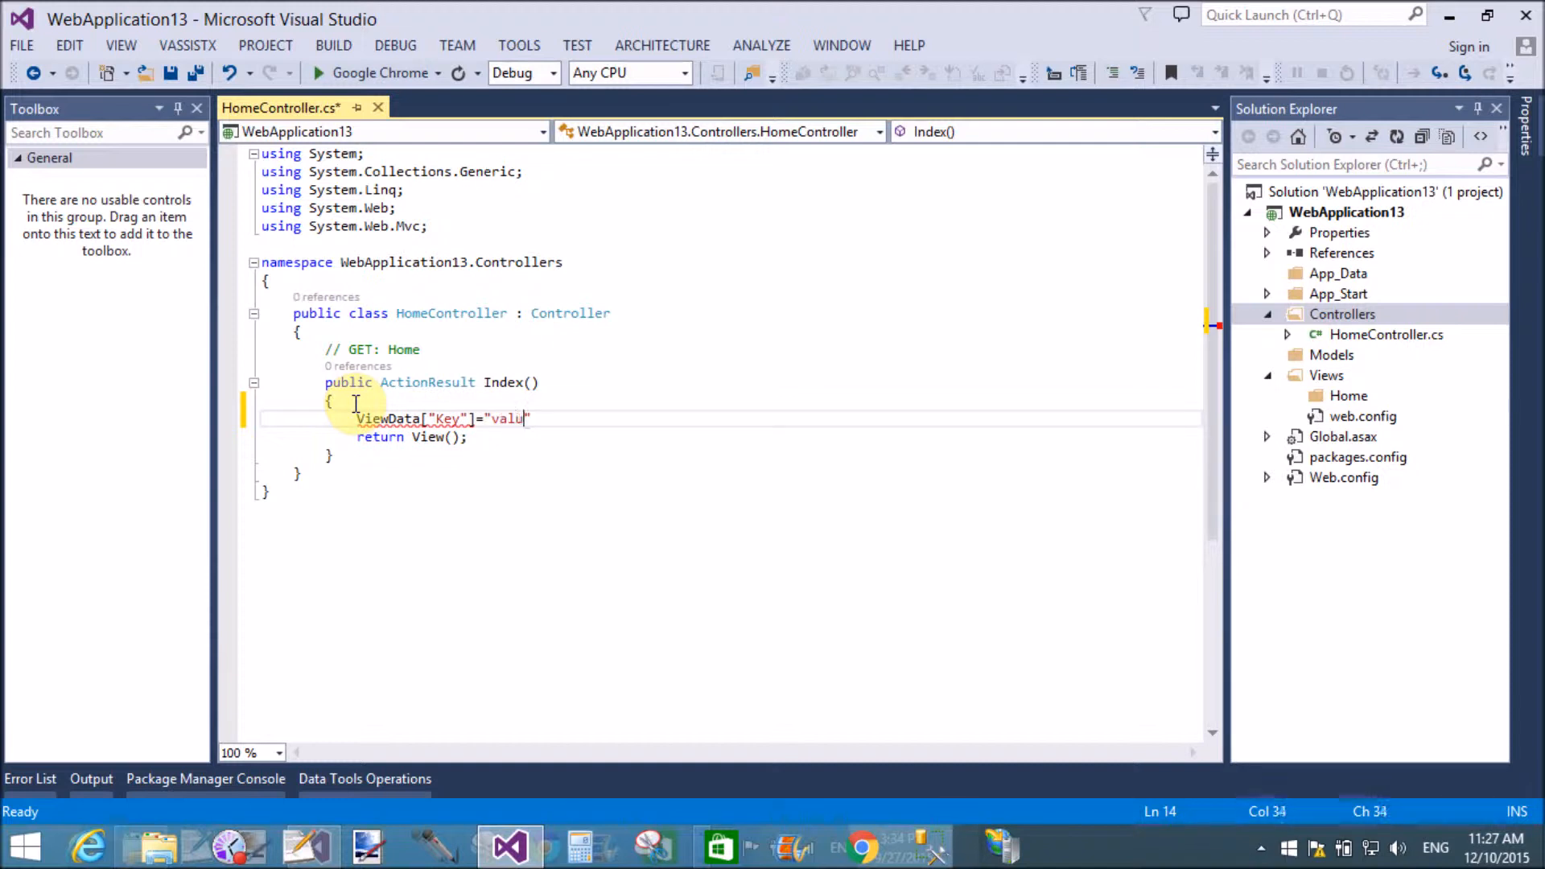
{"action": "type", "text": "e\";"}
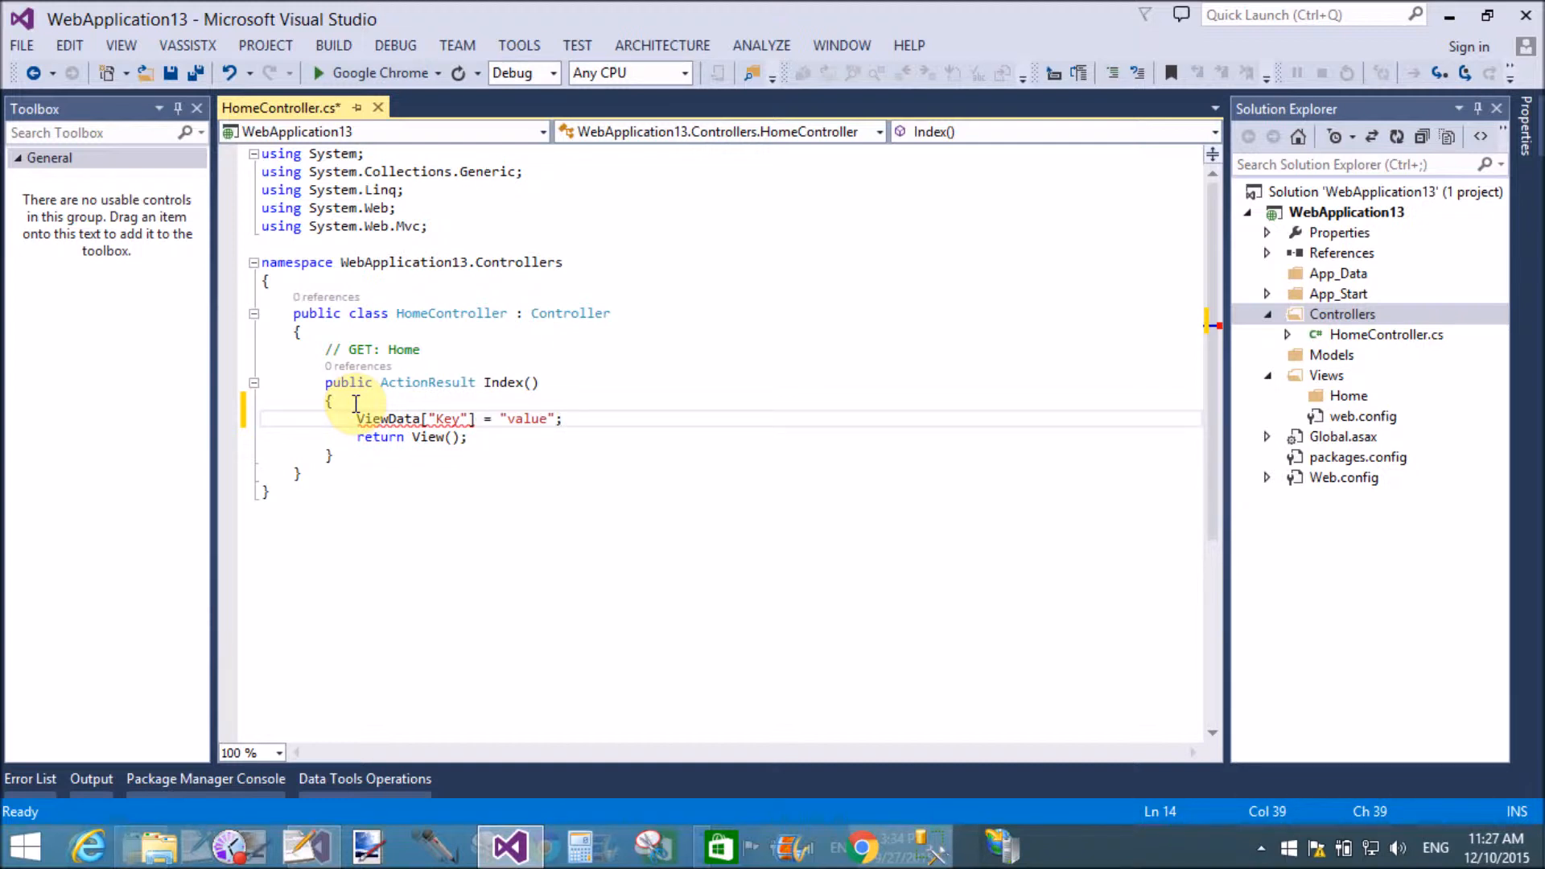
{"action": "double_click", "coordinate": [449, 419]}
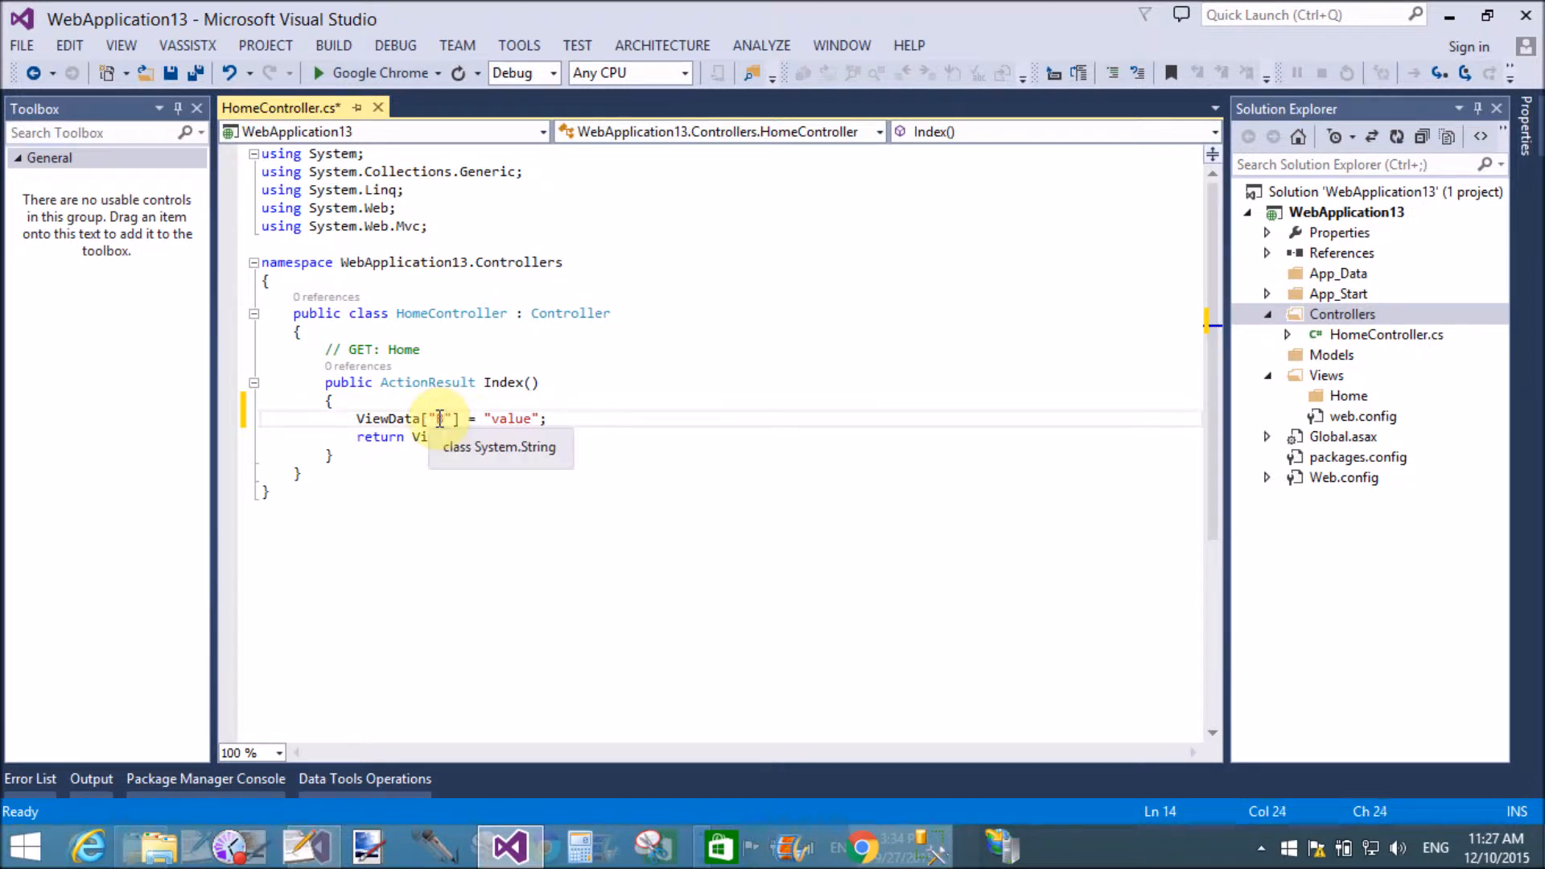
{"action": "type", "text": "Blog"}
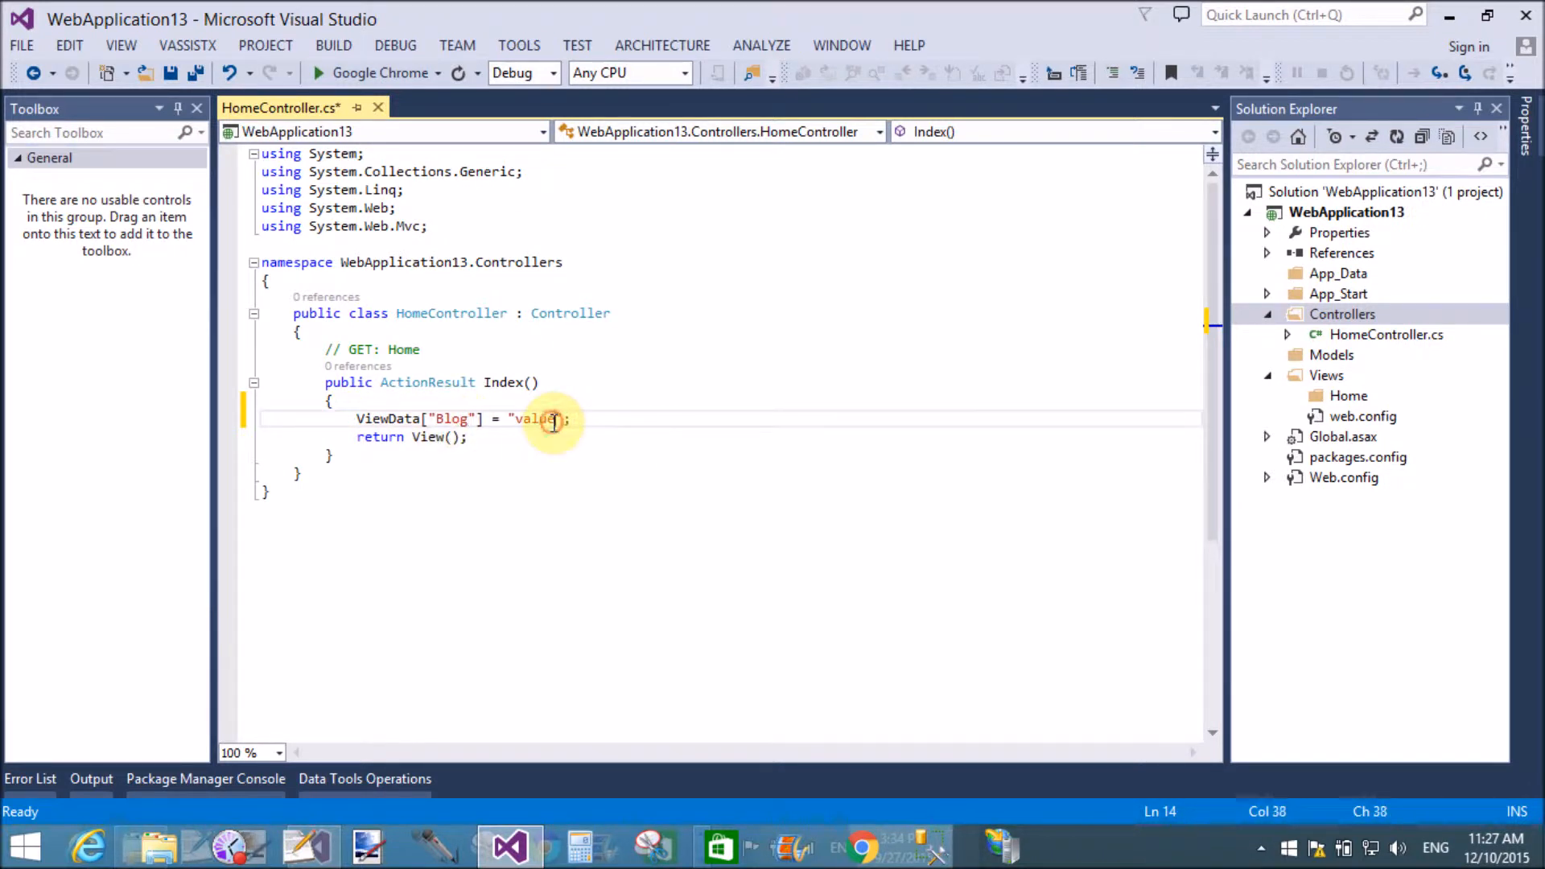
{"action": "type", "text": "h"}
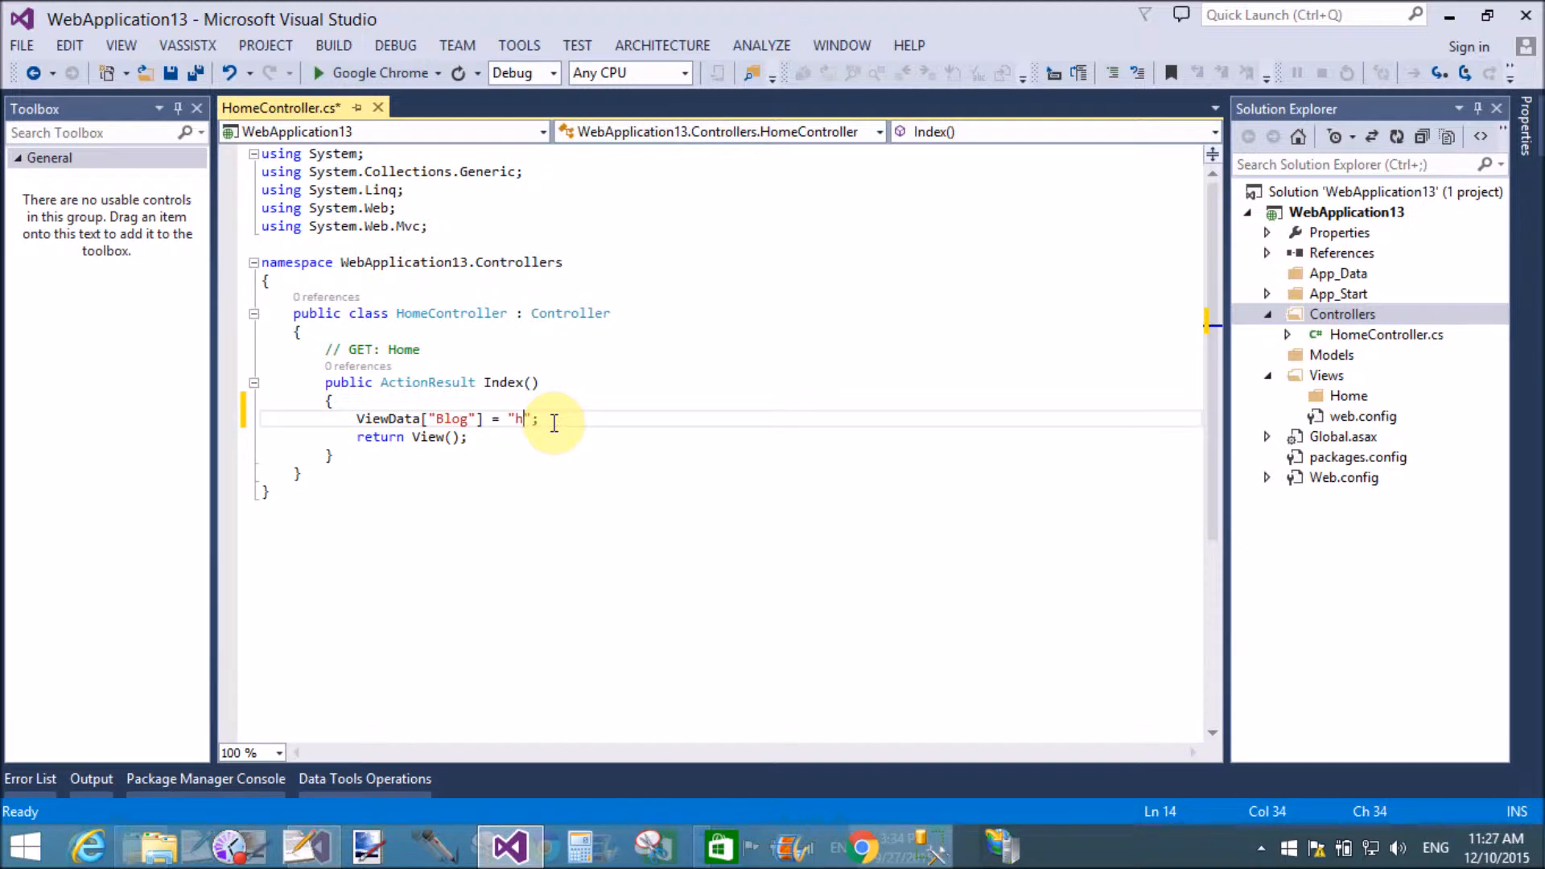
{"action": "type", "text": "ttp://dotprogr"}
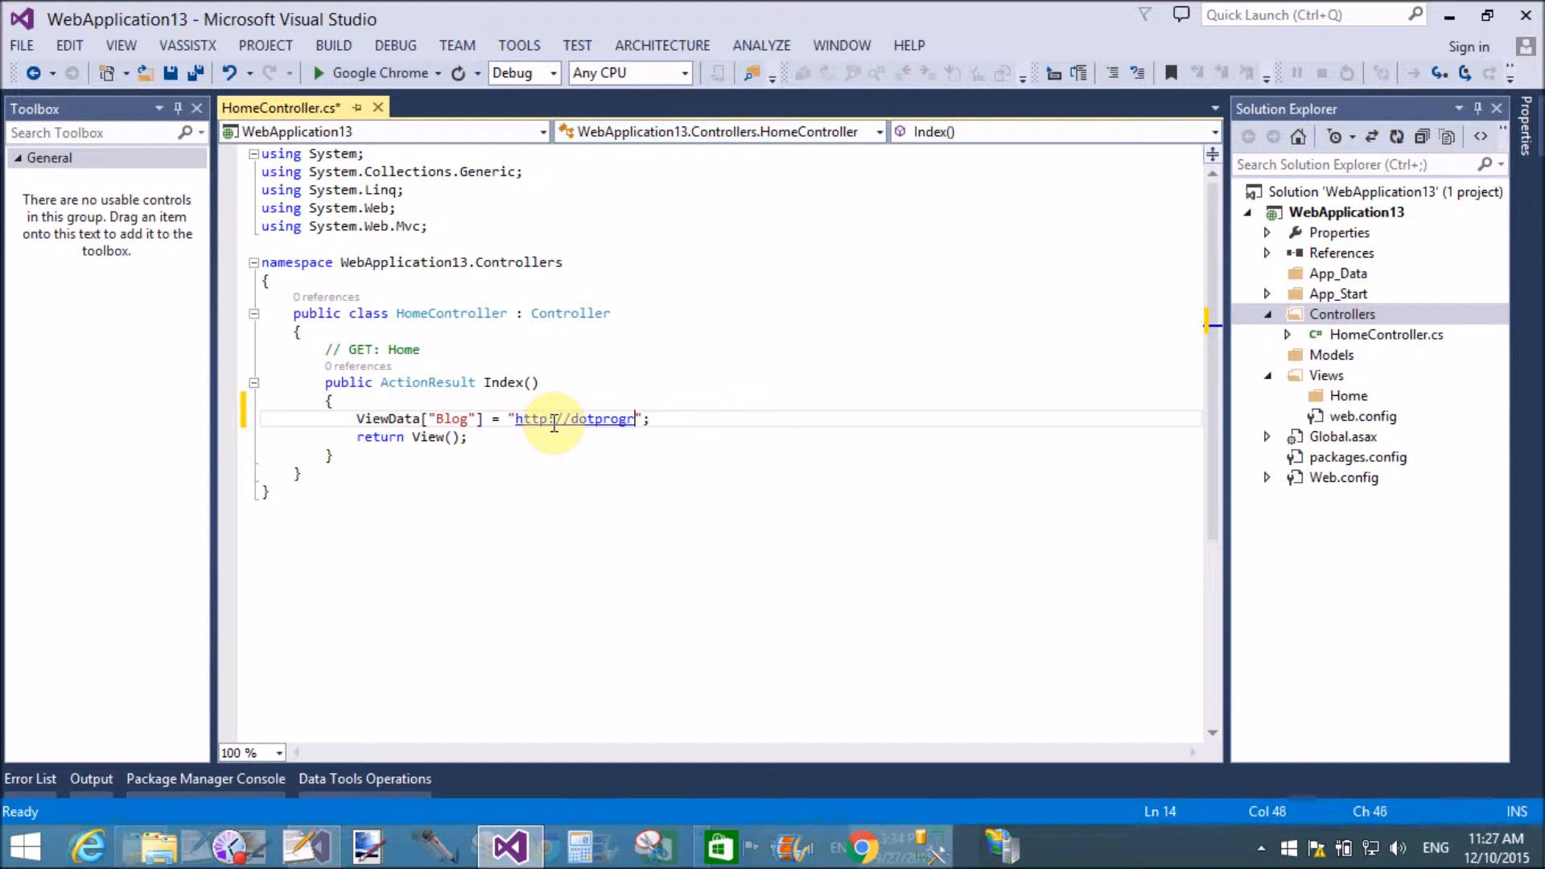
{"action": "type", "text": "amming.b"}
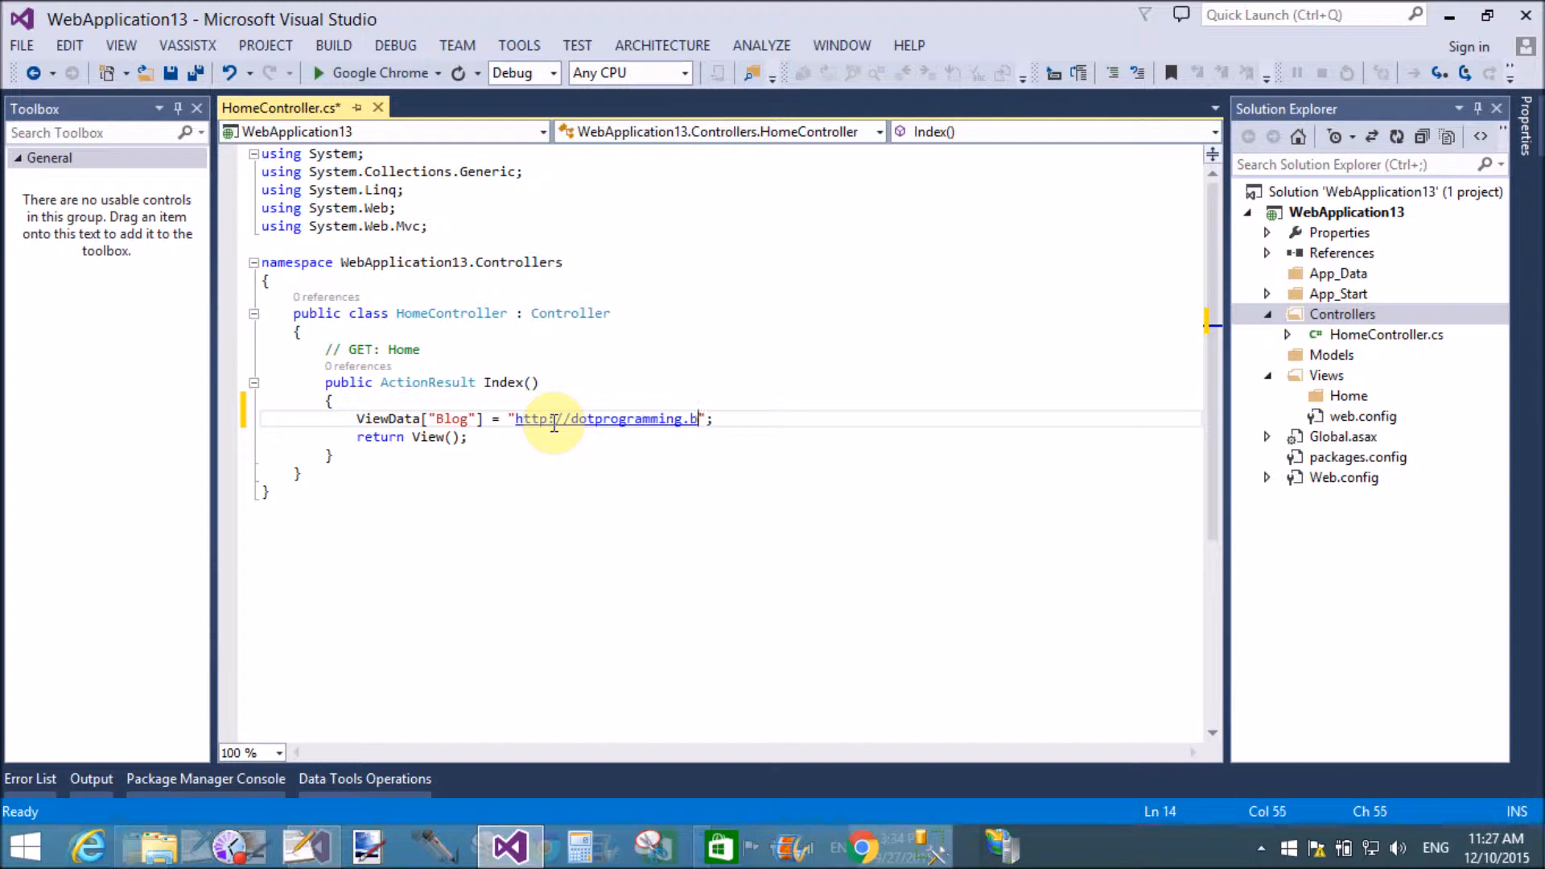
{"action": "type", "text": "logspot."}
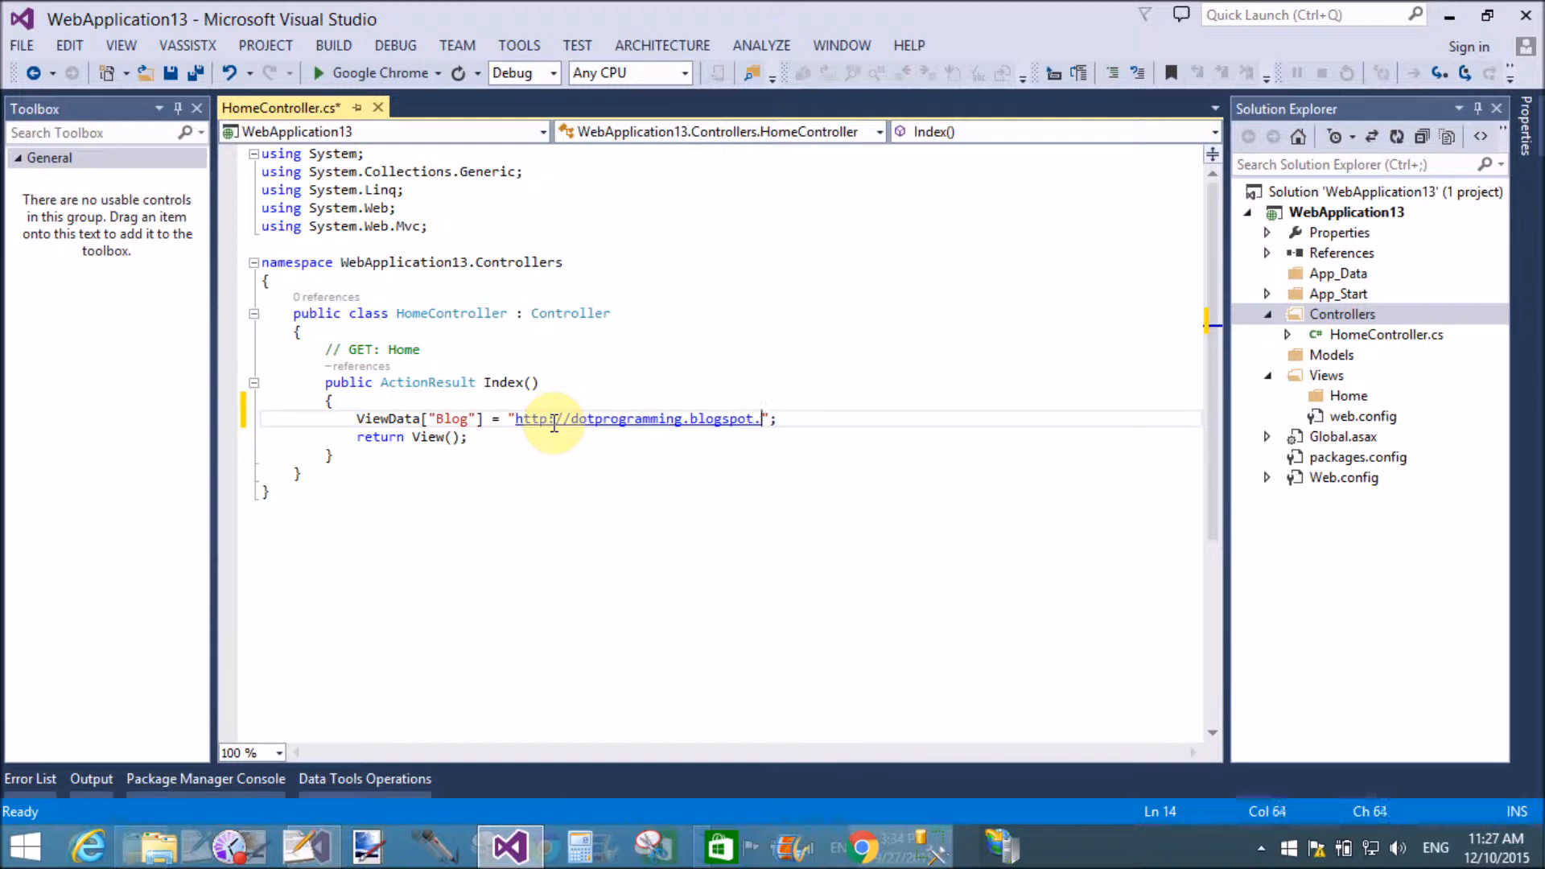
{"action": "type", "text": "com"}
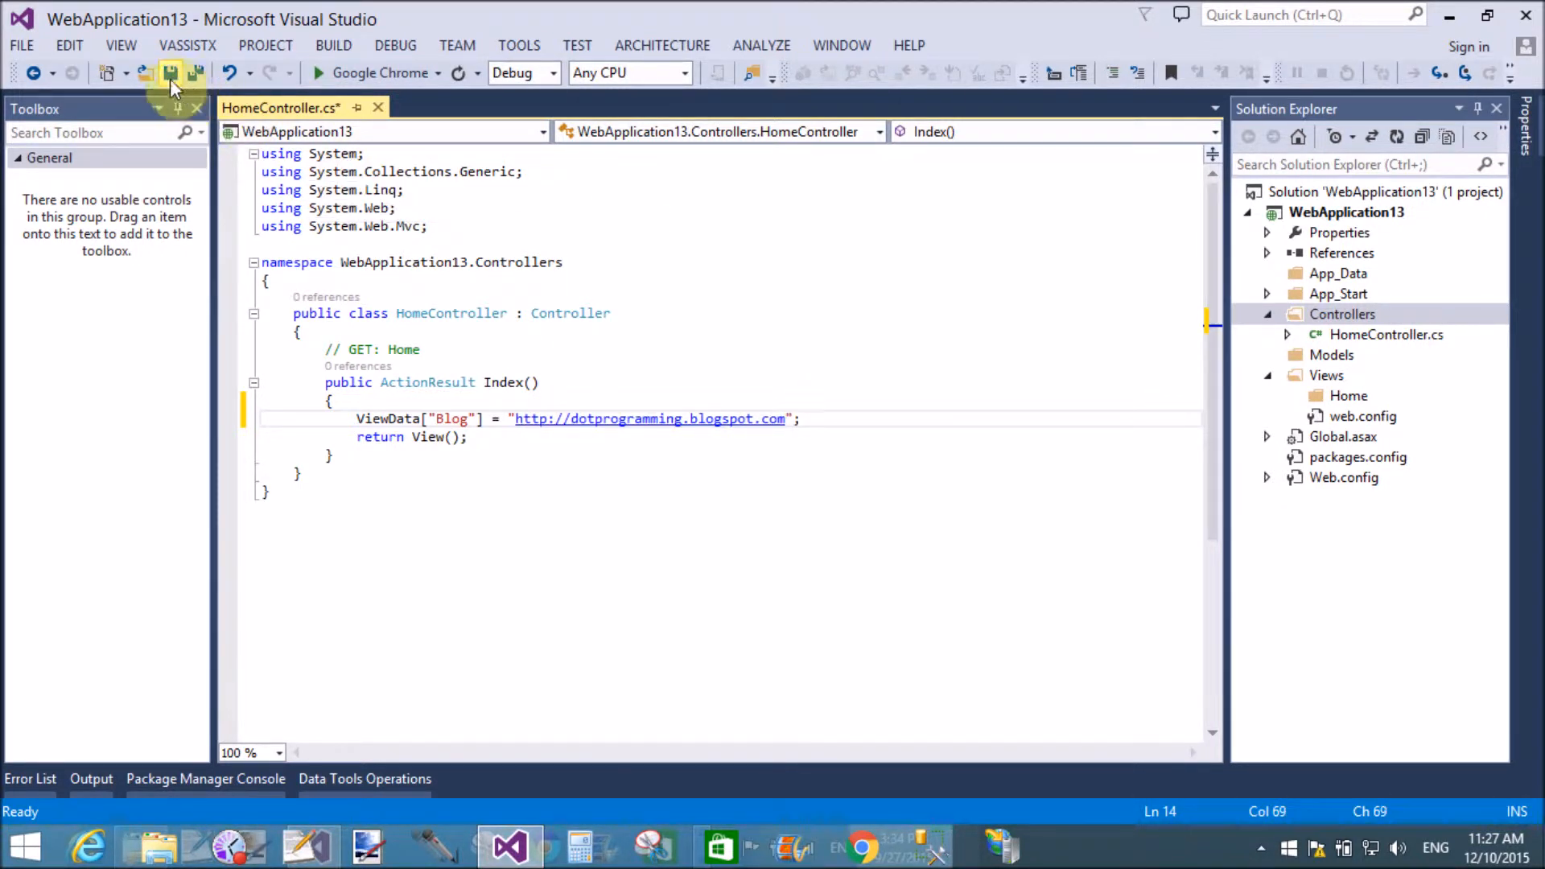
{"action": "left_click", "coordinate": [169, 72]}
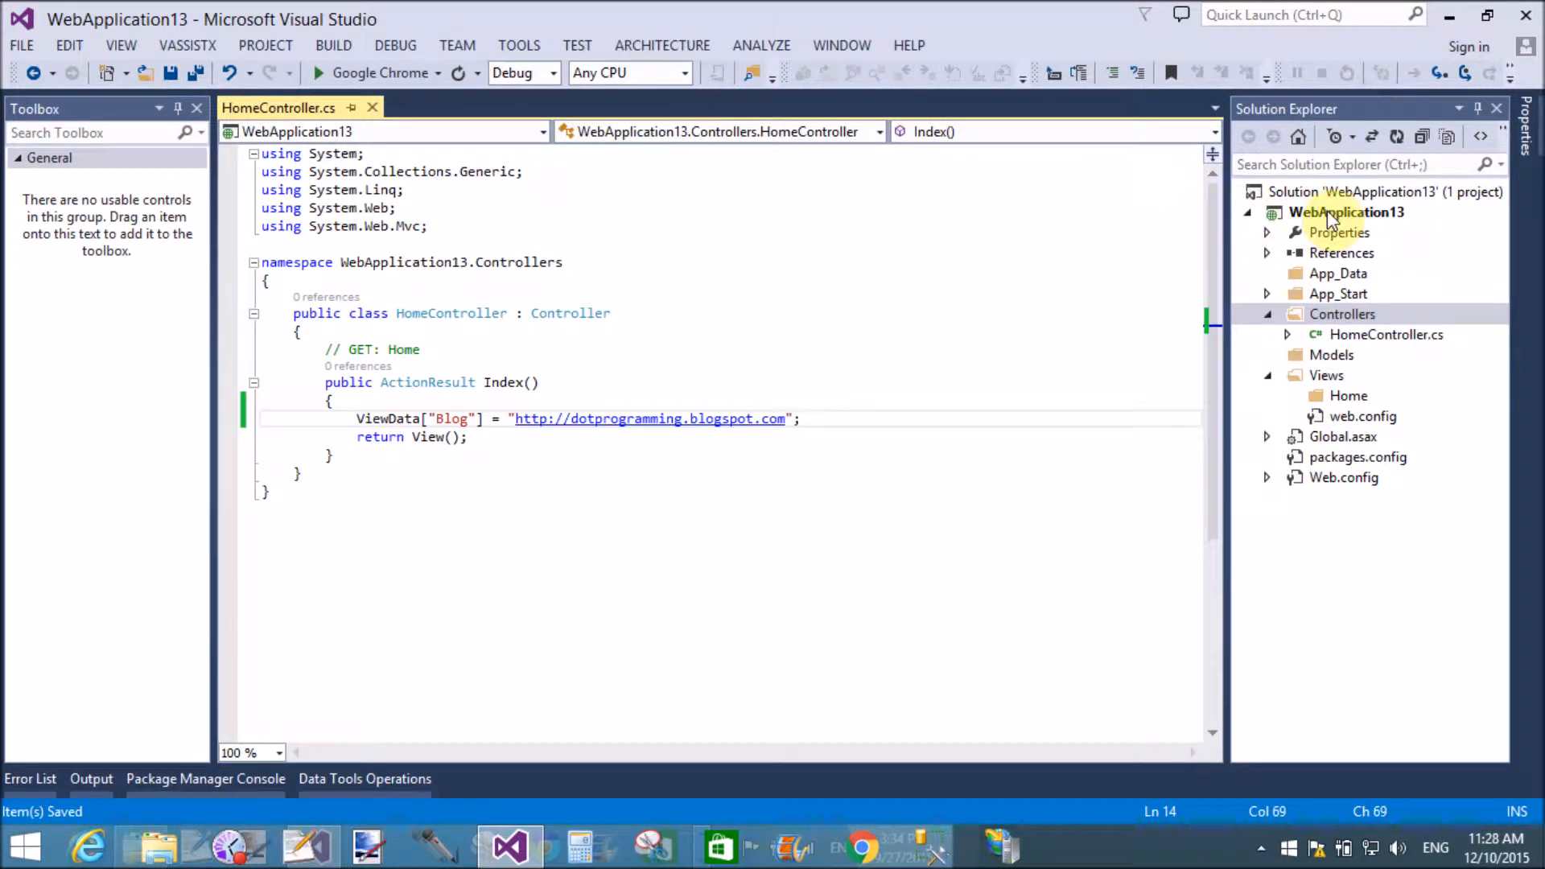
{"action": "left_click", "coordinate": [1346, 213]}
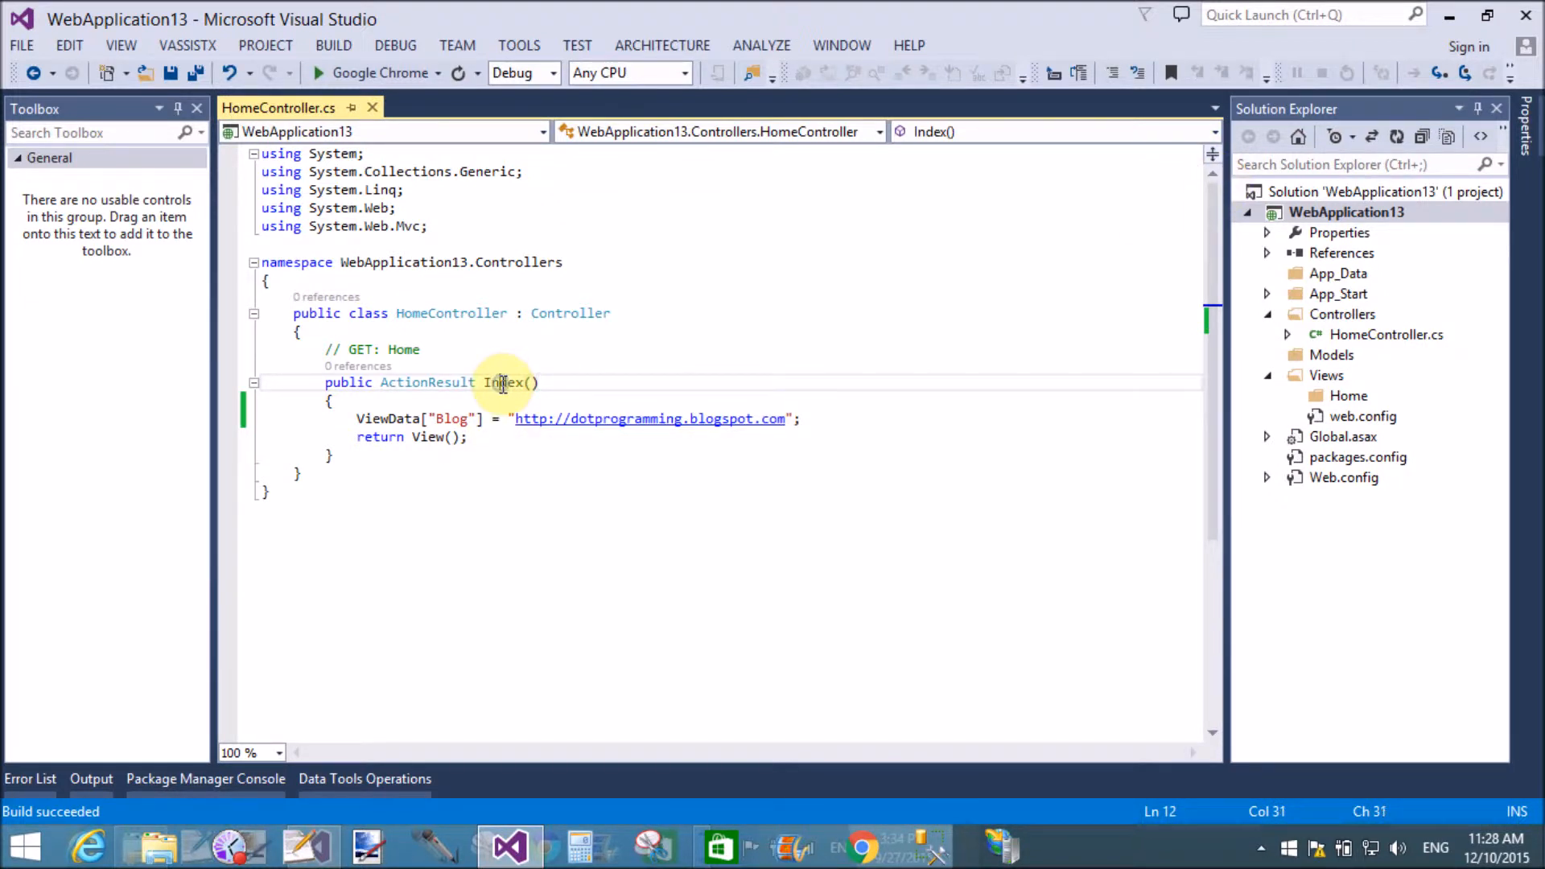
Add an empty Index view (without model) for the Index action.
{"action": "right_click", "coordinate": [503, 383]}
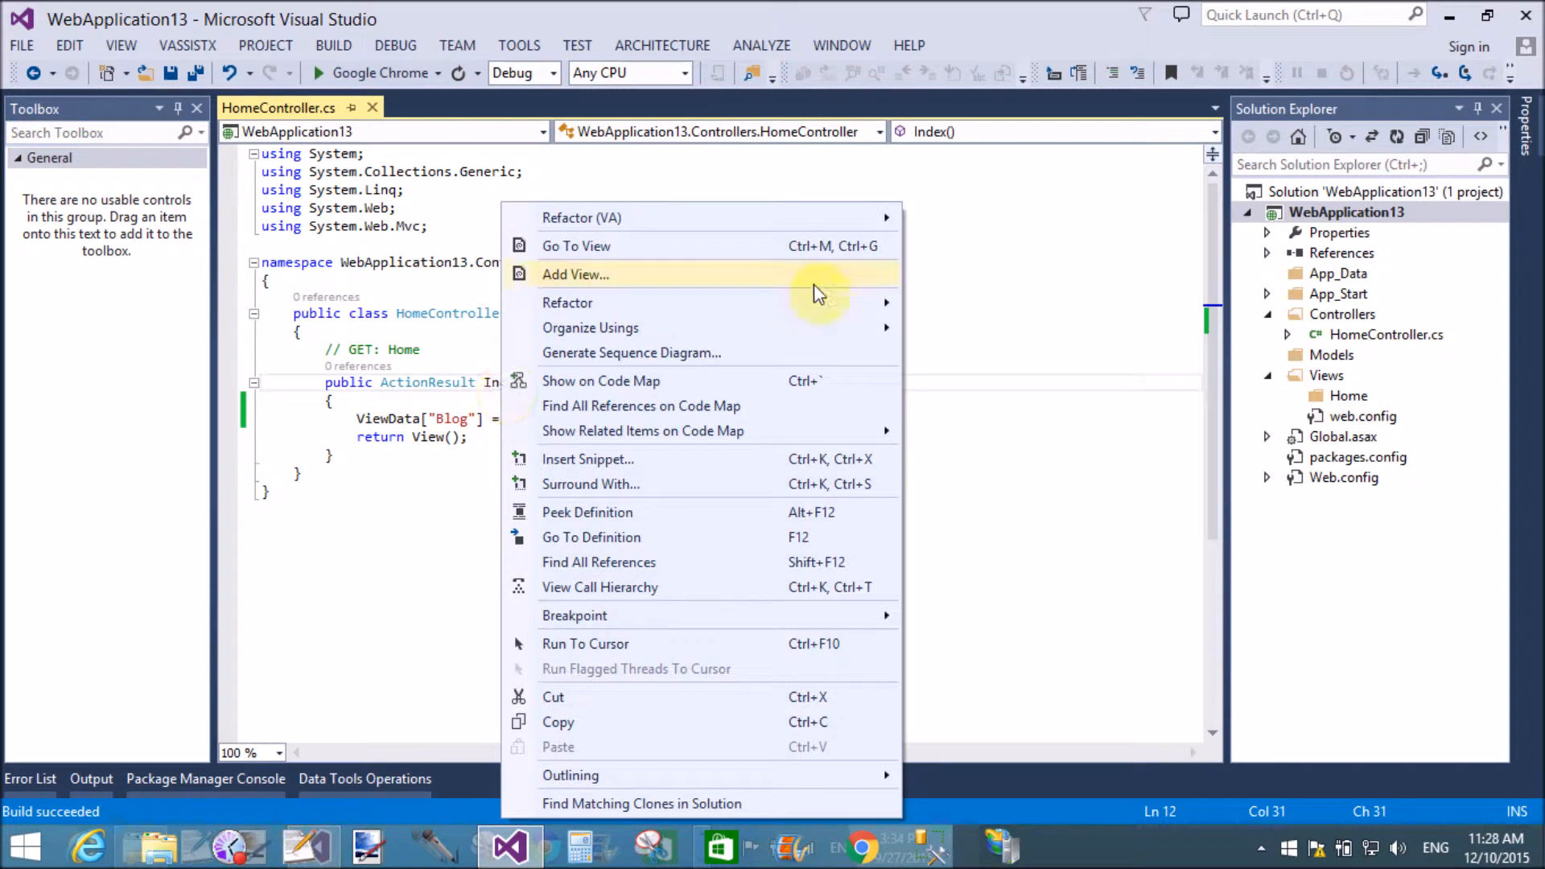
{"action": "left_click", "coordinate": [877, 280]}
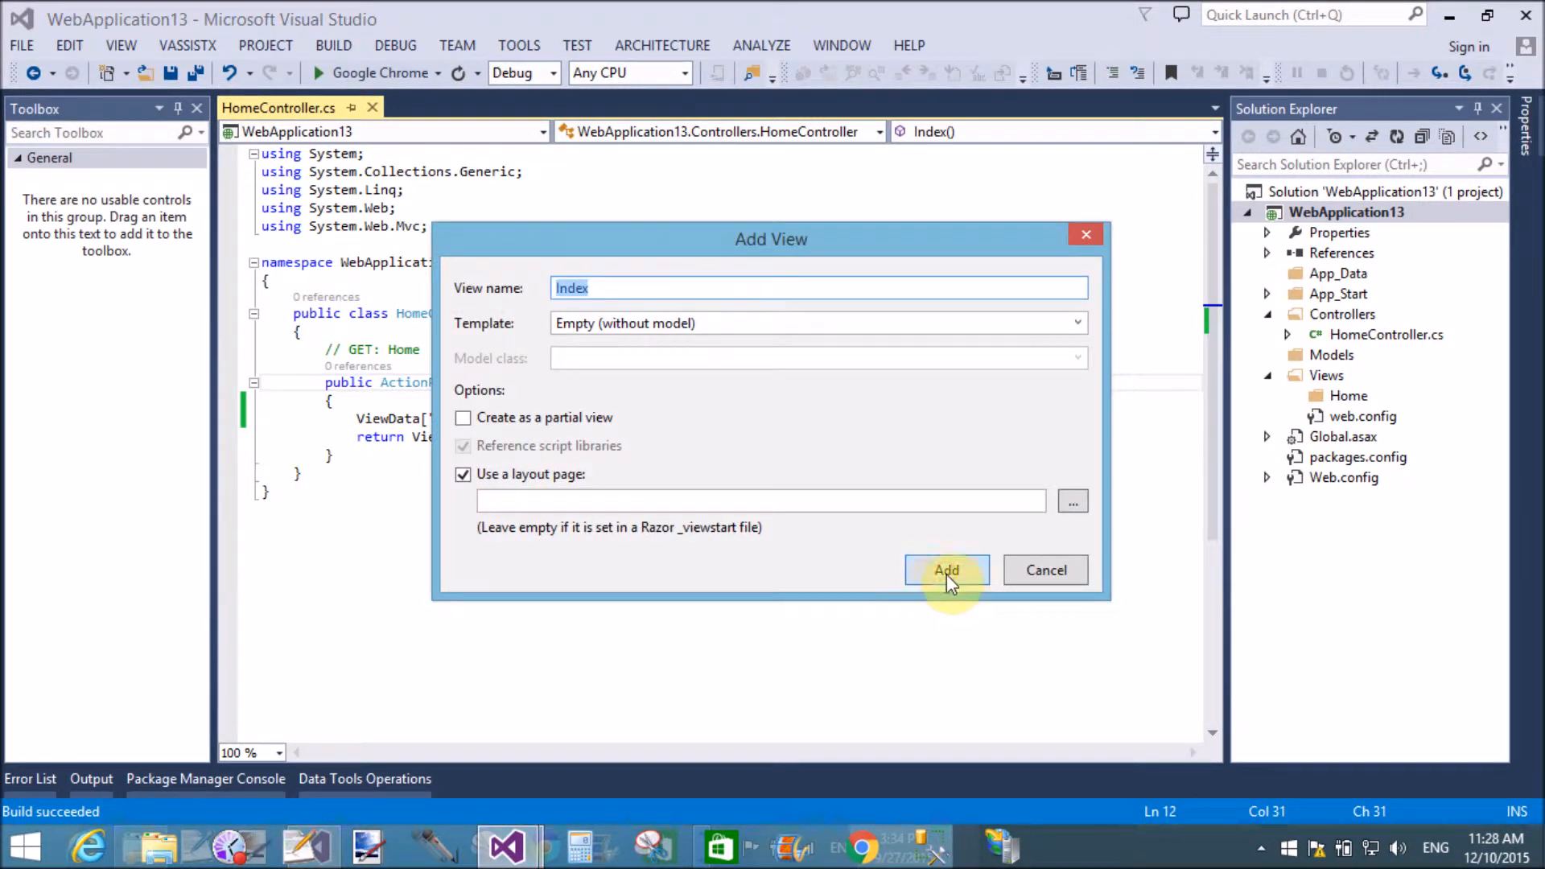
{"action": "left_click", "coordinate": [945, 569]}
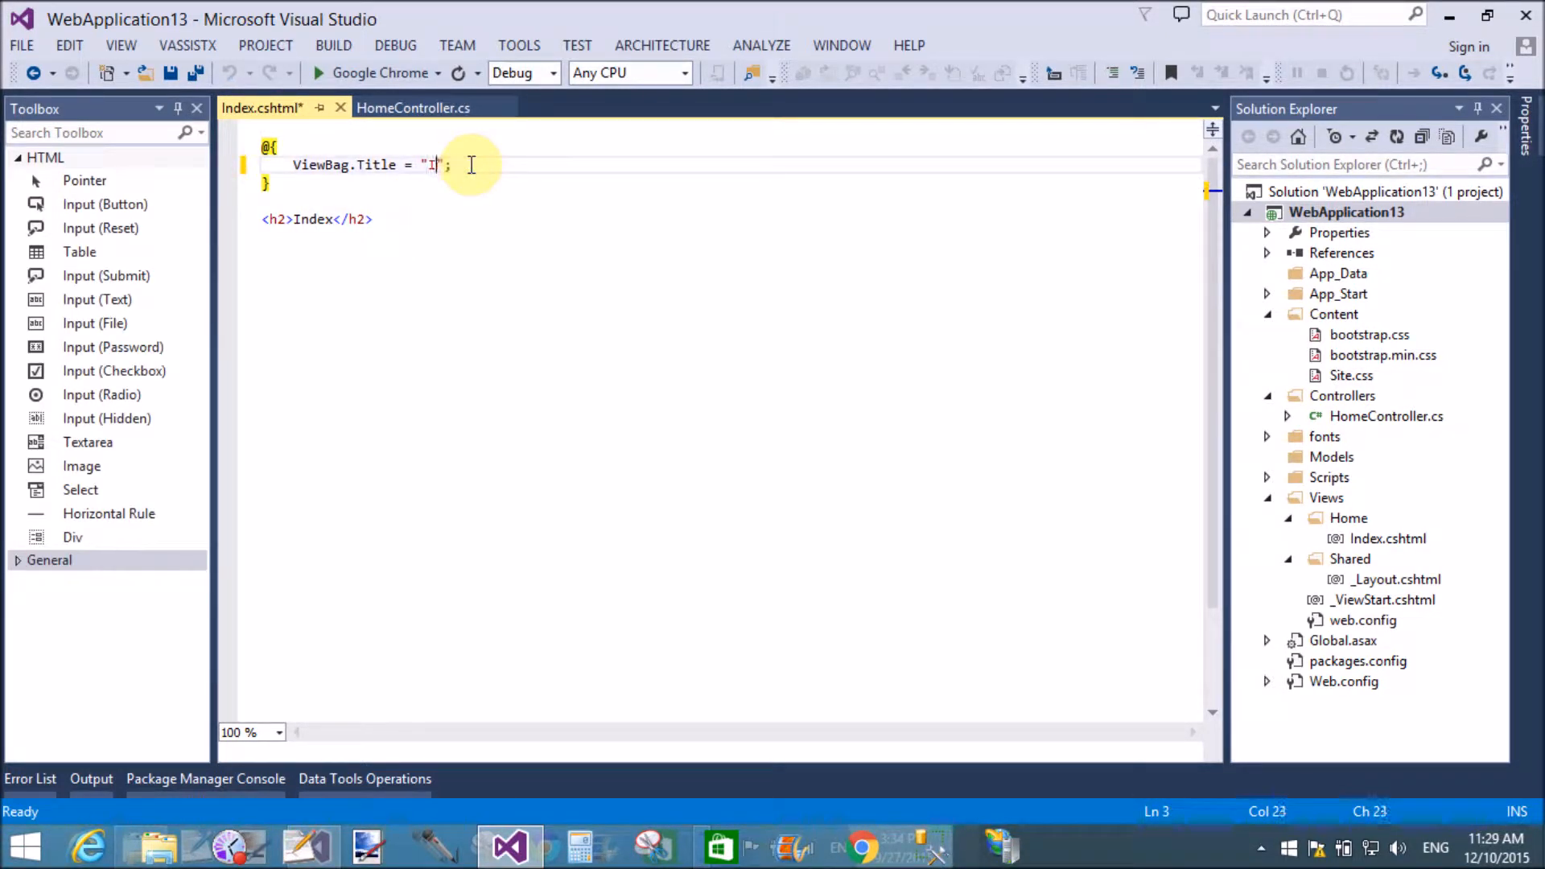
Set ViewBag.Title to Transfer View data object and the h2 heading to View Data obkect.
{"action": "type", "text": "r"}
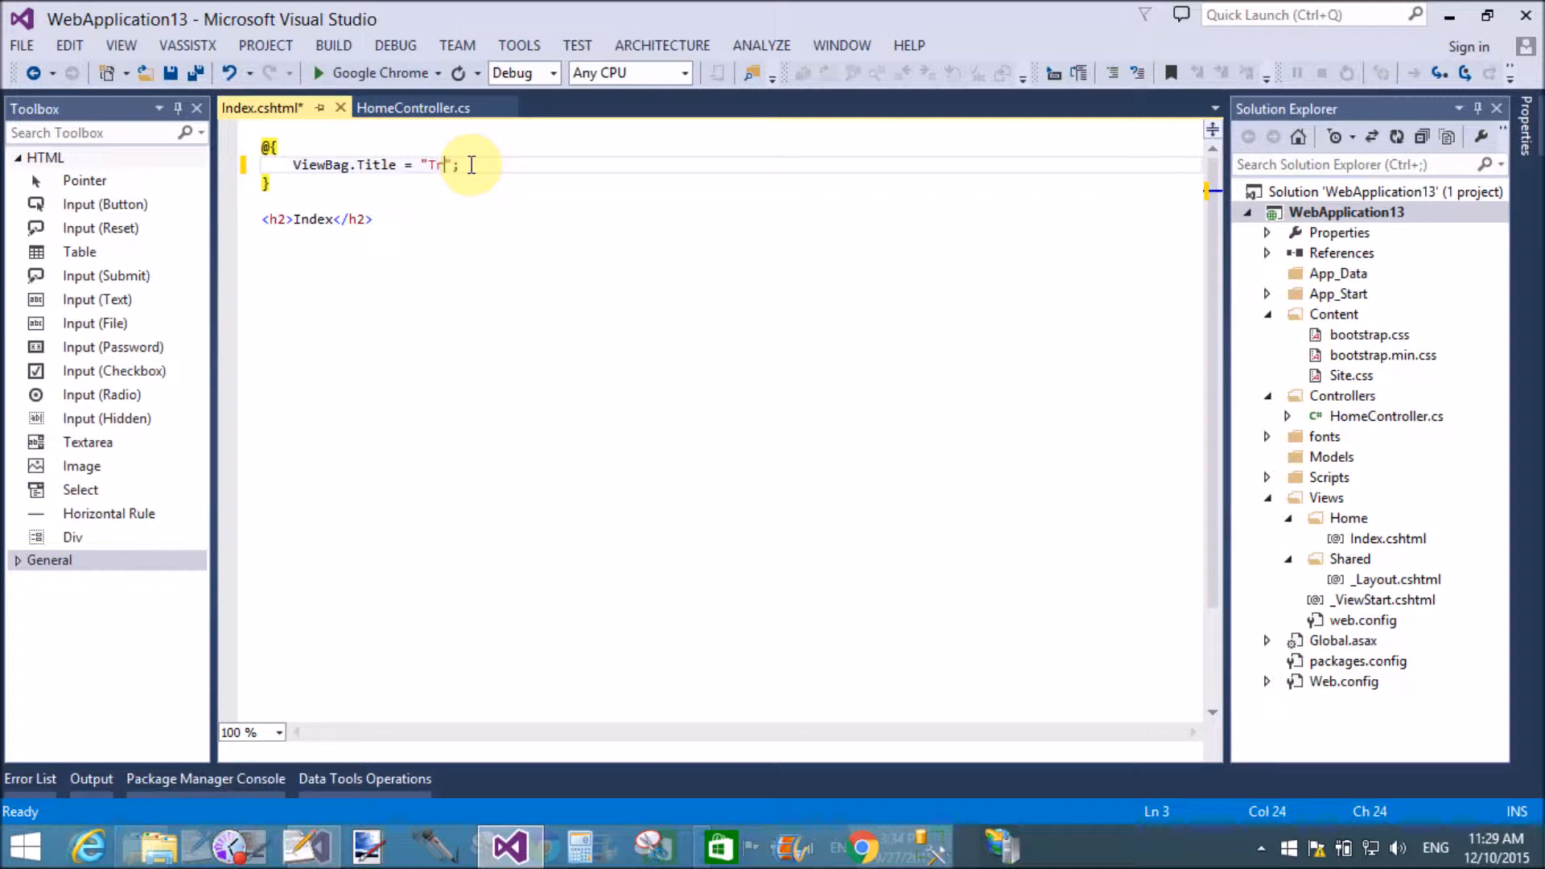
{"action": "type", "text": "ansfer"}
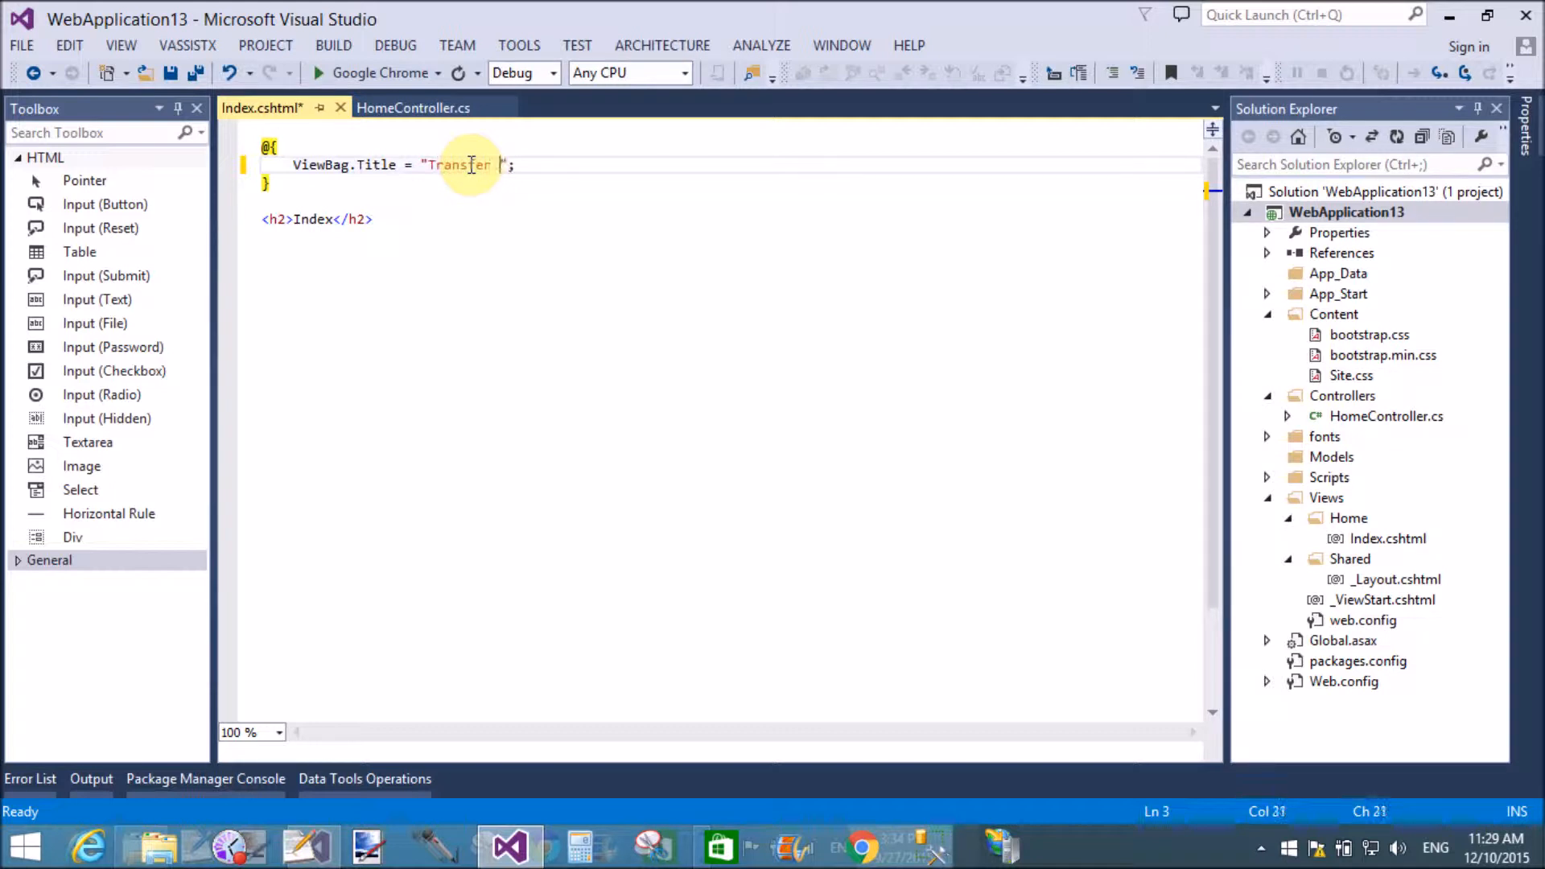
{"action": "type", "text": "Voe"}
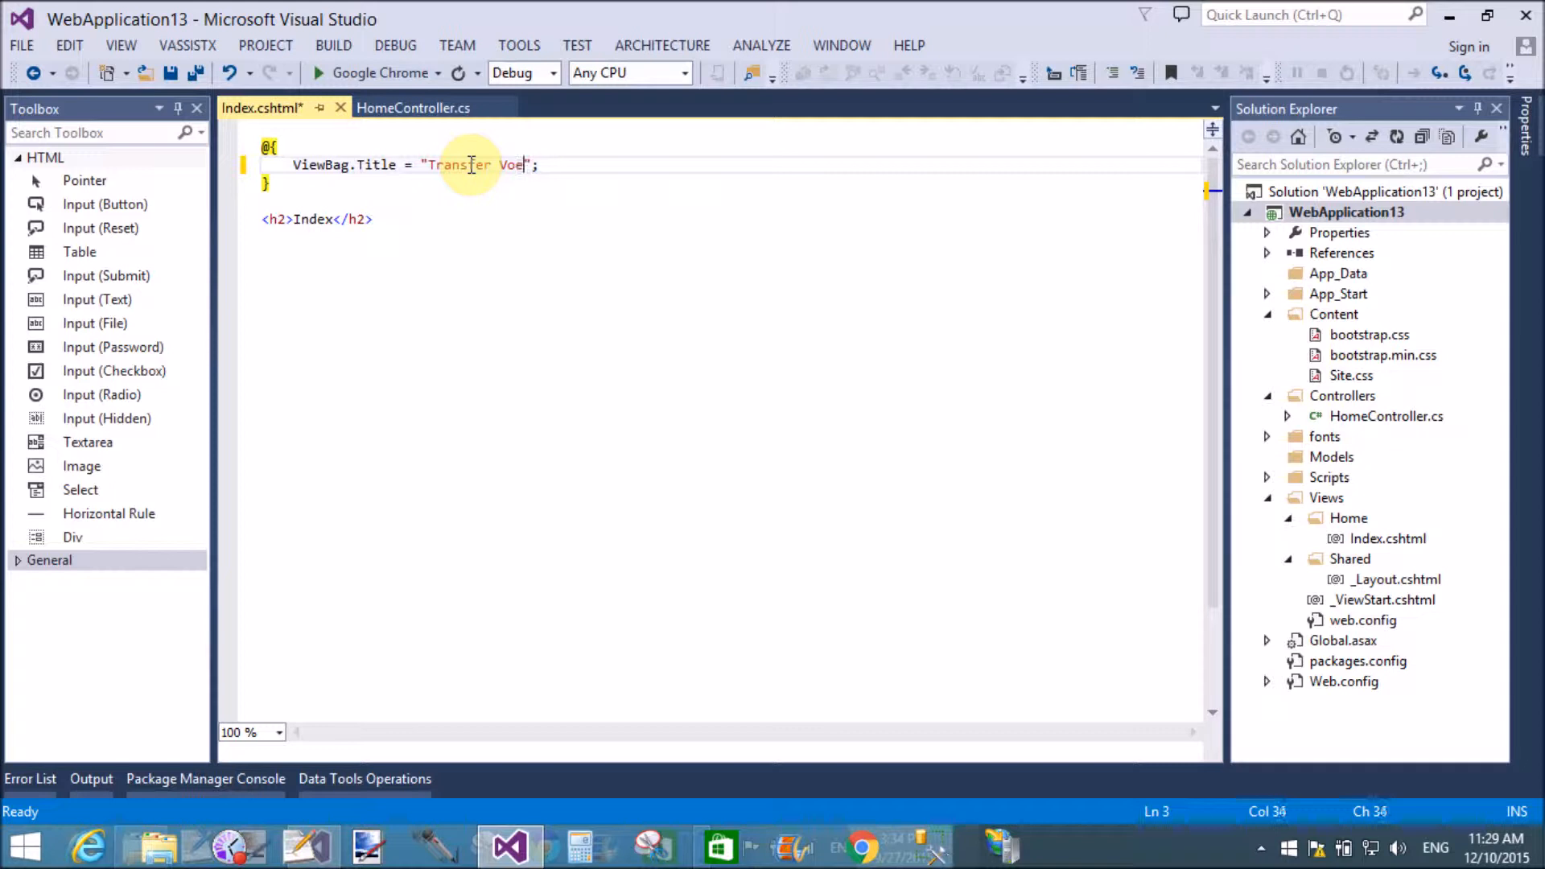
{"action": "type", "text": "View d"}
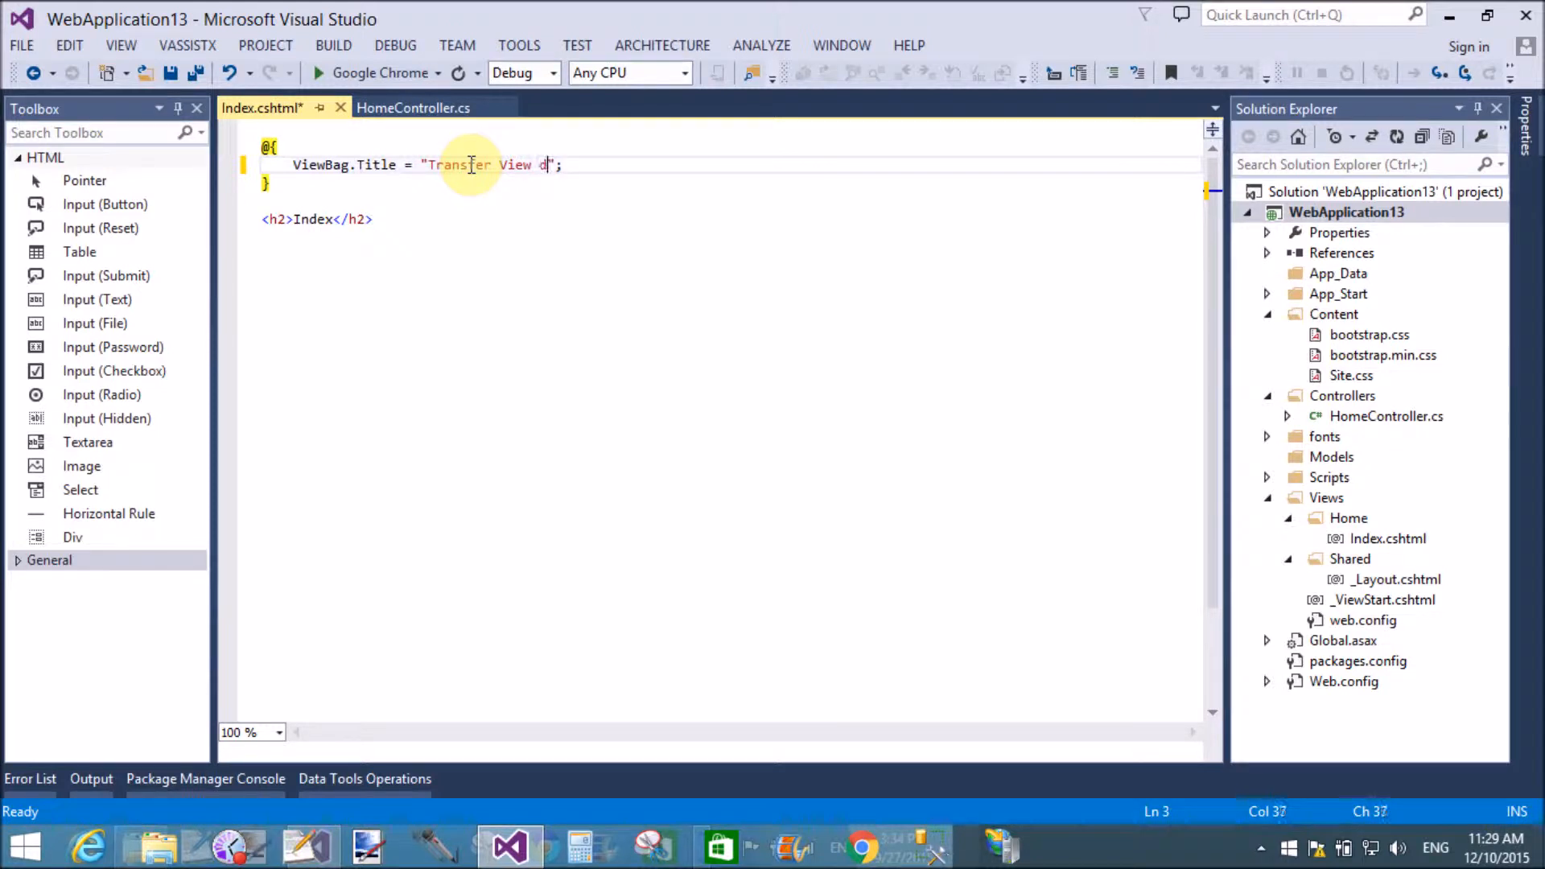
{"action": "type", "text": "ata object"}
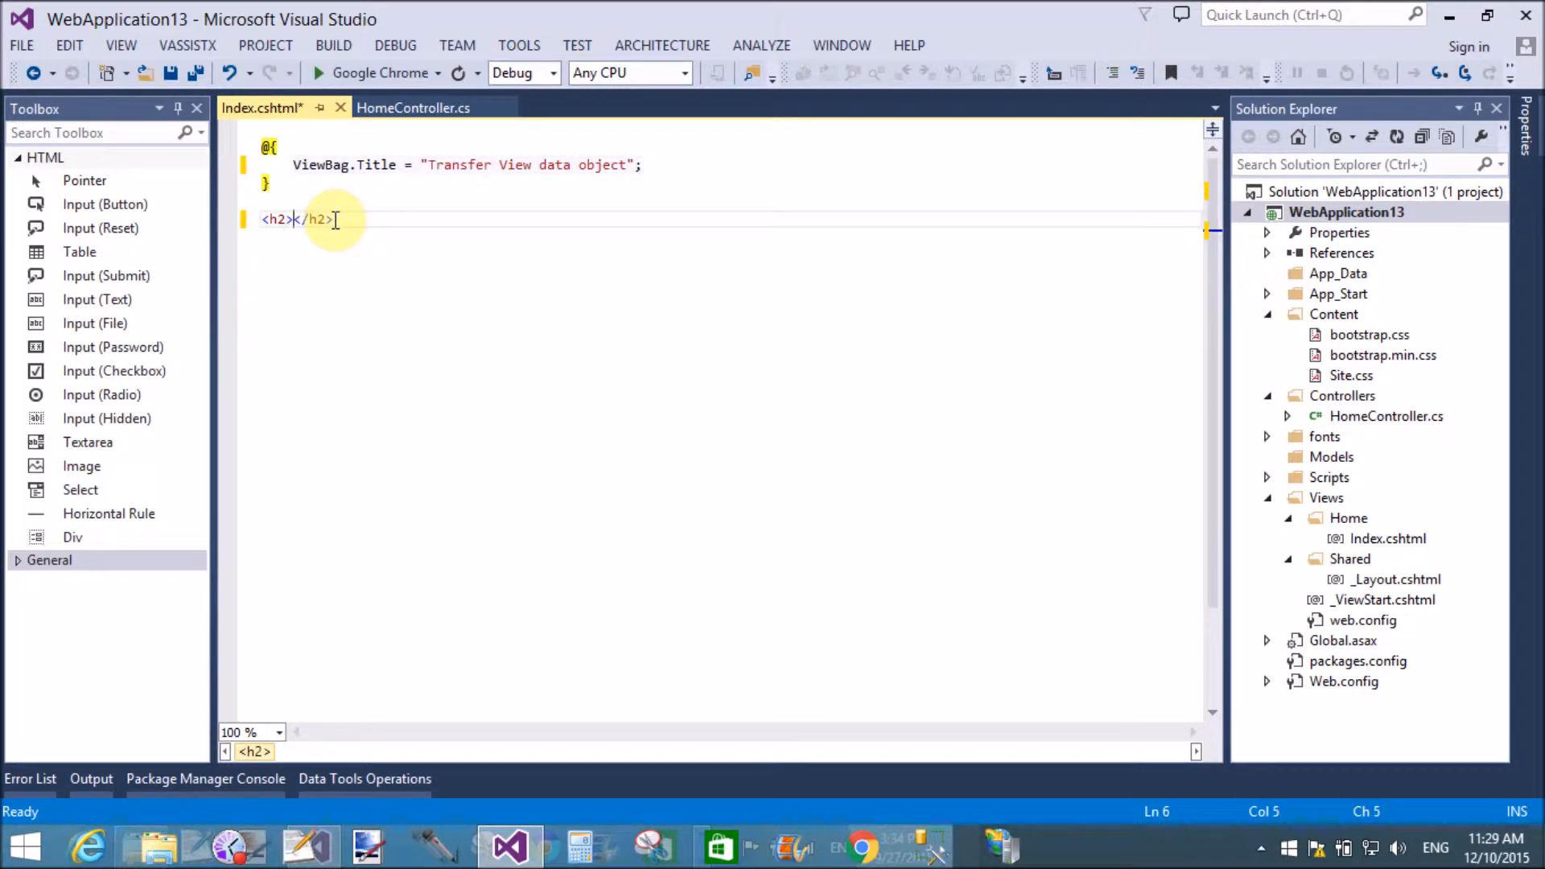
{"action": "type", "text": "View"}
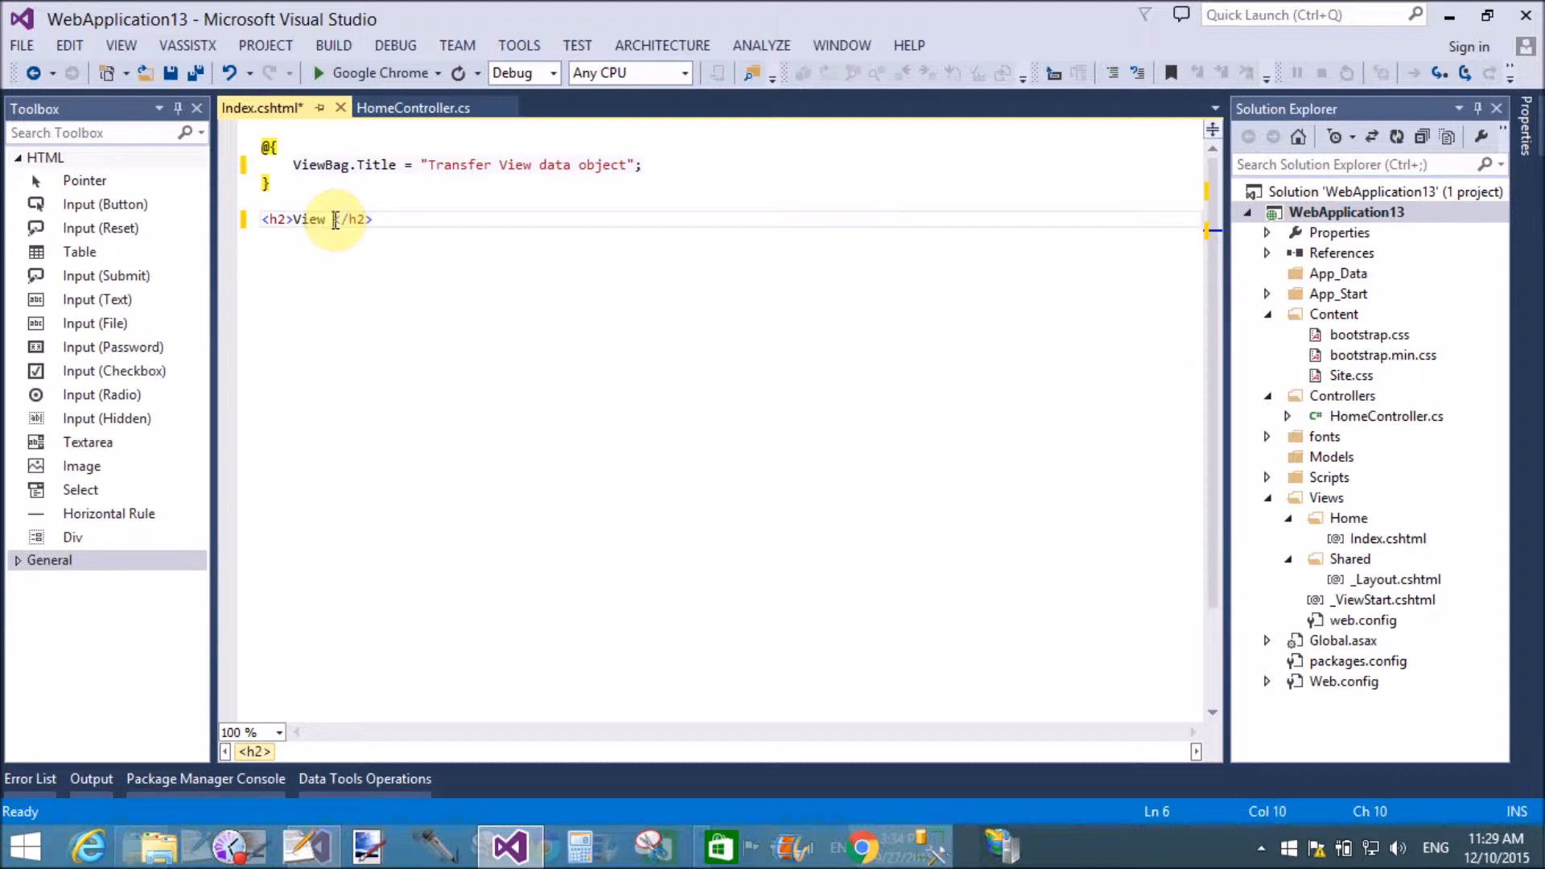
{"action": "type", "text": "data o"}
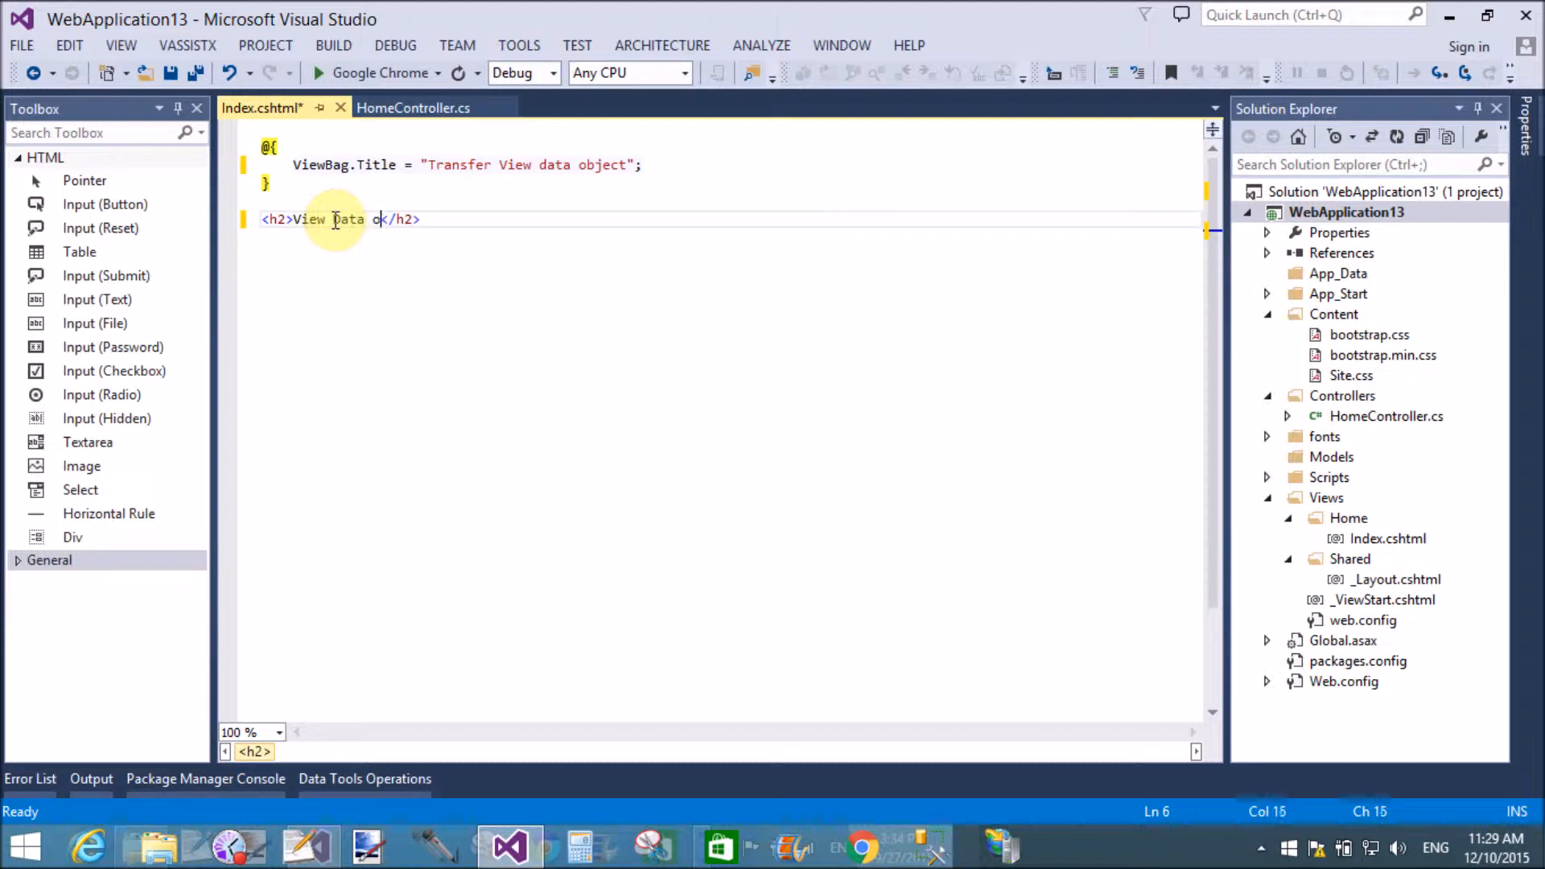
{"action": "type", "text": "bkect"}
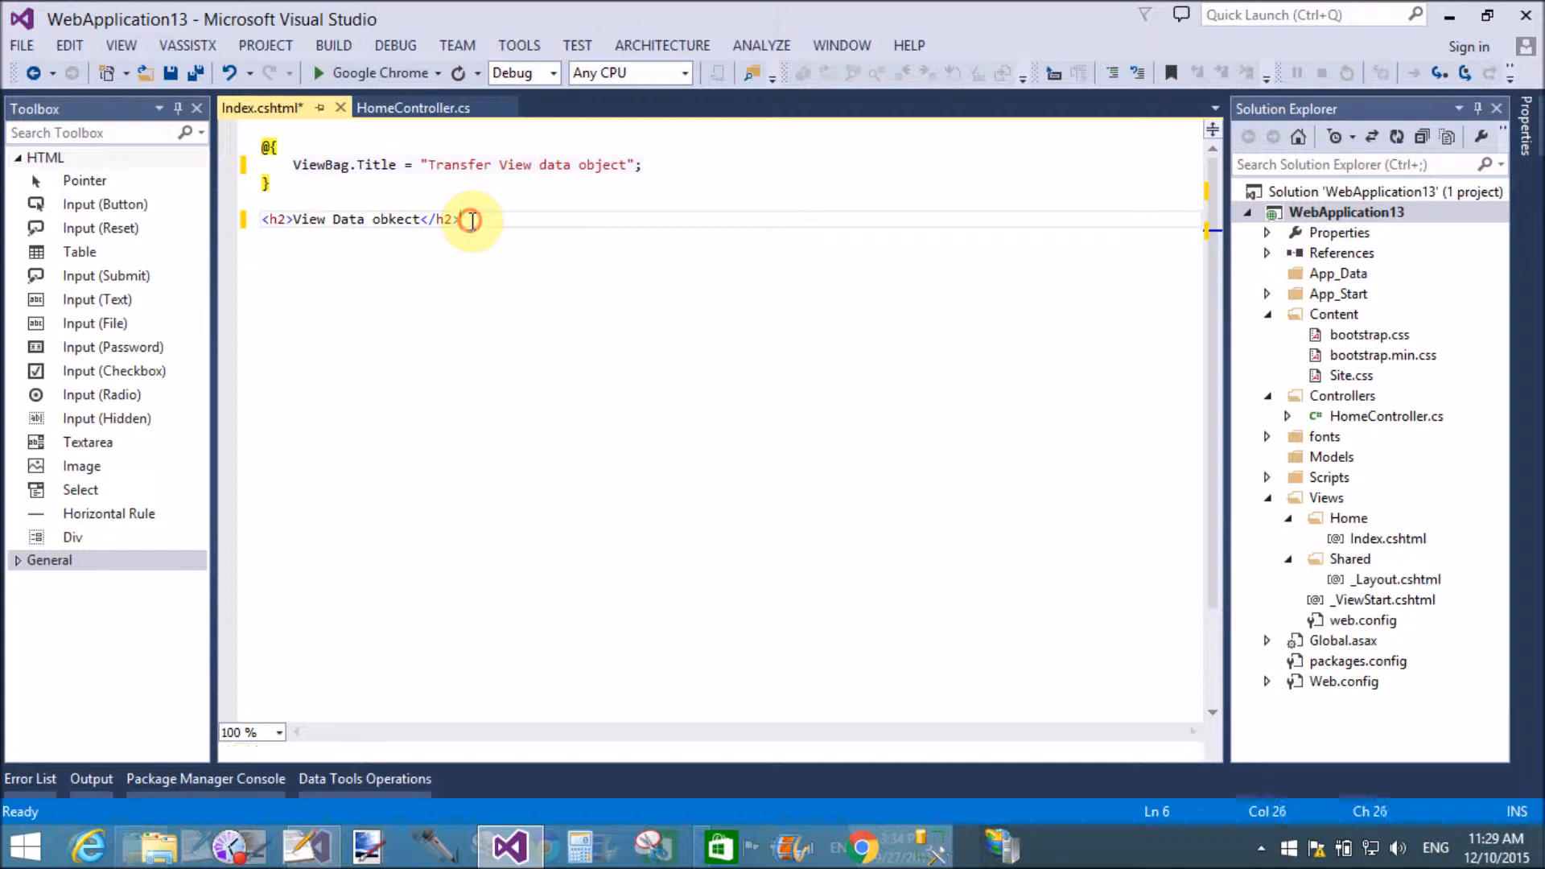
{"action": "type", "text": "<"}
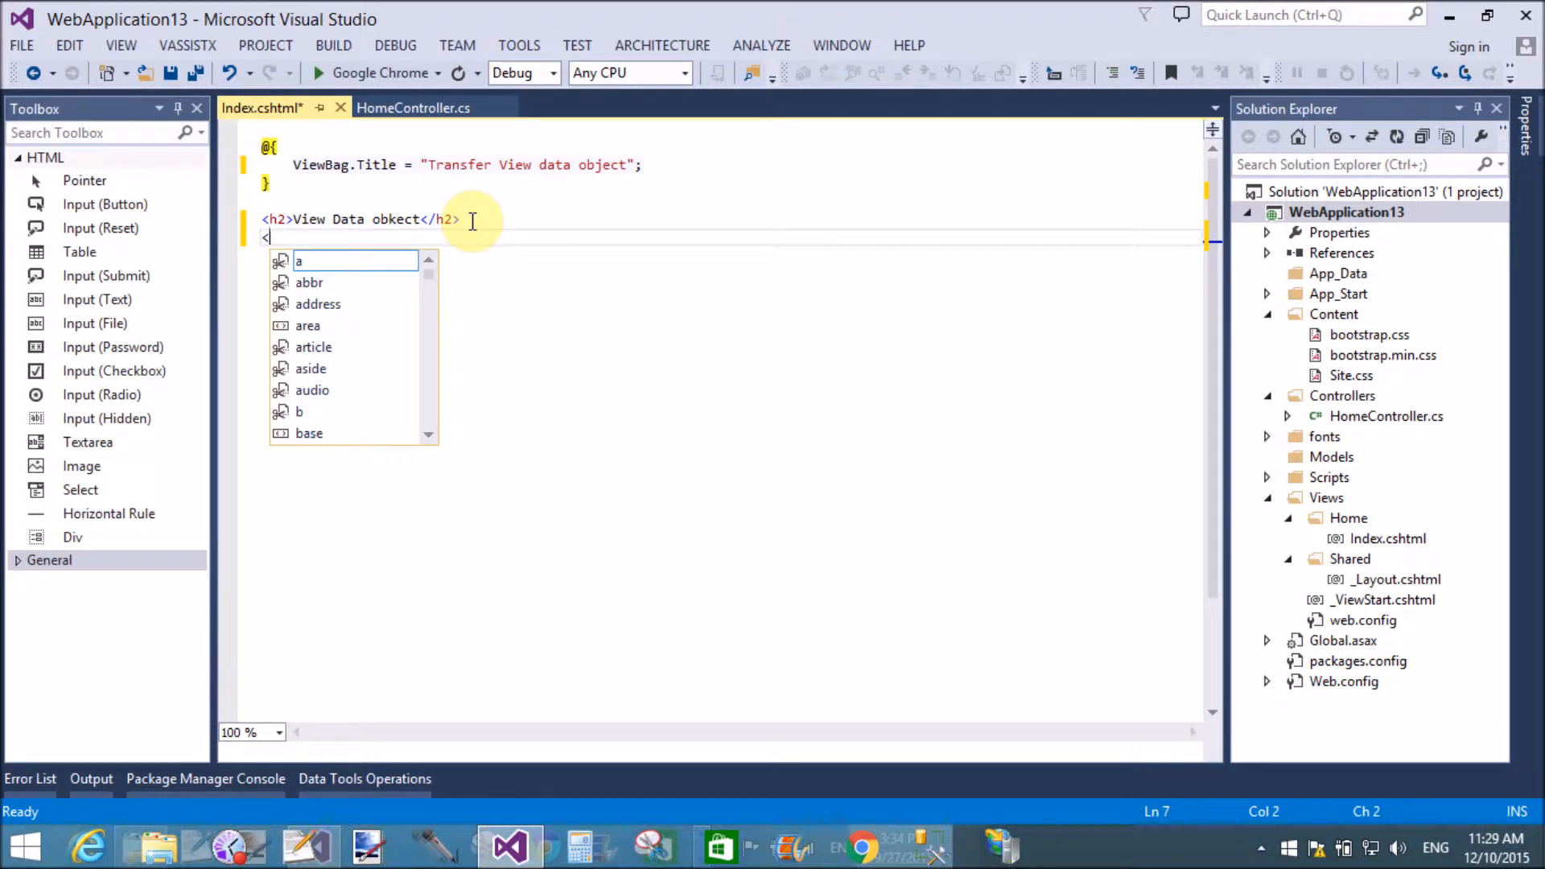
{"action": "type", "text": "div>"}
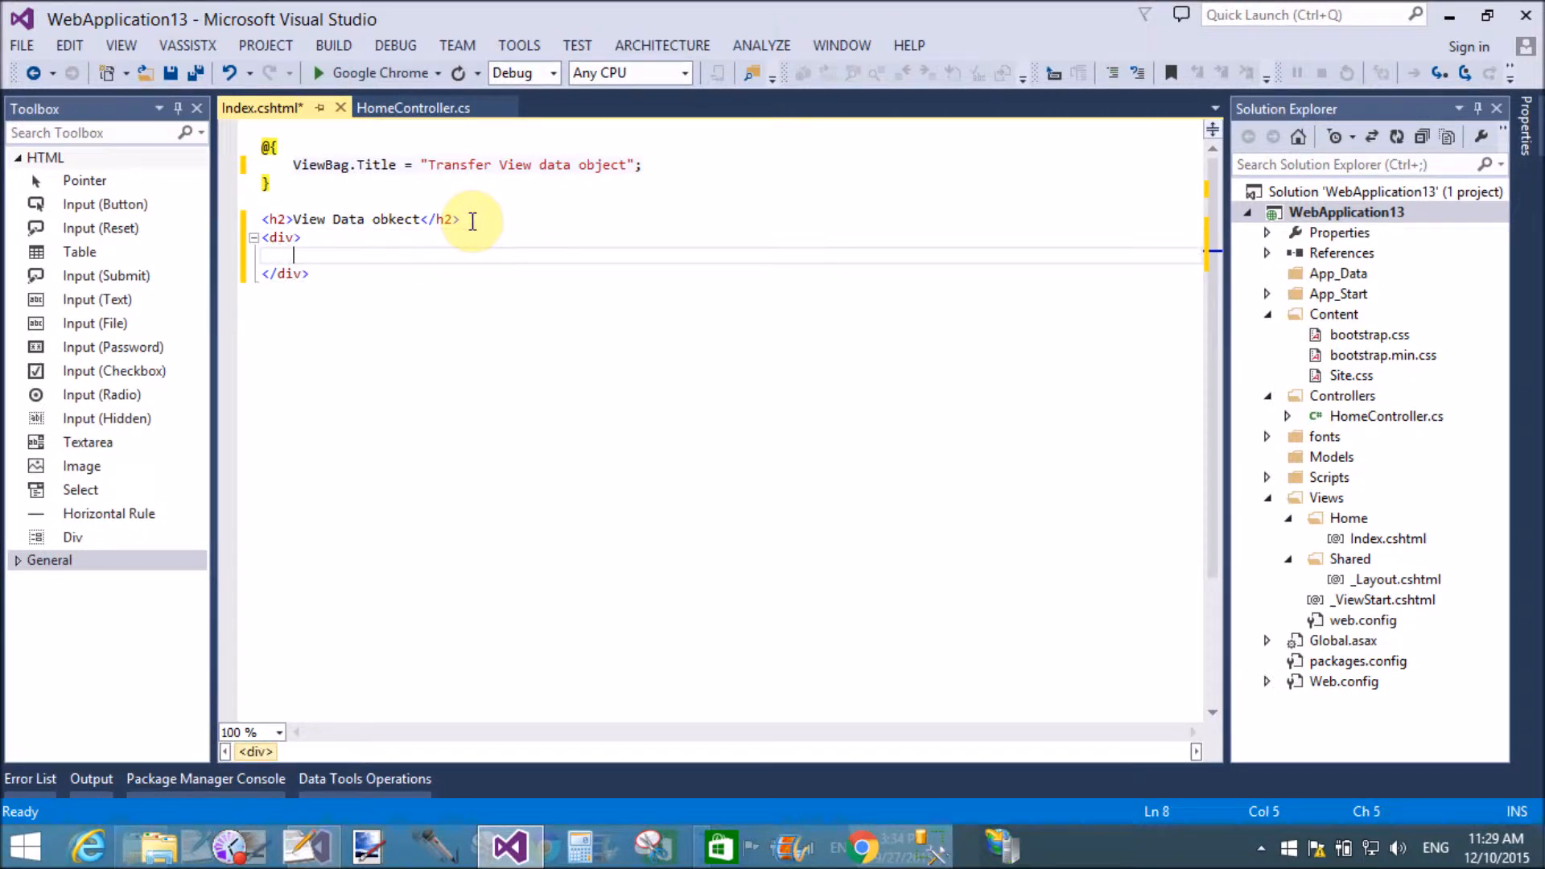
{"action": "type", "text": "v"}
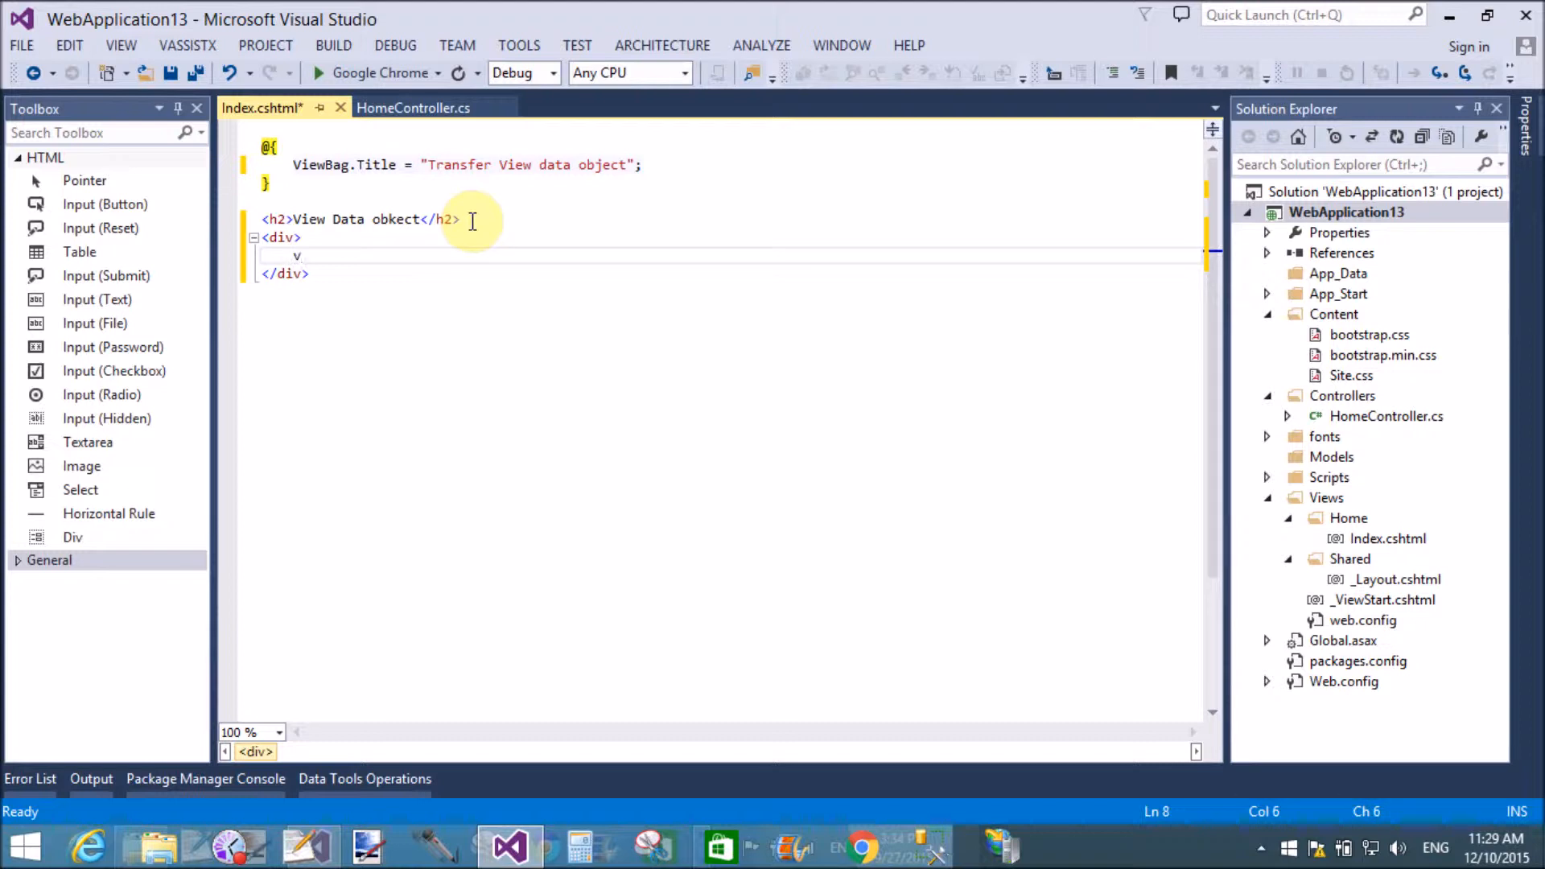
{"action": "key", "text": "Backspace"}
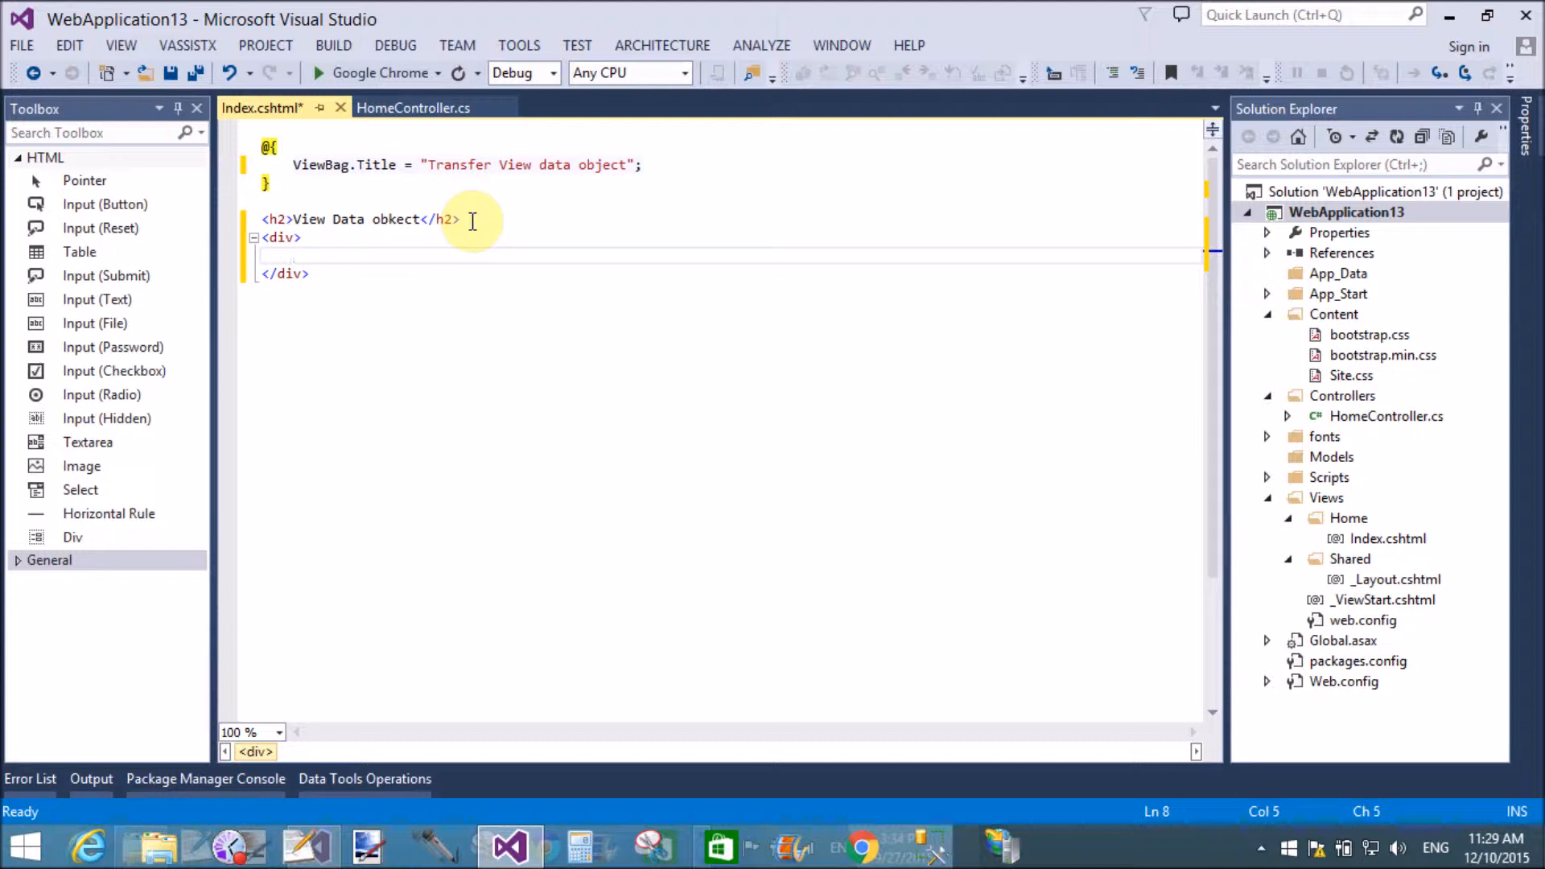
{"action": "type", "text": "@v"}
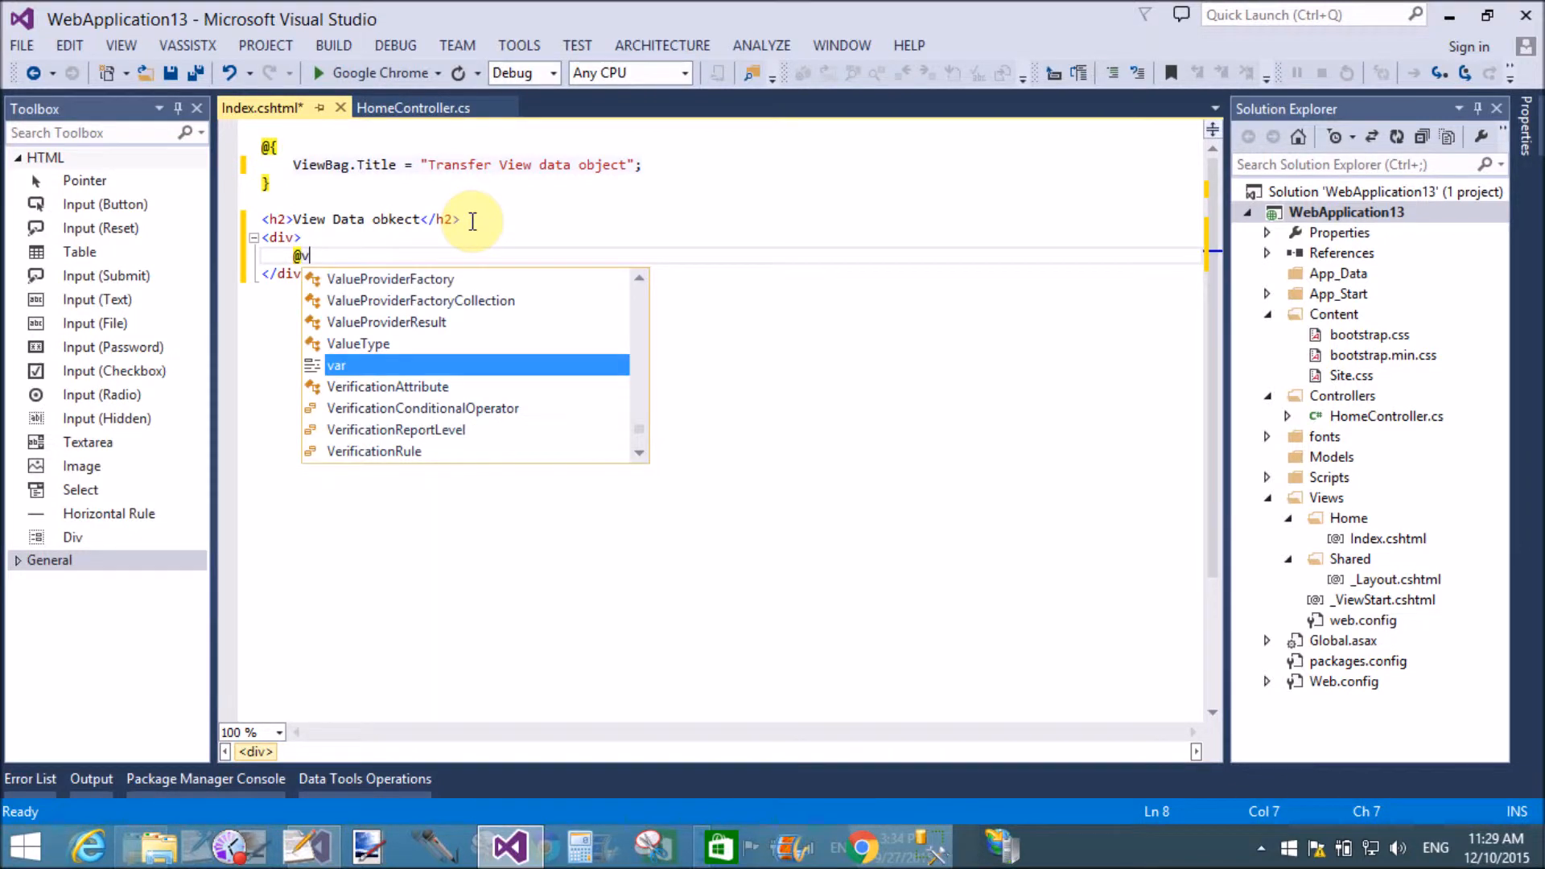
{"action": "type", "text": "iewData"}
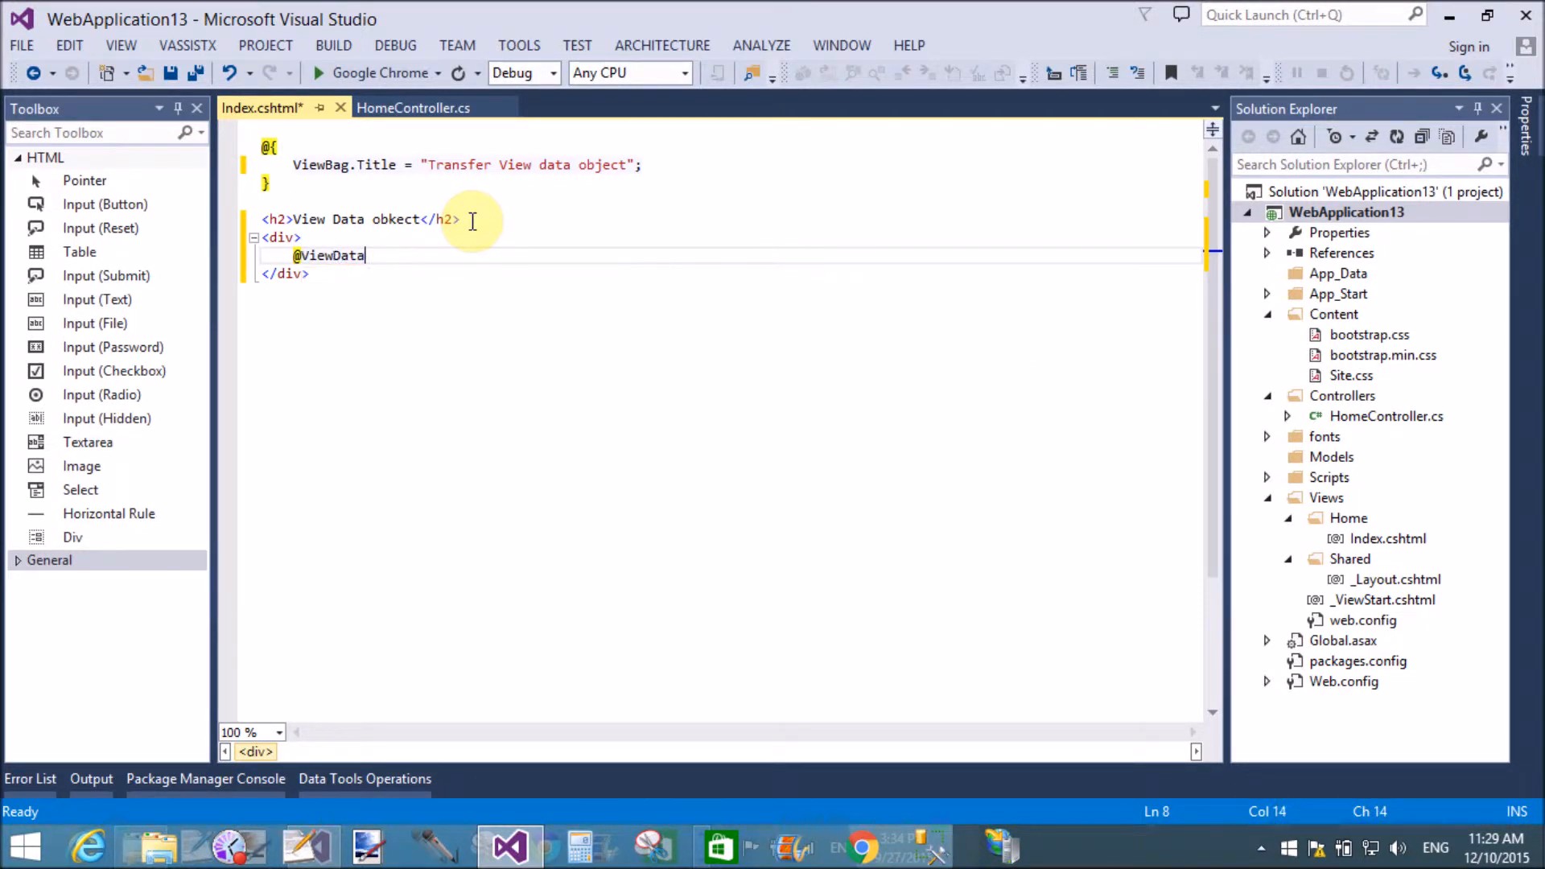
{"action": "type", "text": "["}
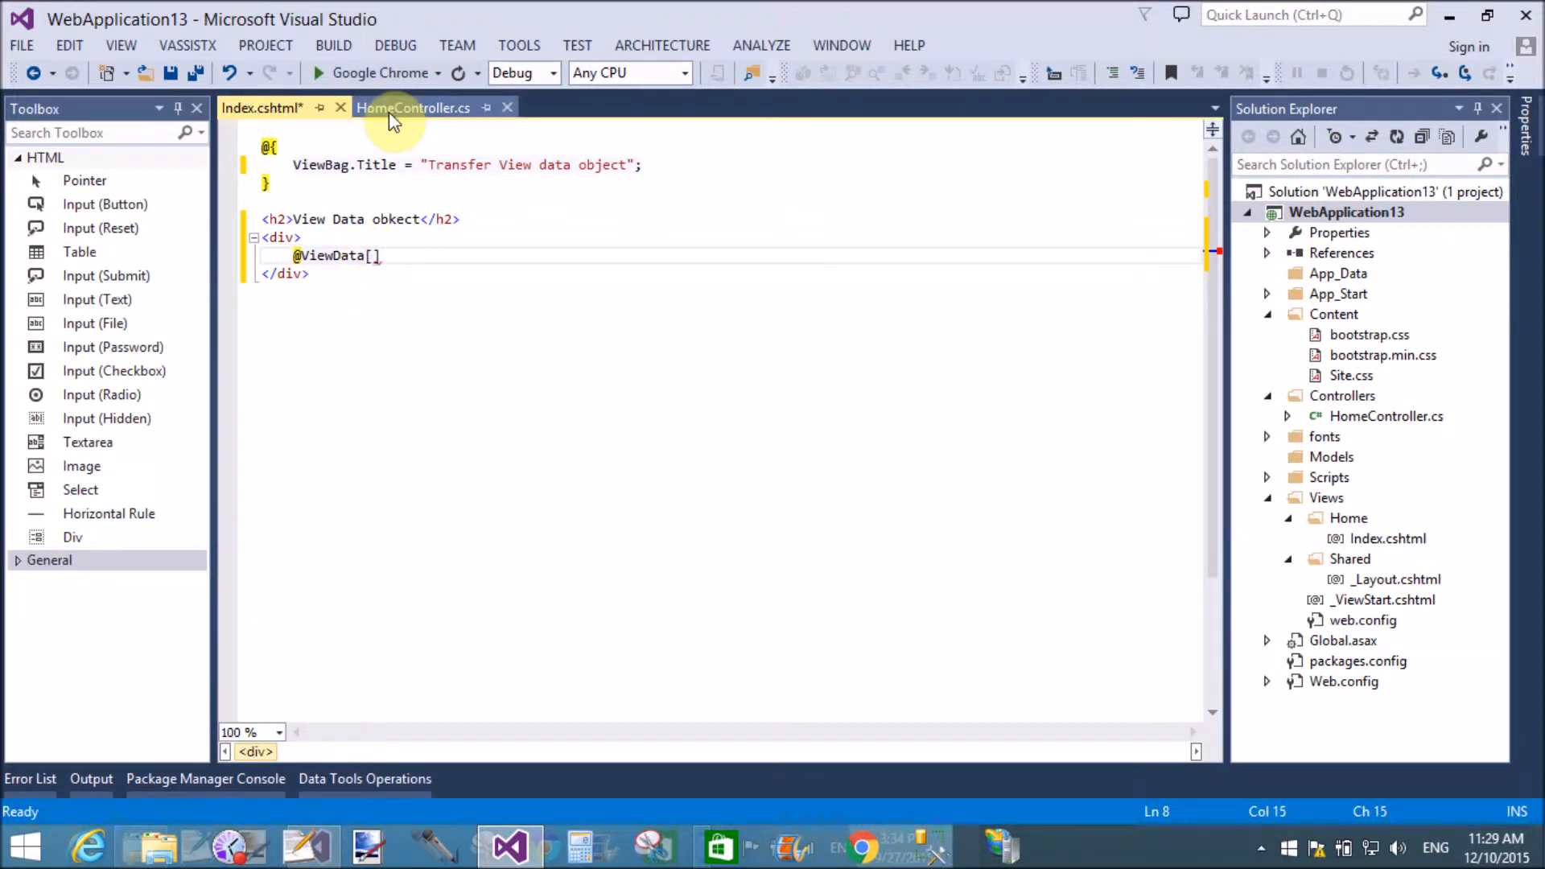
{"action": "left_click", "coordinate": [413, 107]}
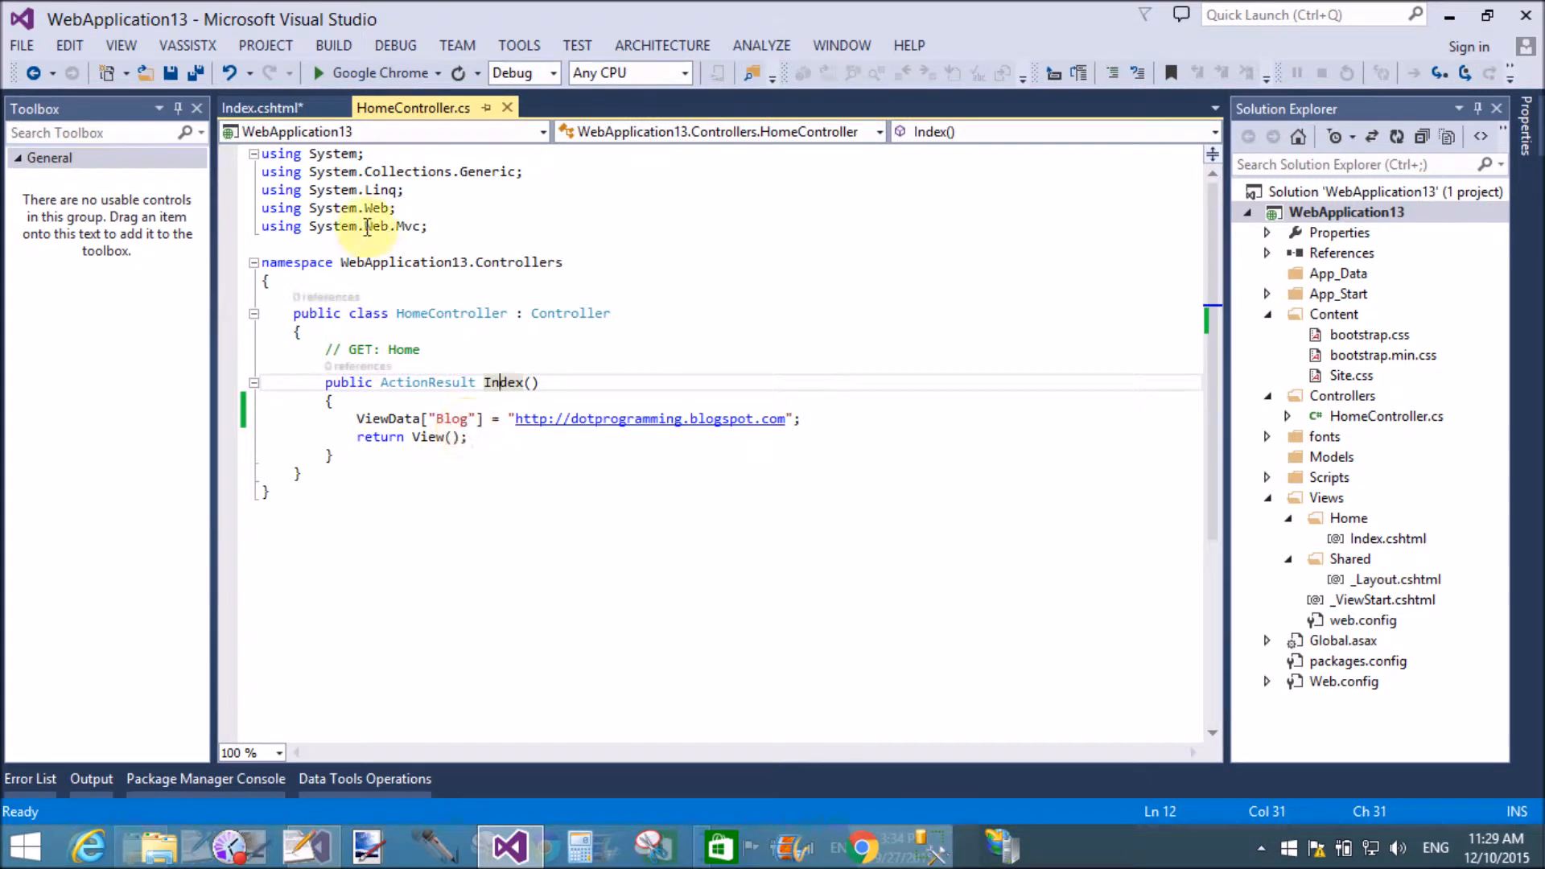
{"action": "left_click", "coordinate": [263, 108]}
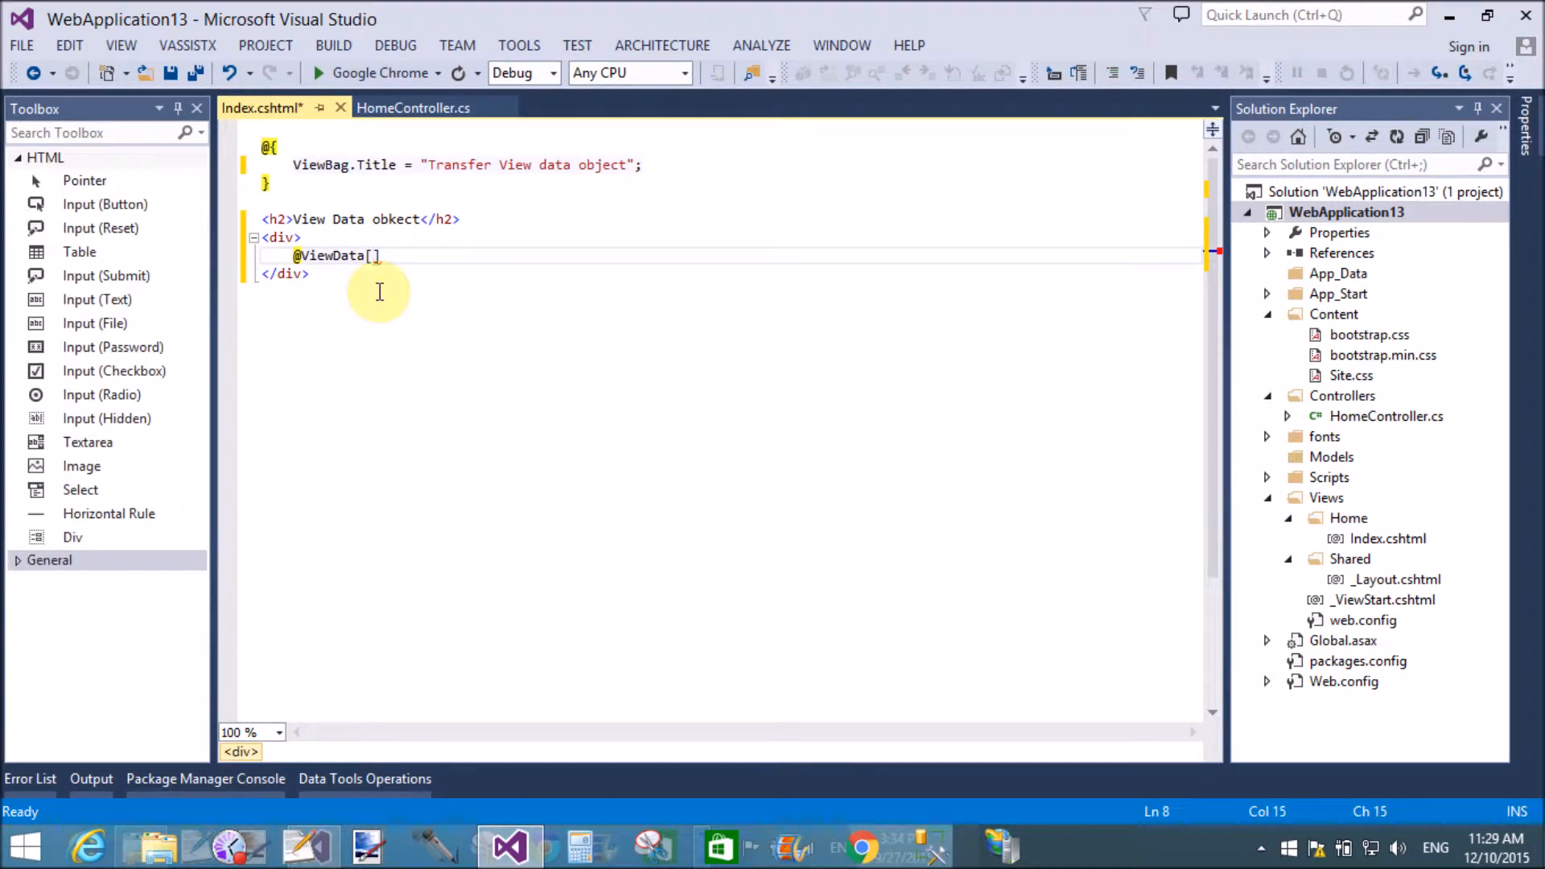
{"action": "type", "text": "\"Blog\""}
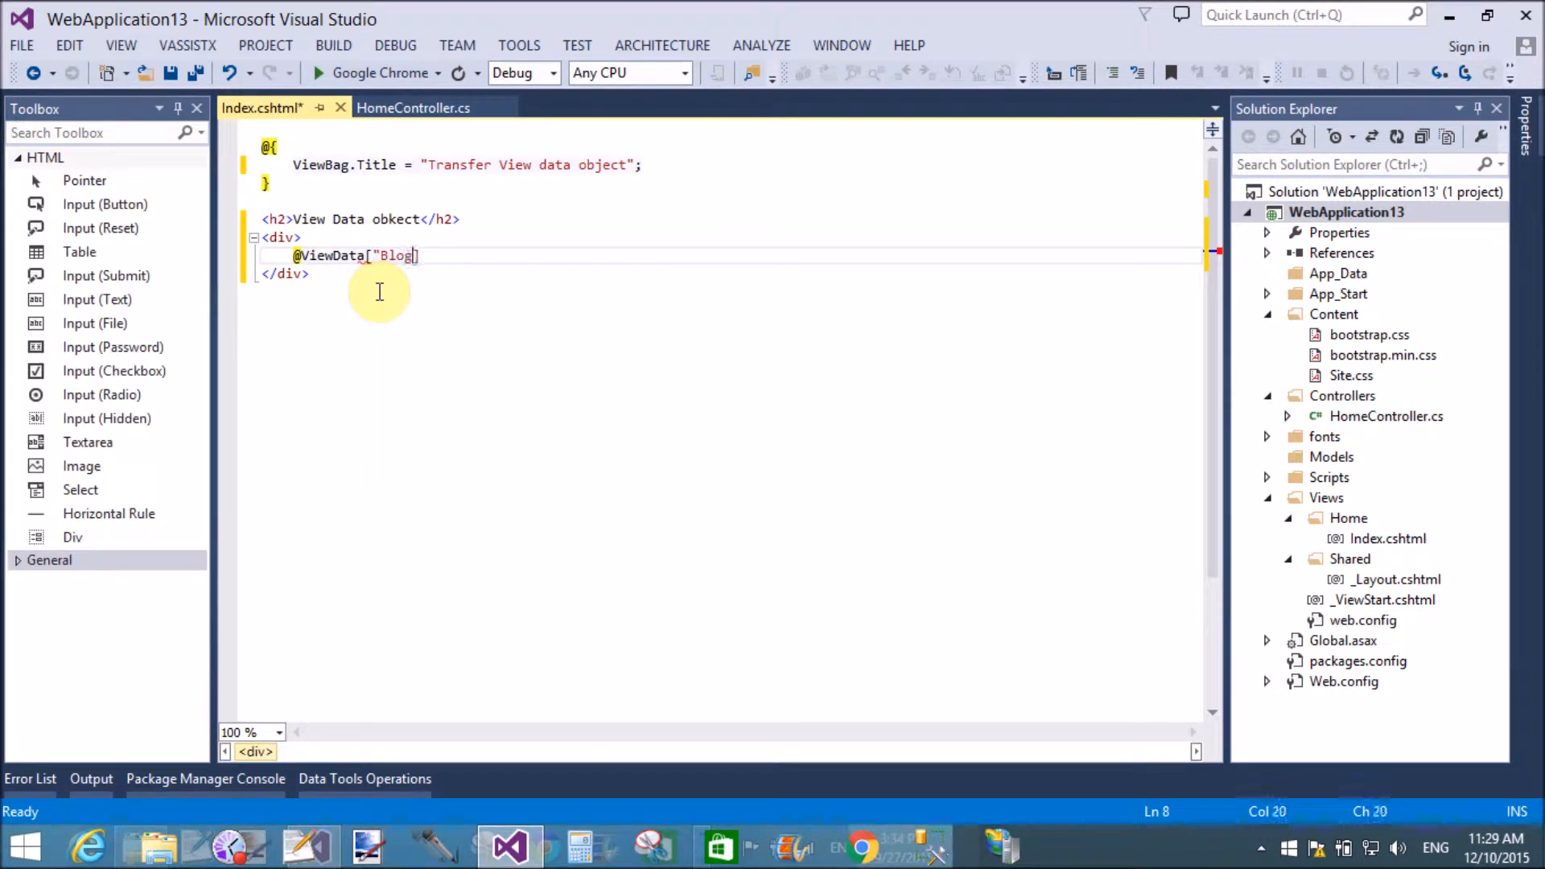
{"action": "type", "text": "\"]"}
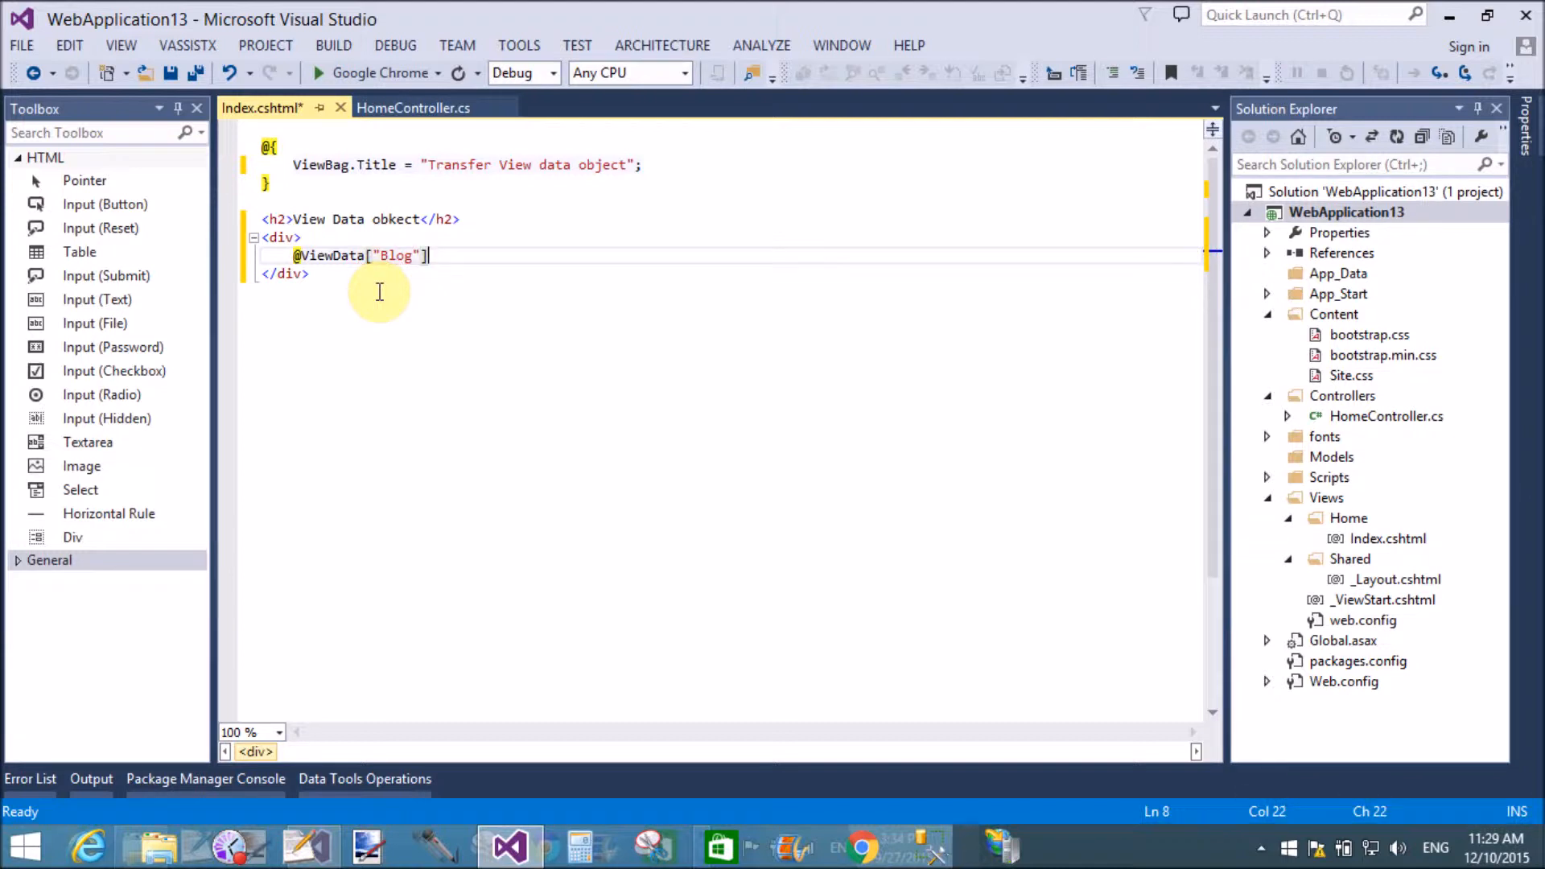
{"action": "mouse_move", "coordinate": [237, 172]}
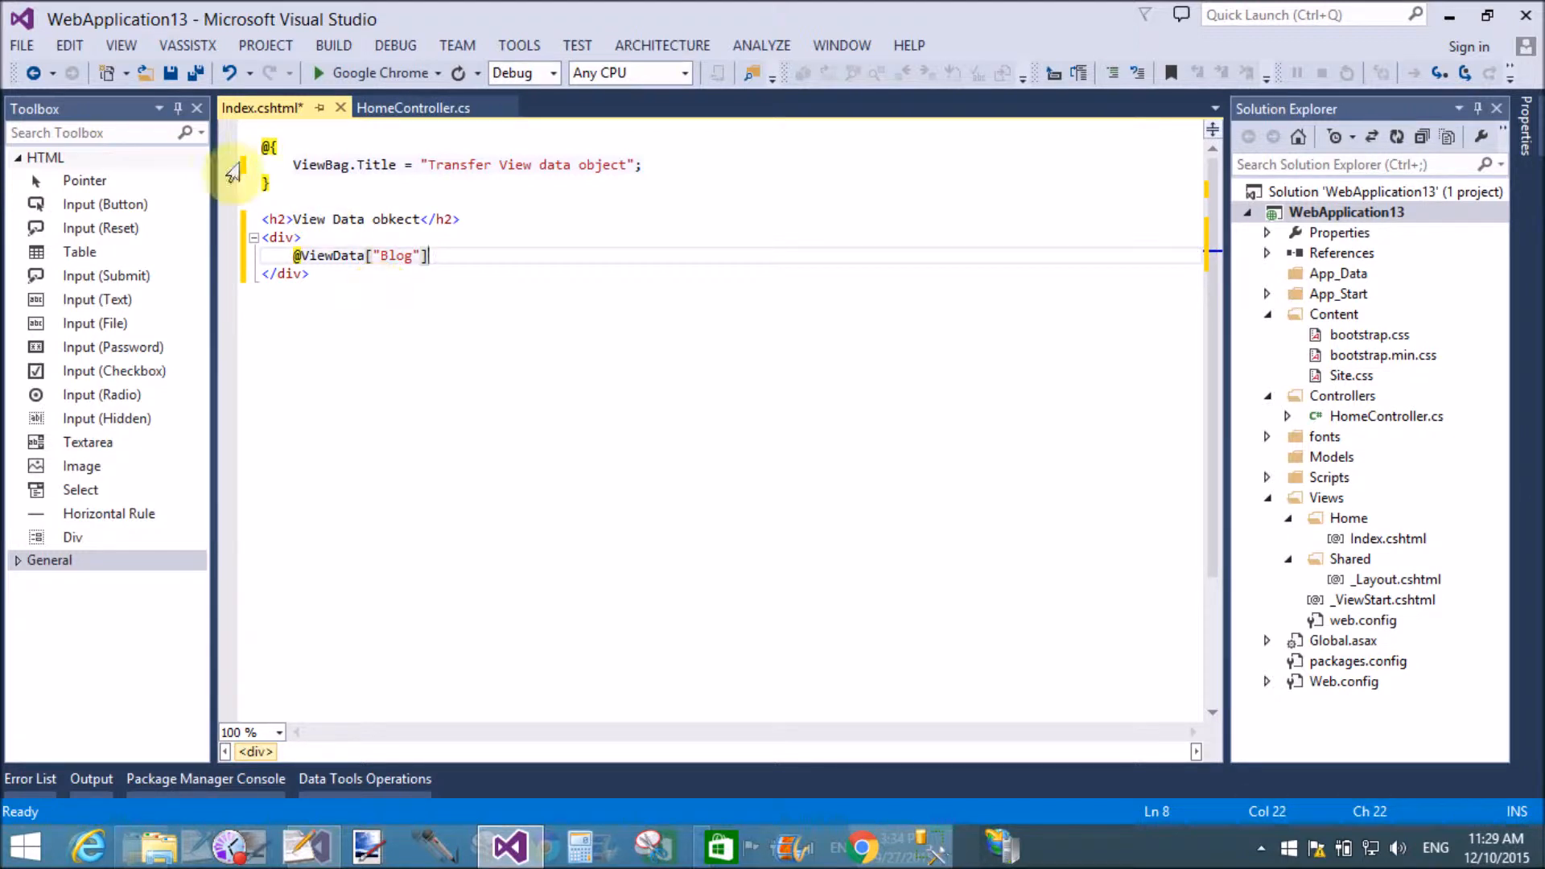
Run the web application in debug mode, opening Home/Index in Chrome.
{"action": "key", "text": "ctrl+s"}
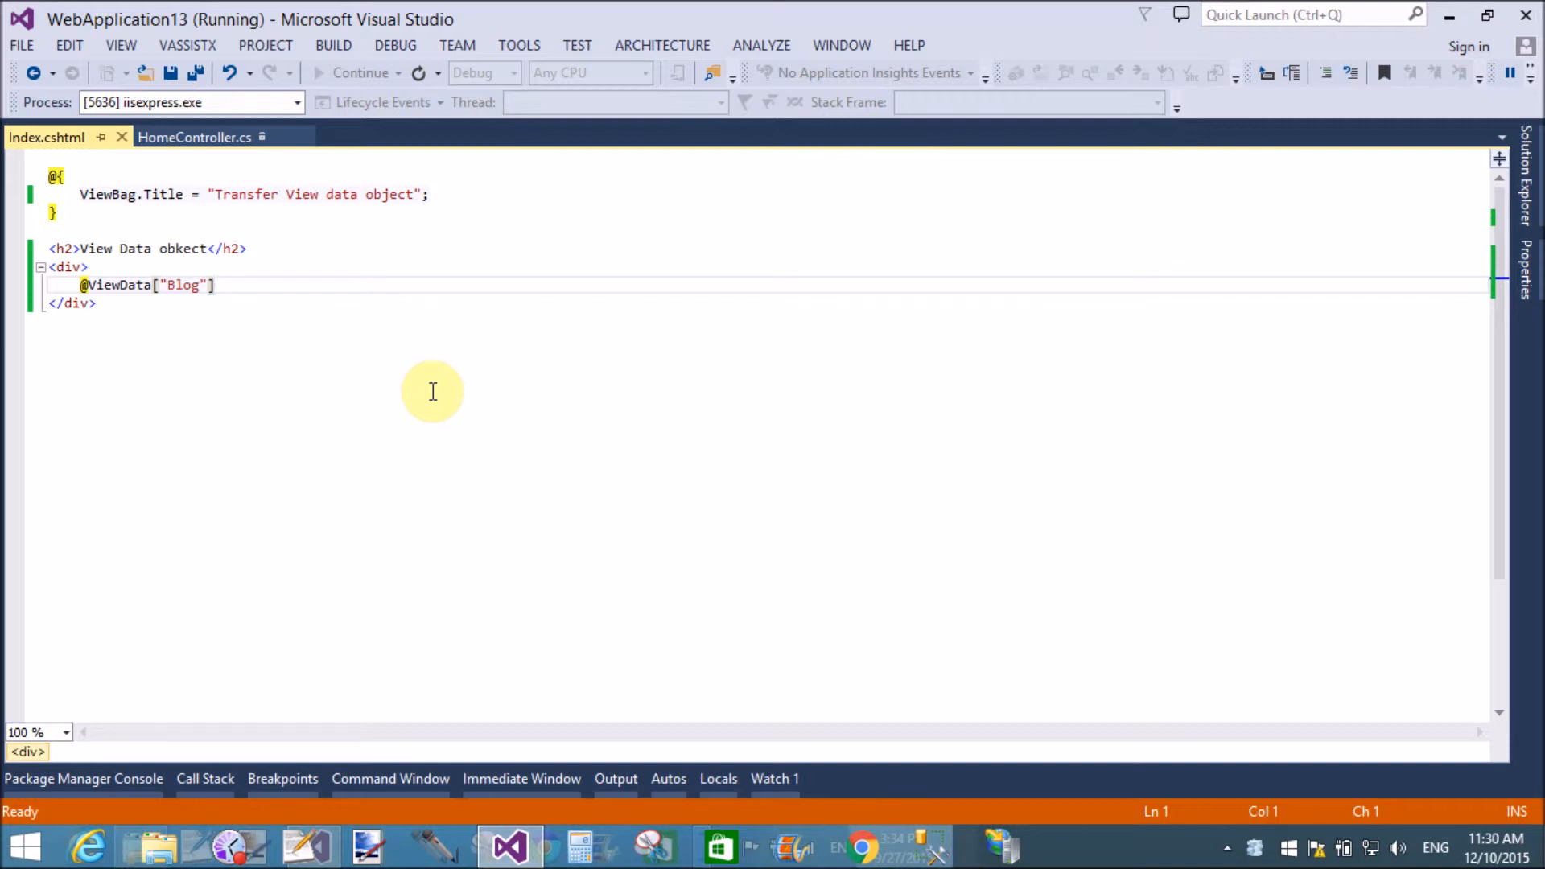
{"action": "left_click", "coordinate": [863, 845]}
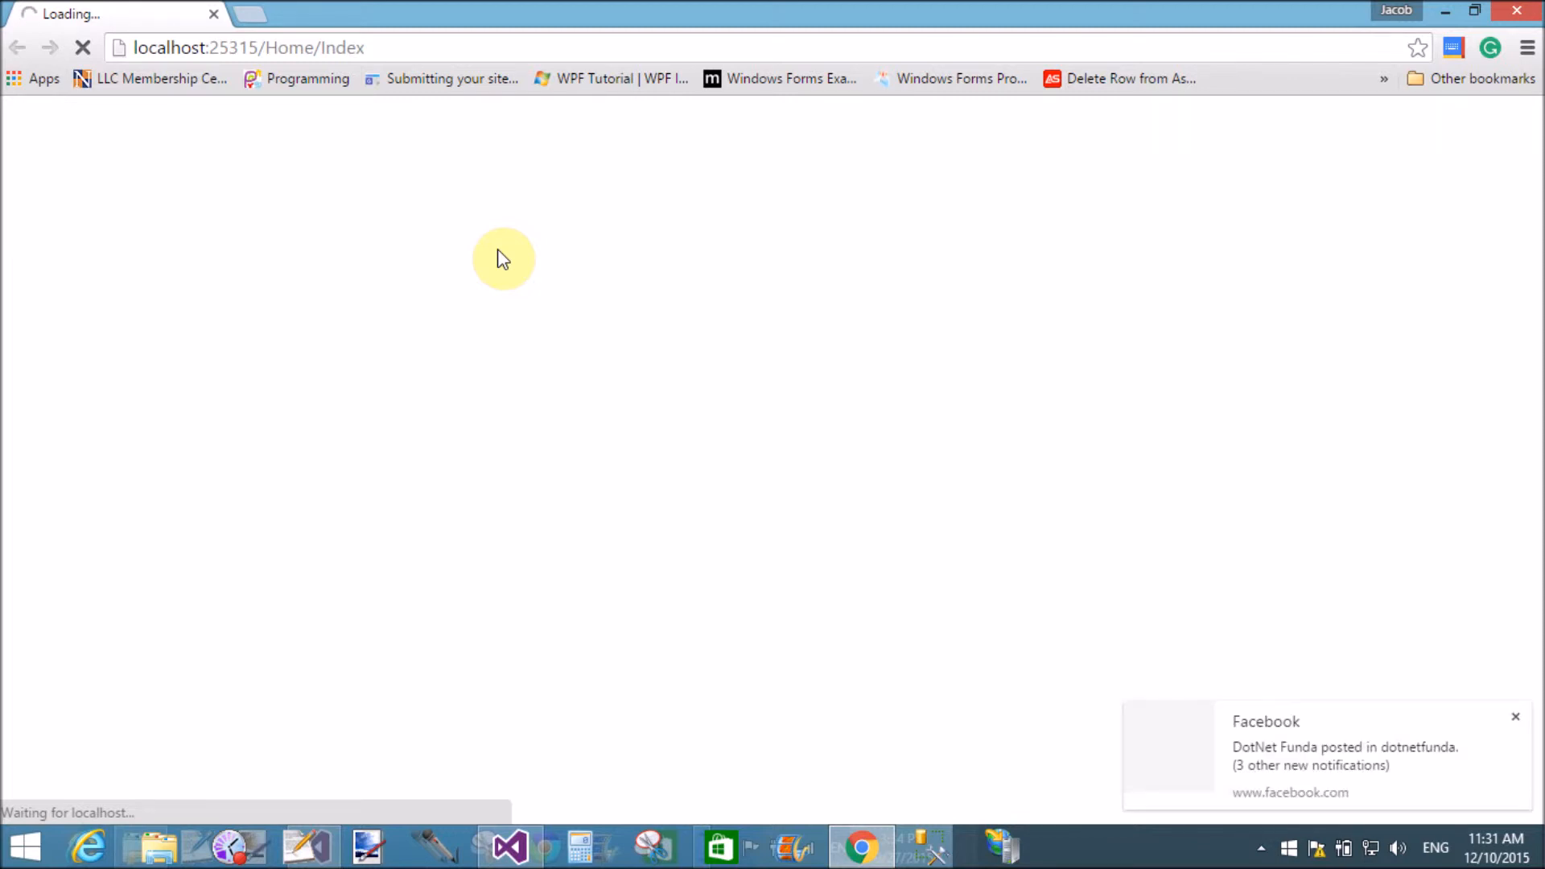
{"action": "mouse_move", "coordinate": [1310, 723]}
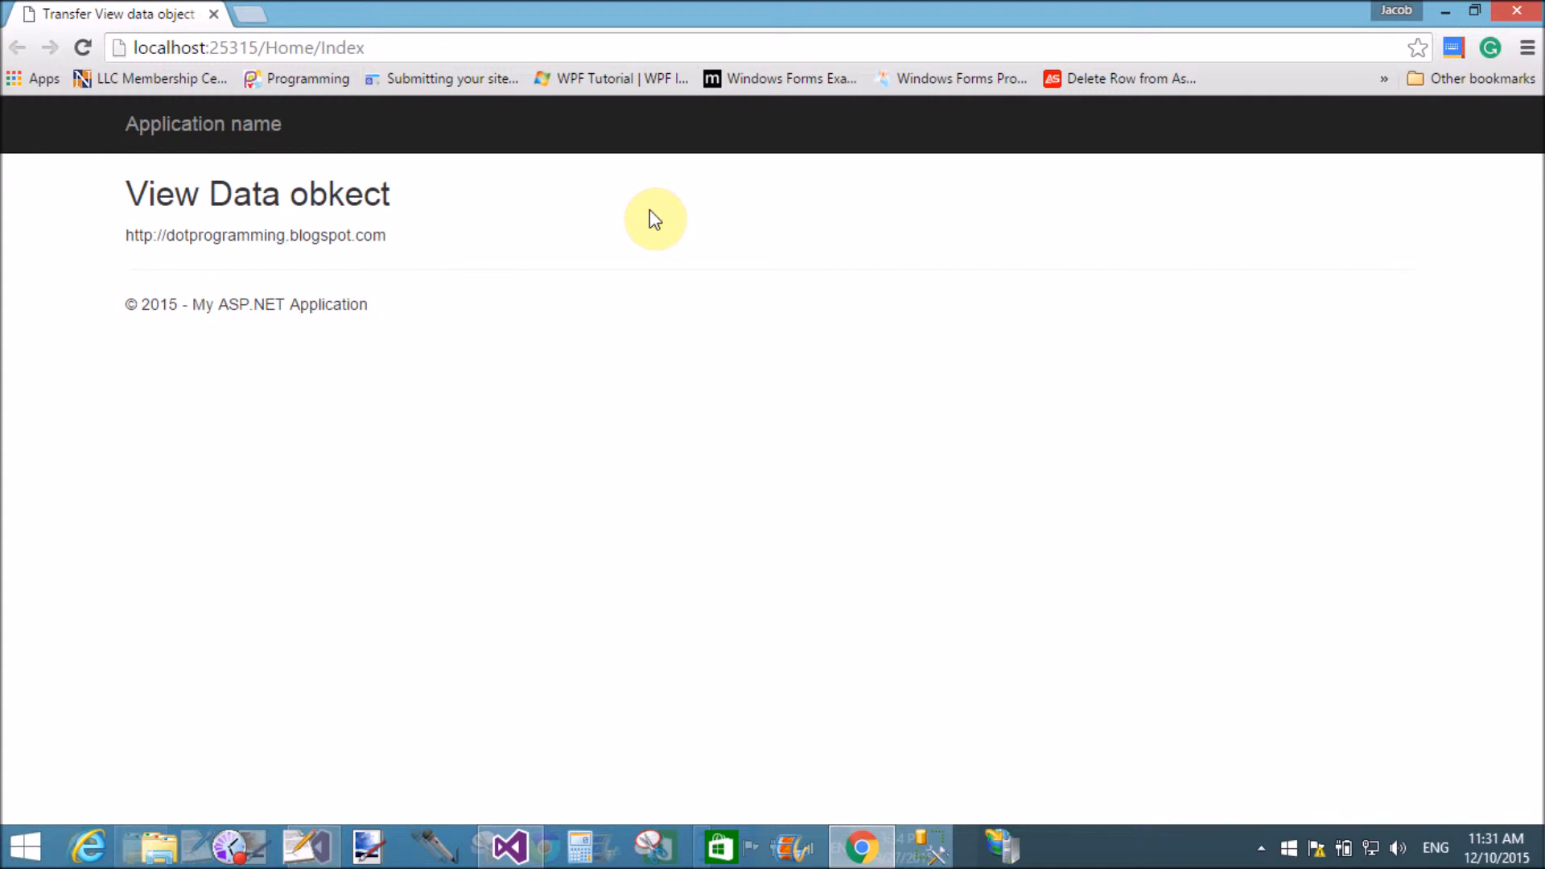
{"action": "mouse_move", "coordinate": [383, 323]}
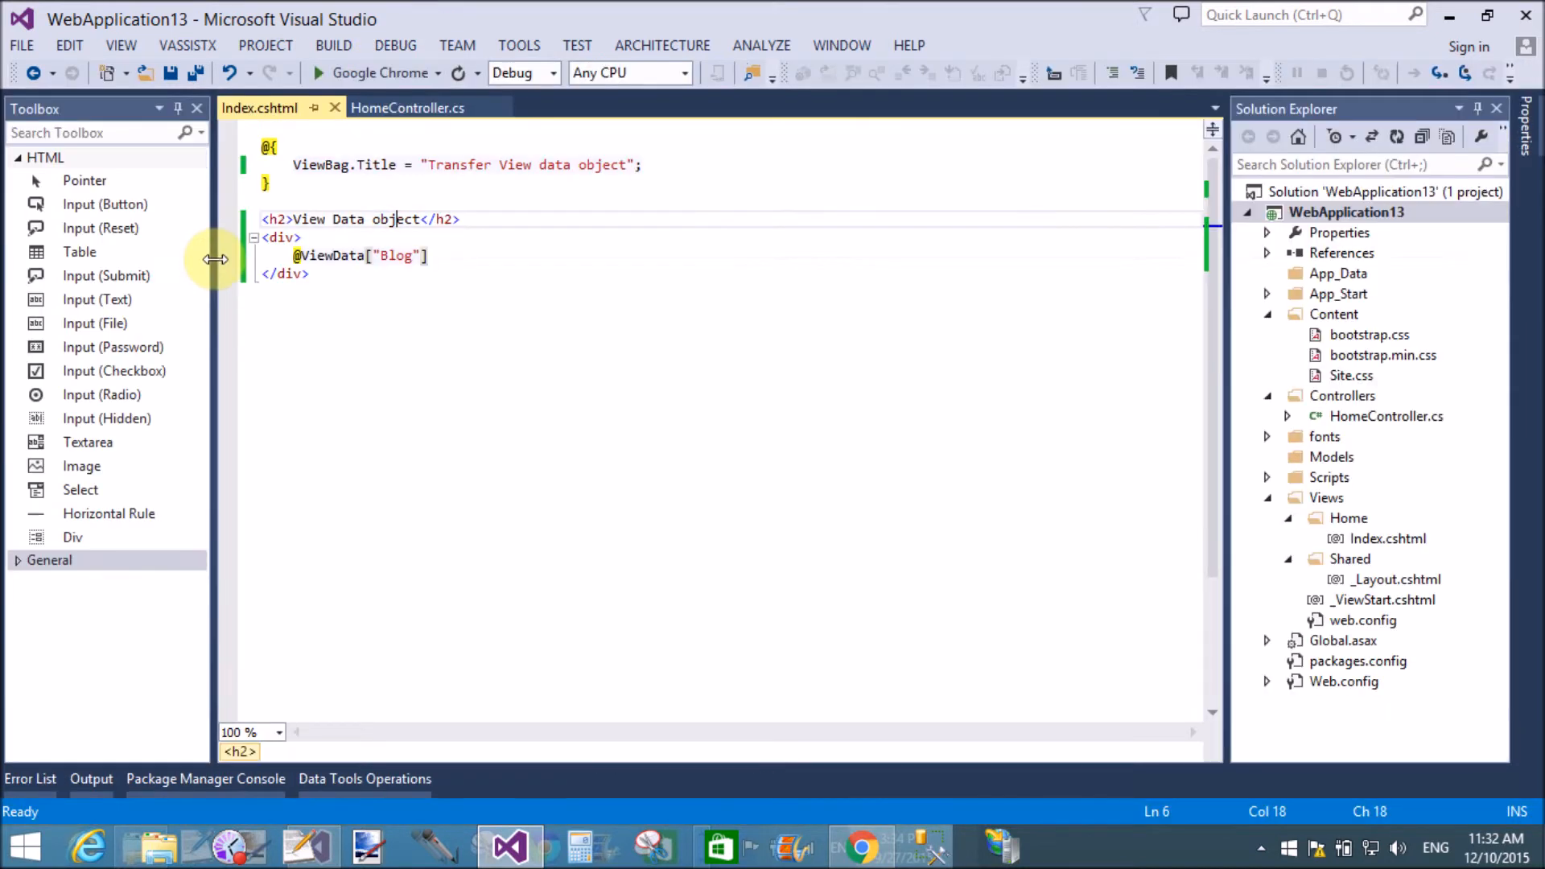
Replace the Blog value in HomeController with a new List<string> initializer.
{"action": "left_click", "coordinate": [407, 108]}
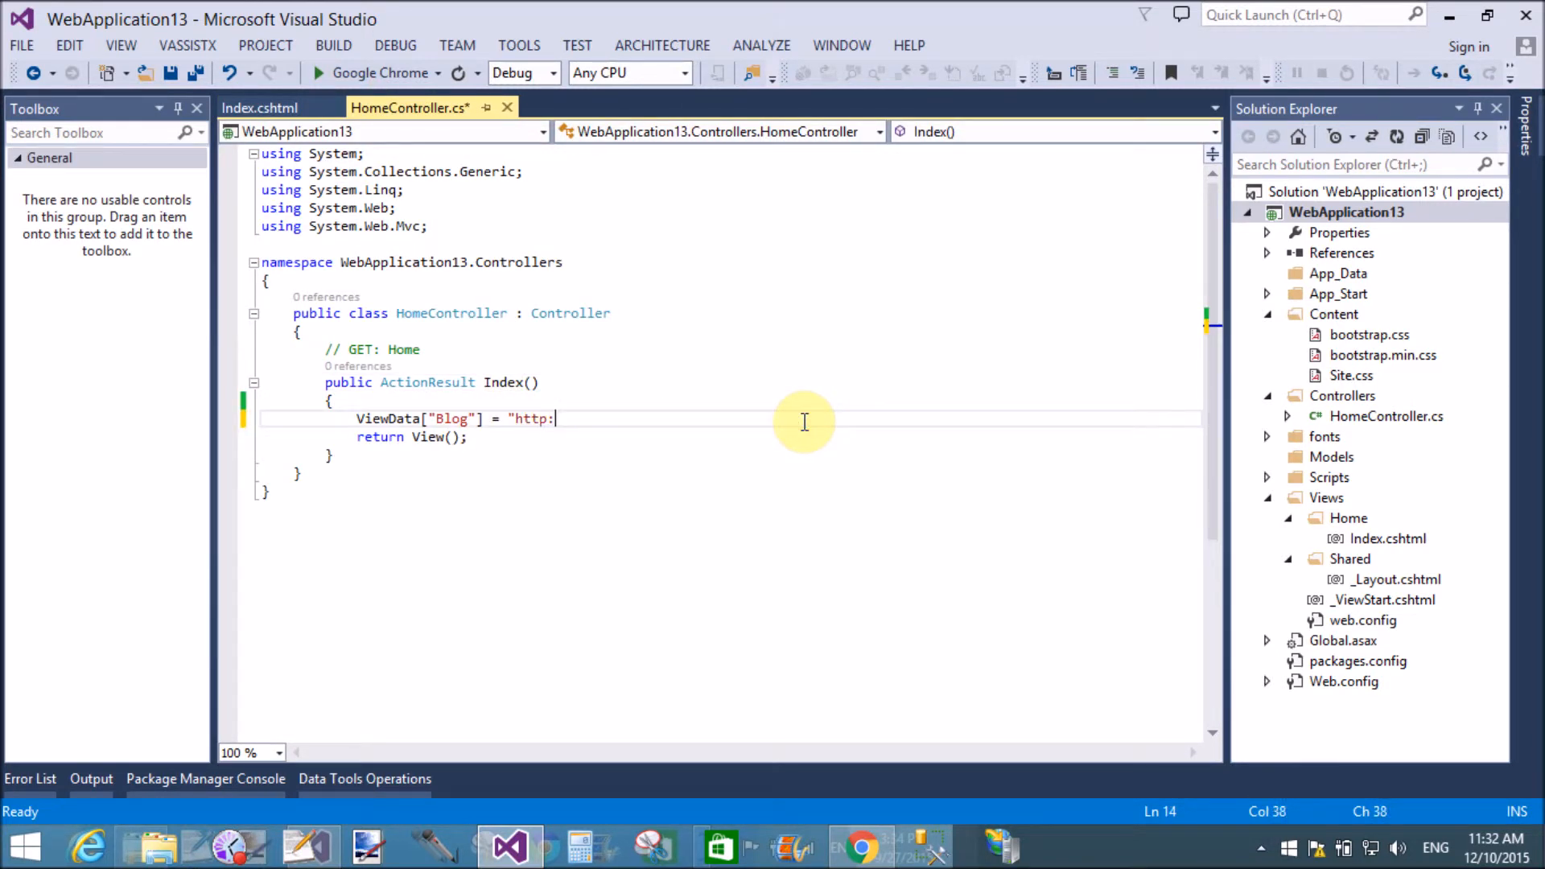
{"action": "type", "text": "new"}
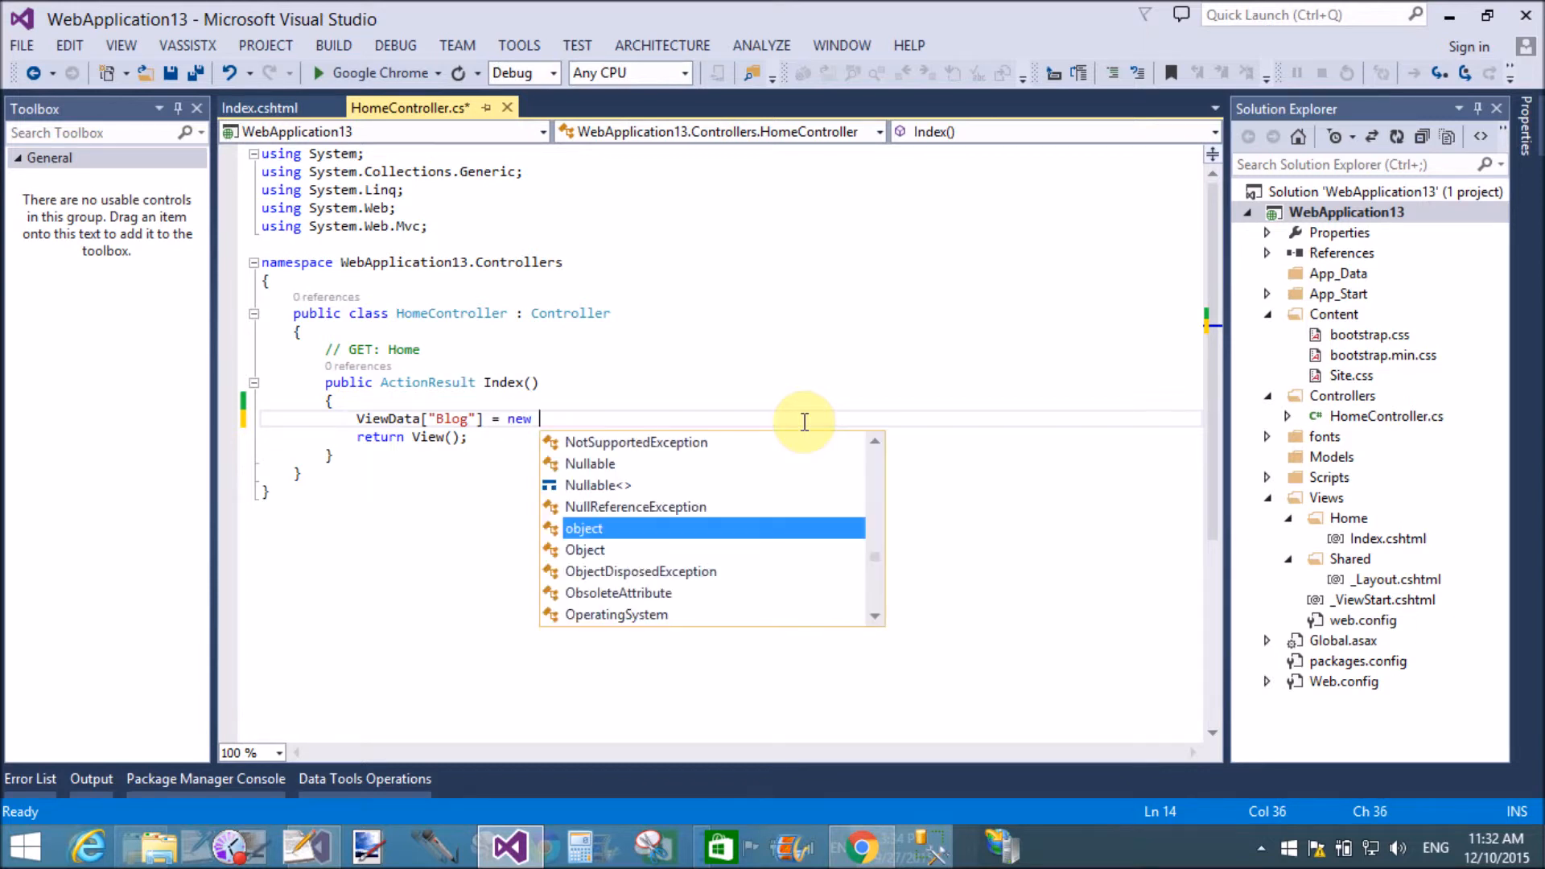
{"action": "type", "text": "lis"}
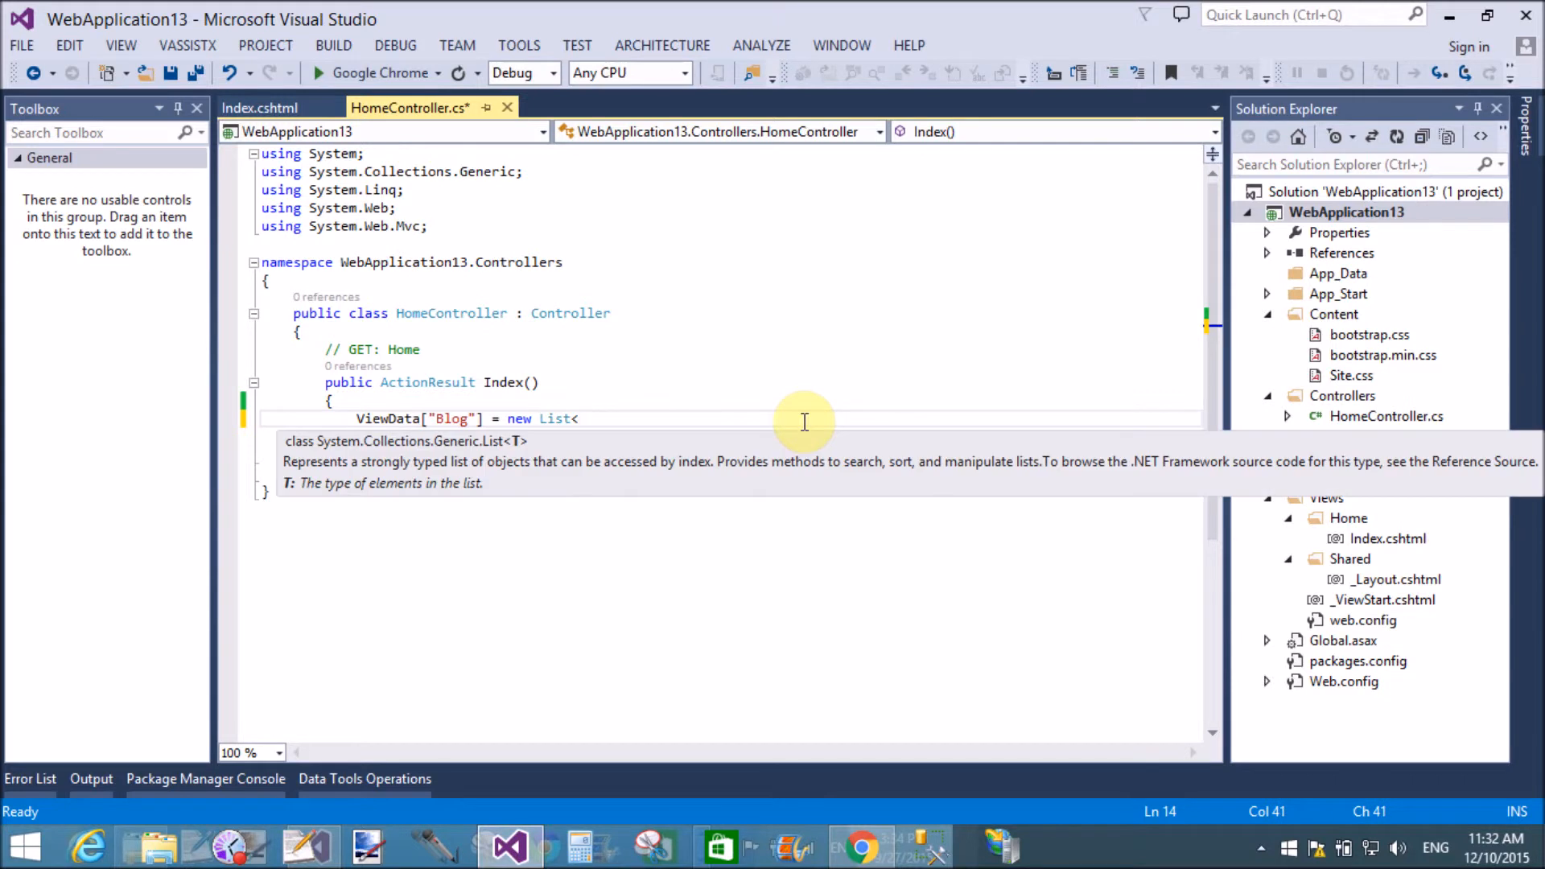
{"action": "type", "text": "string>("}
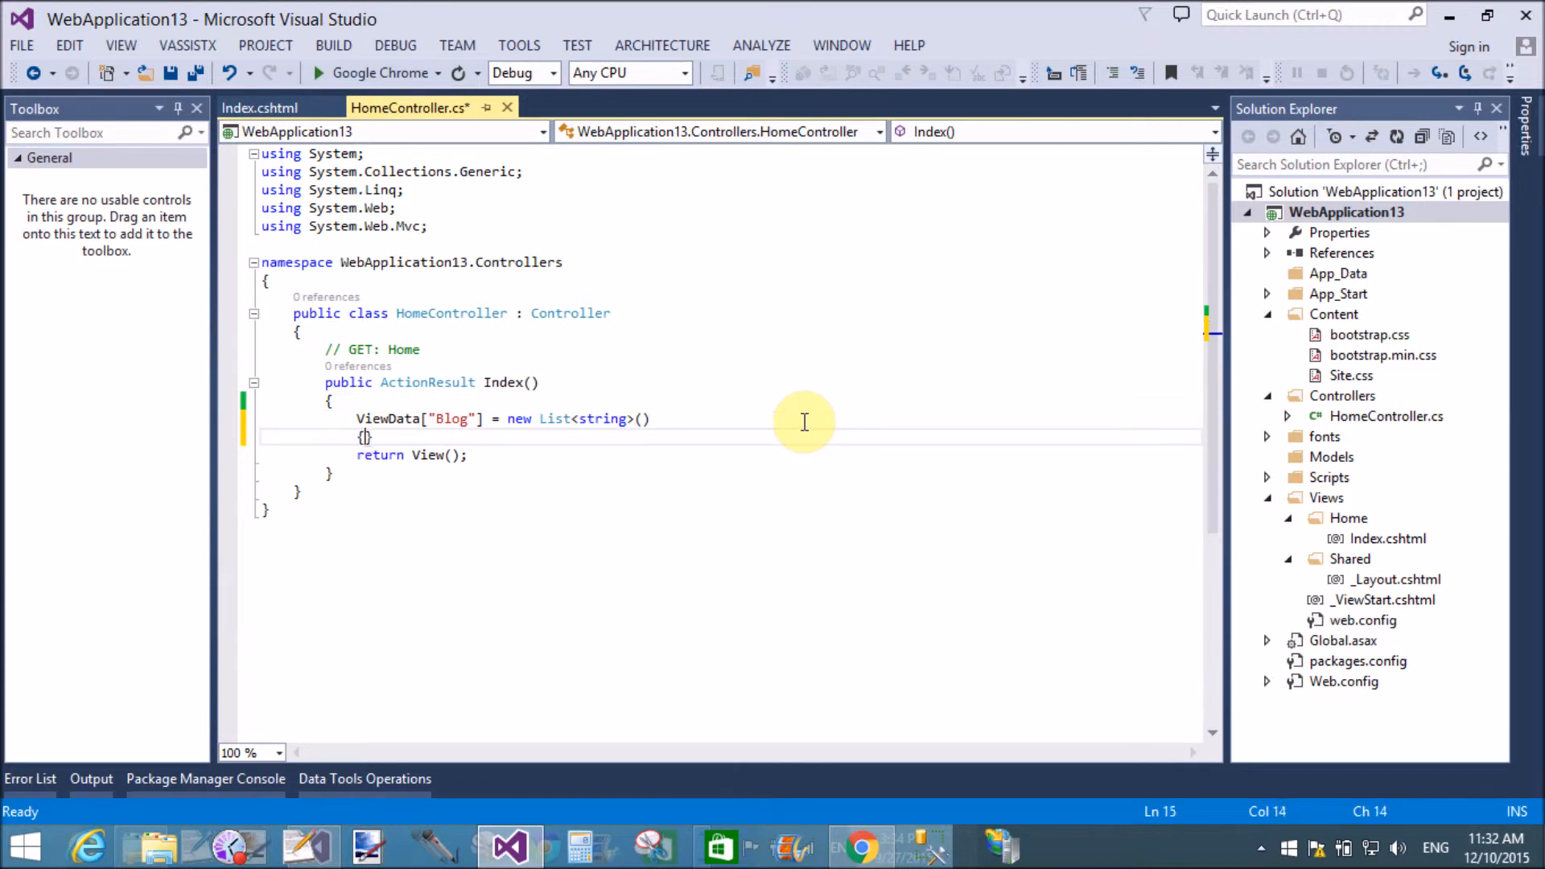
{"action": "key", "text": "enter"}
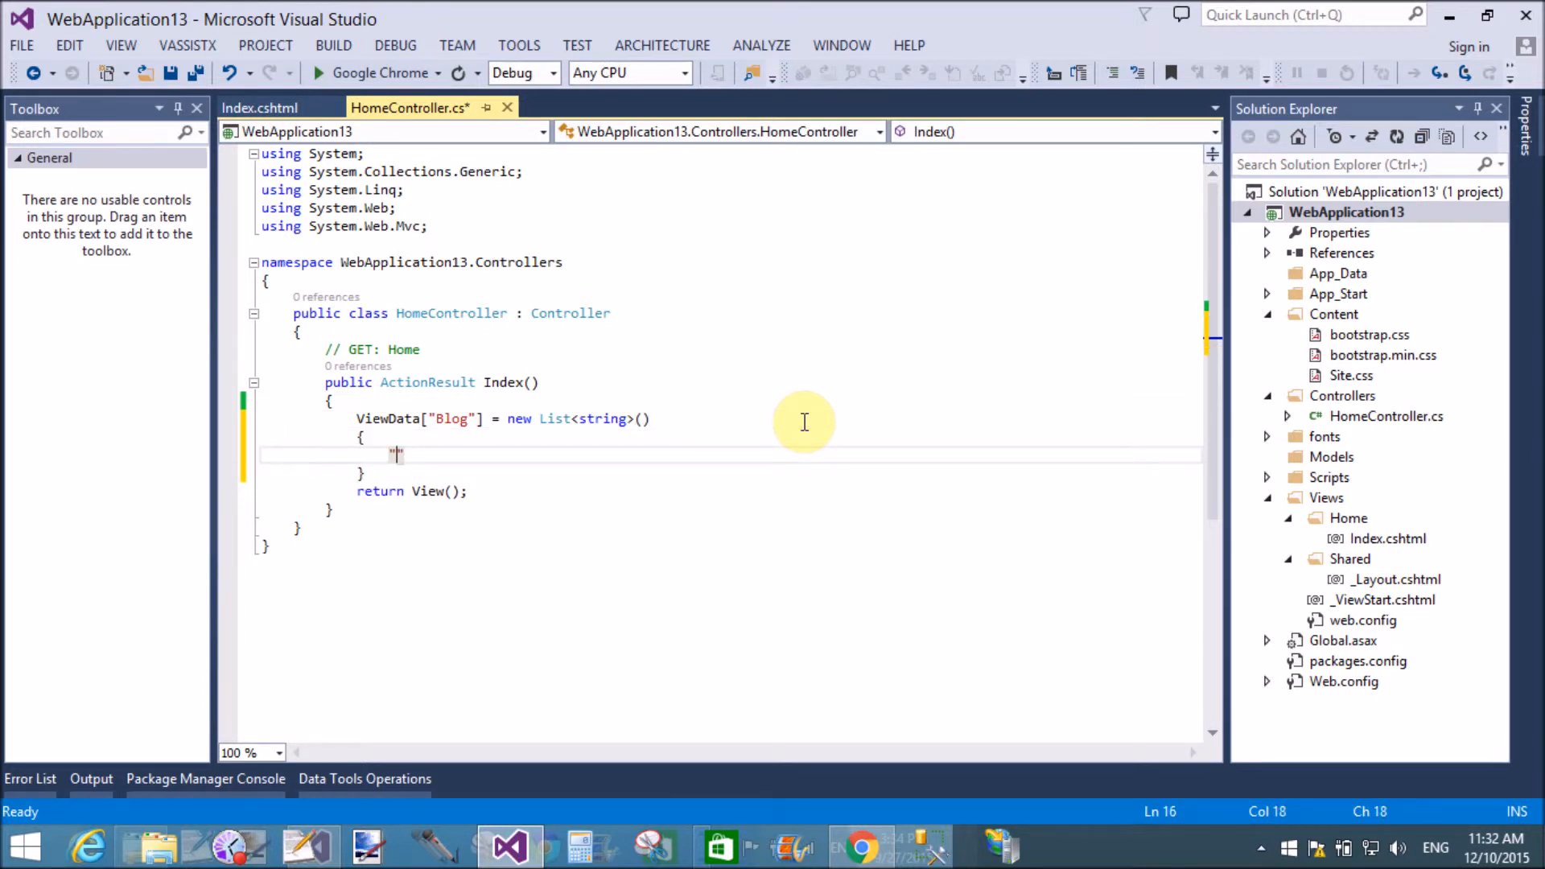
Fill the list with Apple, Grapes and Orange and save the controller.
{"action": "type", "text": "Apple\";"}
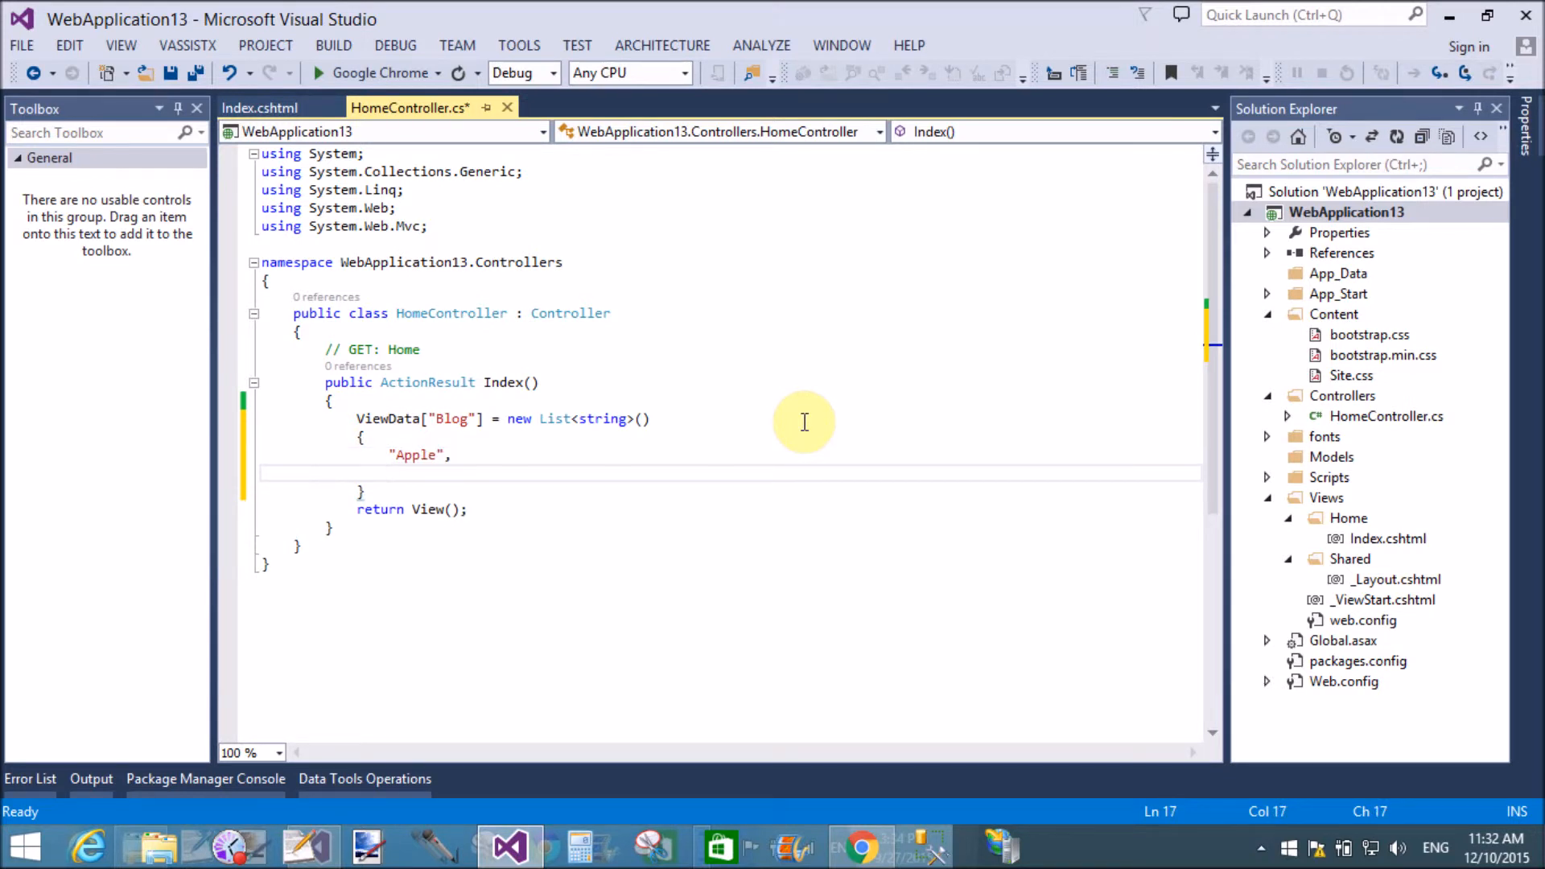
{"action": "type", "text": "\"Grapes\","}
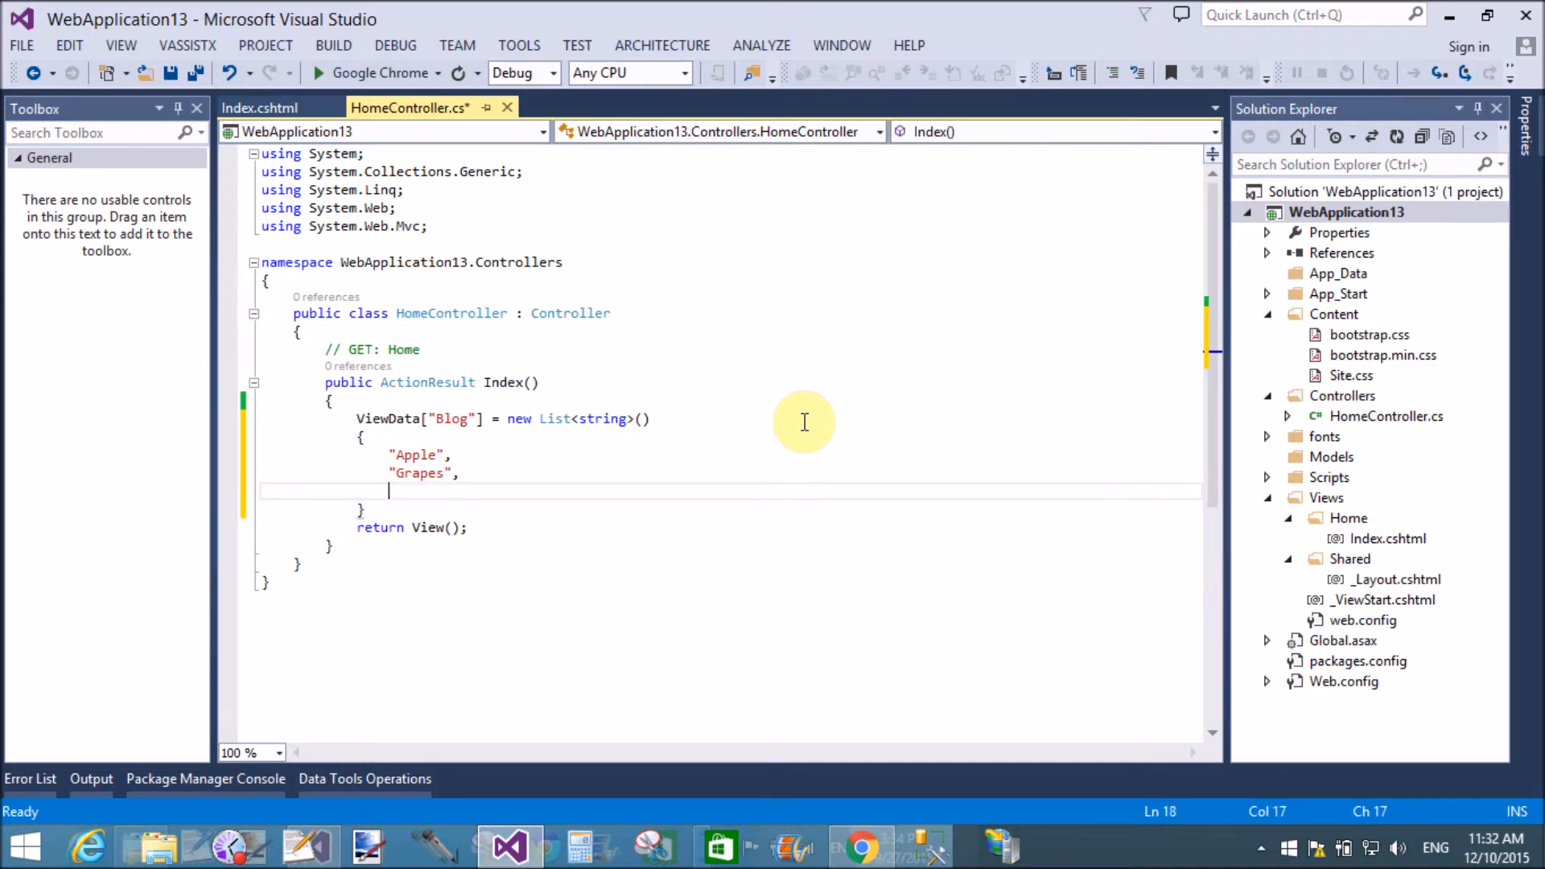
{"action": "type", "text": "\"O\""}
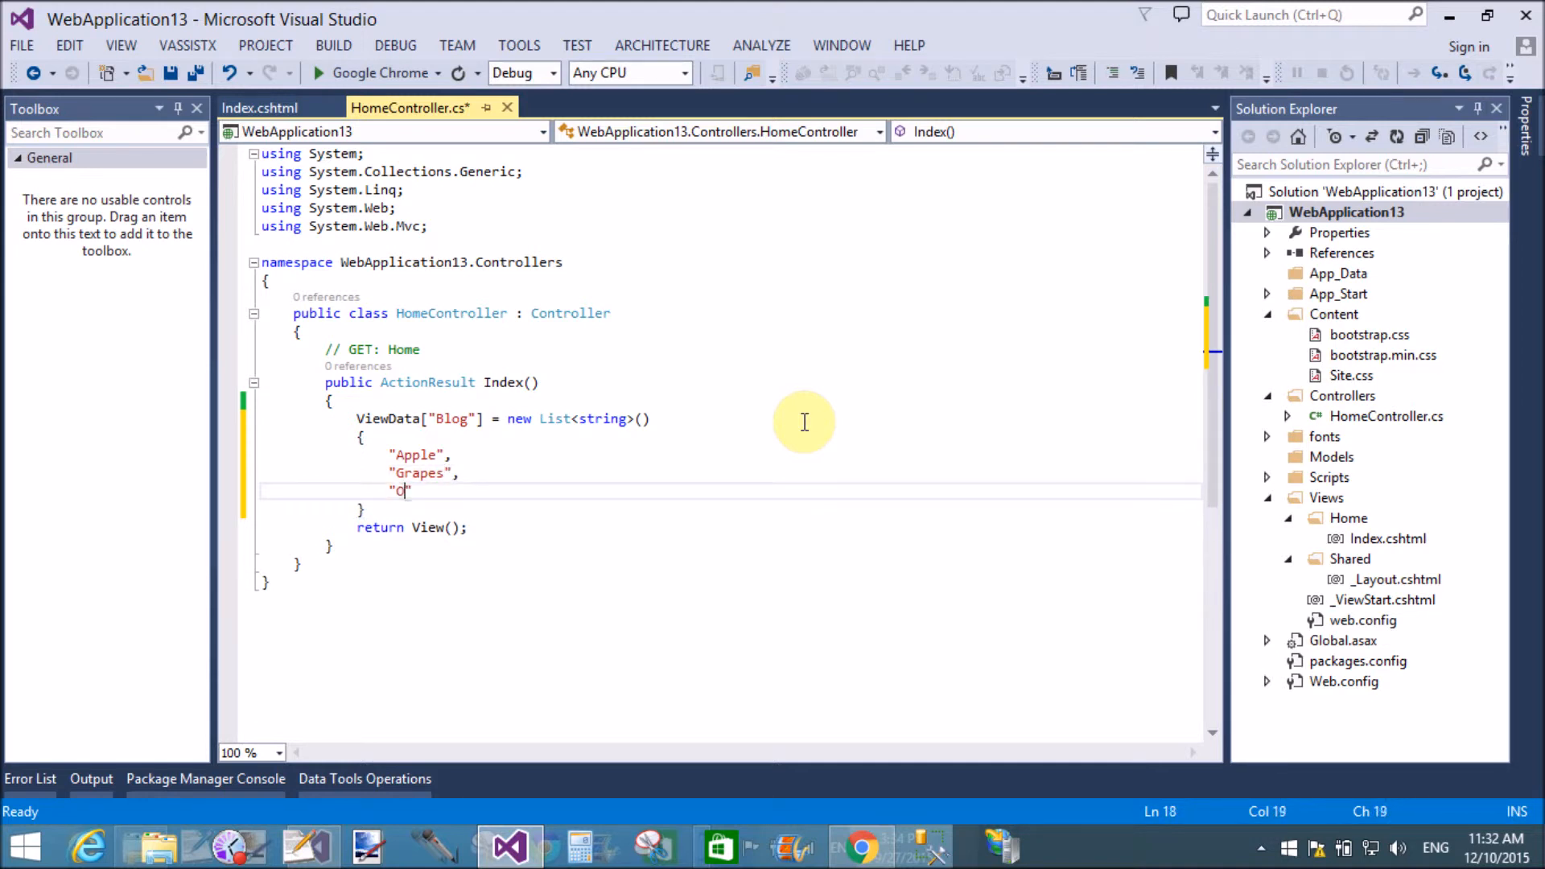
{"action": "type", "text": "range\""}
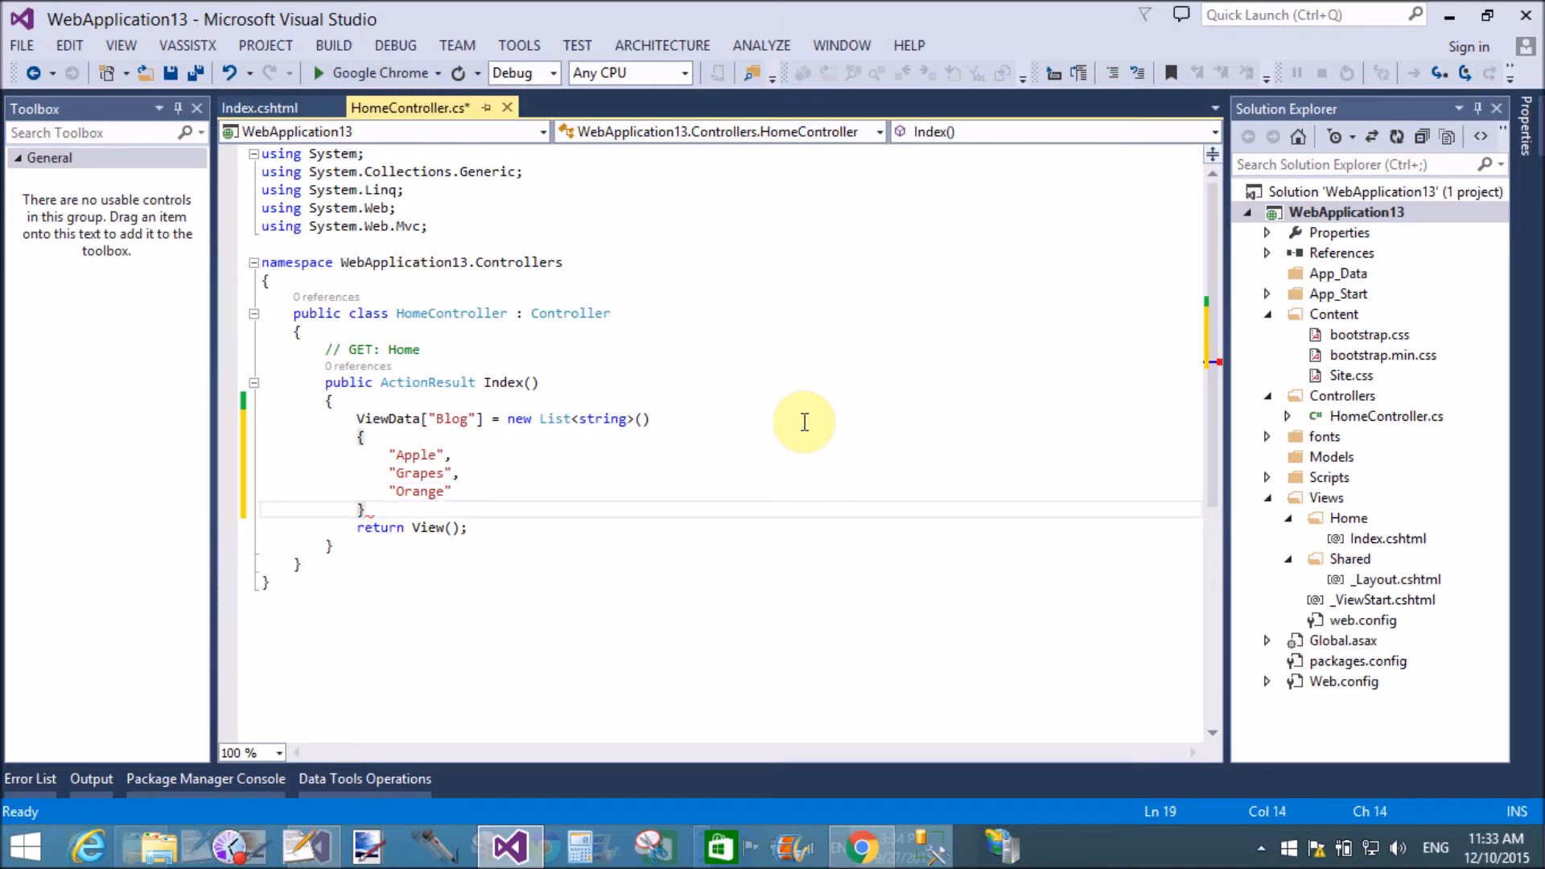
{"action": "type", "text": ";"}
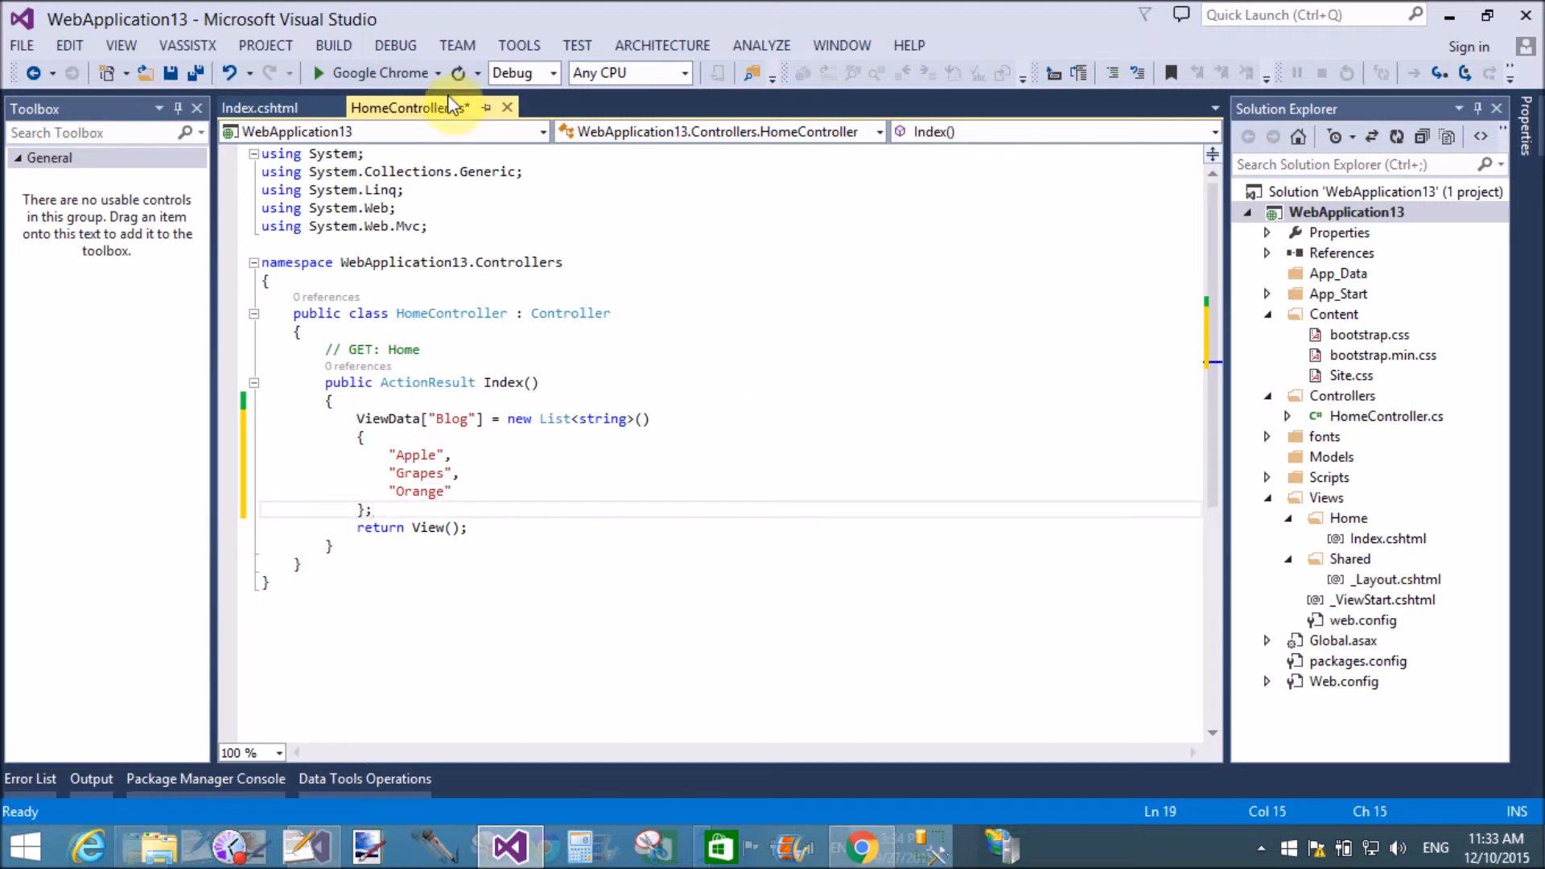
{"action": "left_click", "coordinate": [261, 108]}
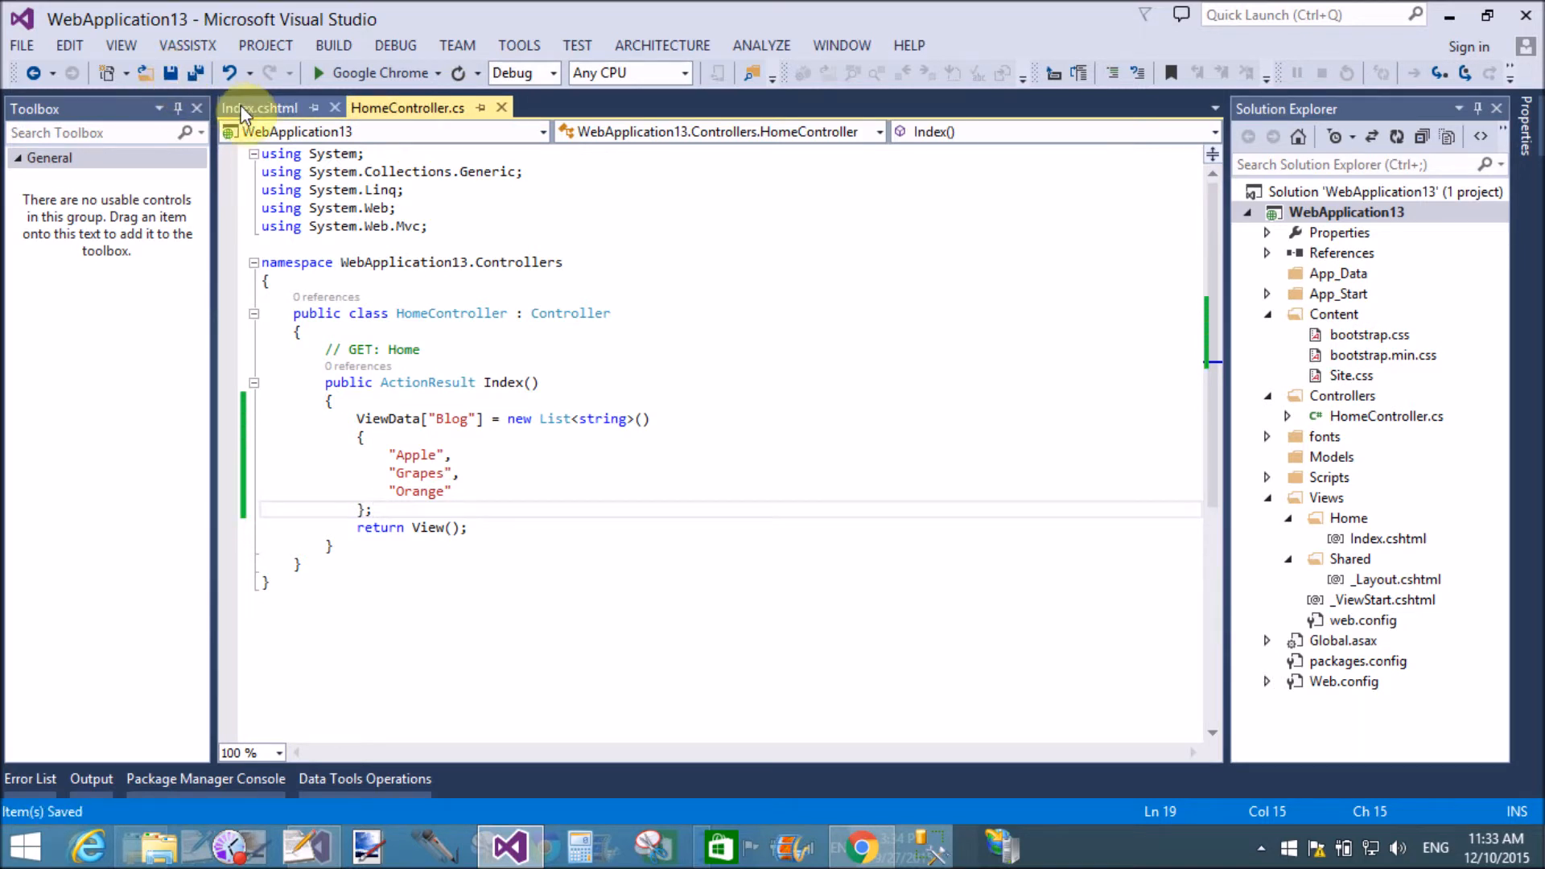
Change the Index view heading to List of View Data object.
{"action": "left_click", "coordinate": [261, 107]}
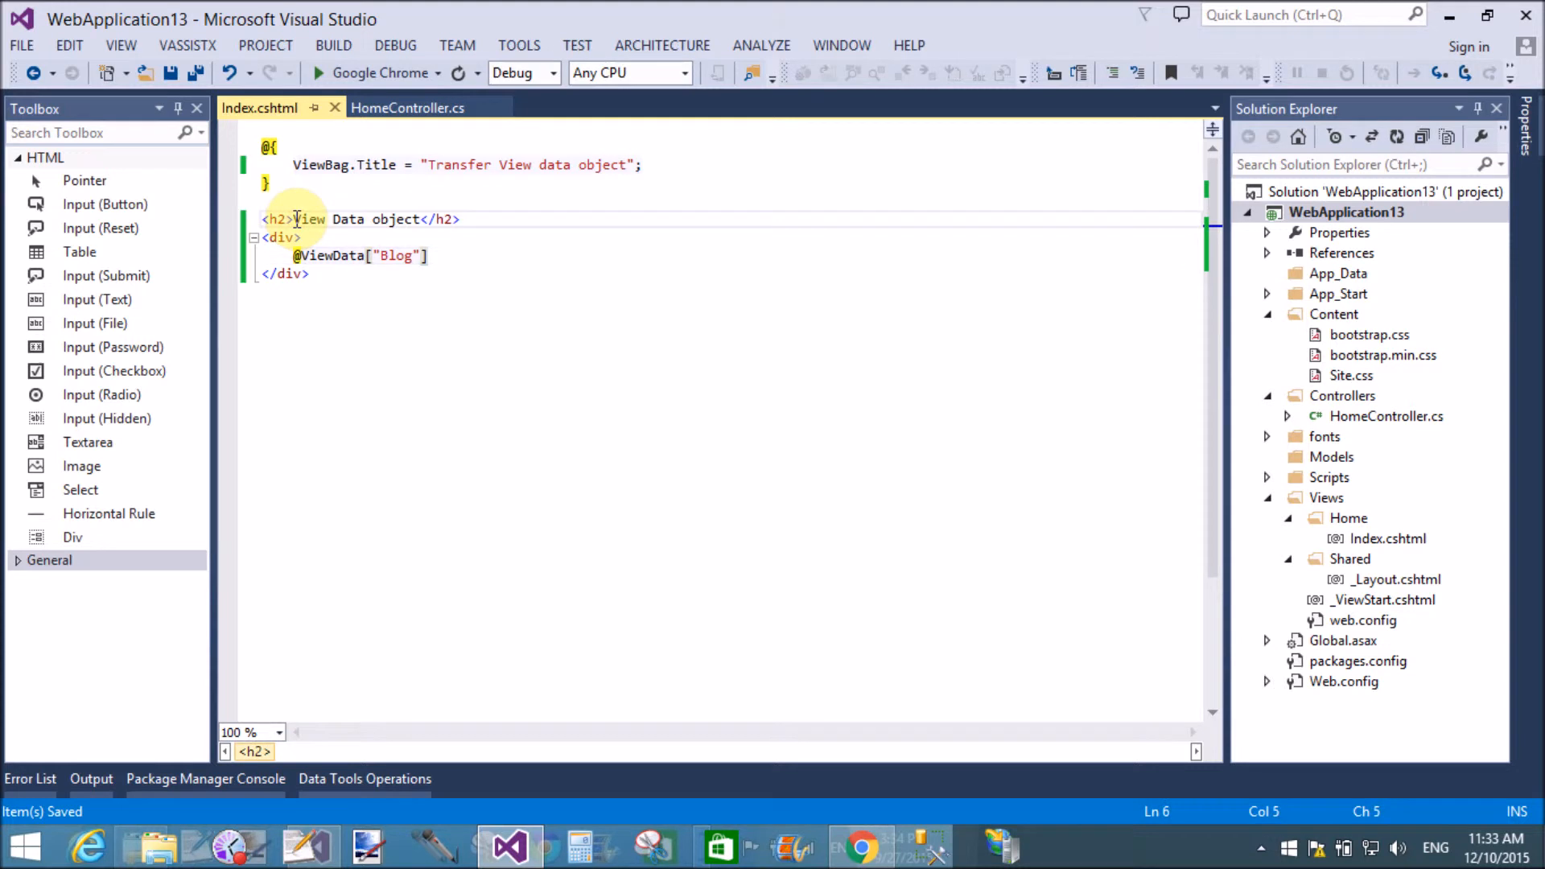
{"action": "type", "text": "List of"}
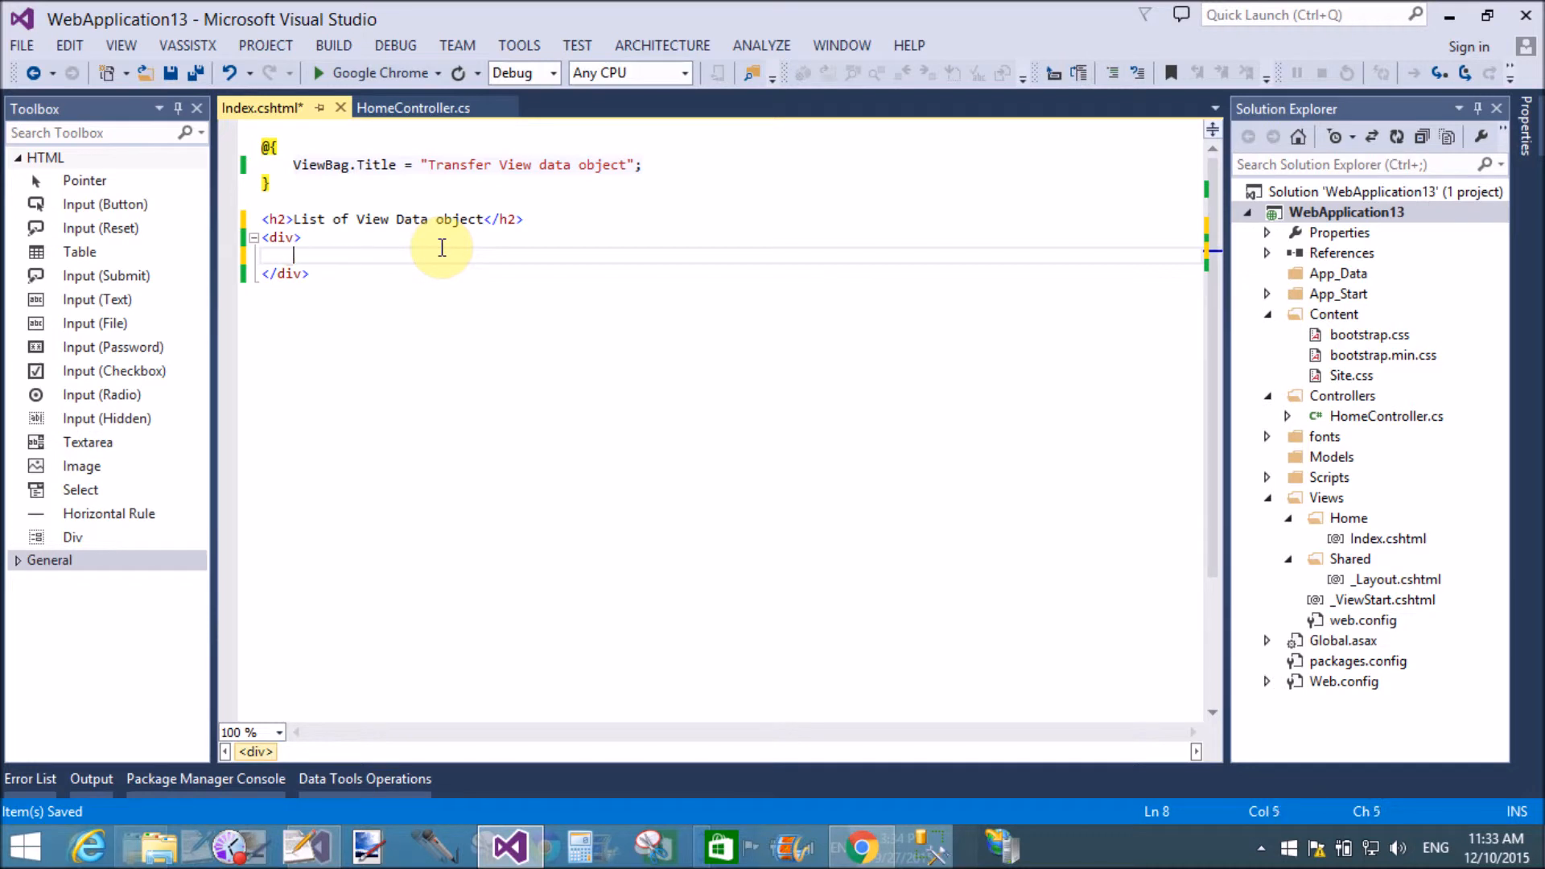
{"action": "key", "text": "Left"}
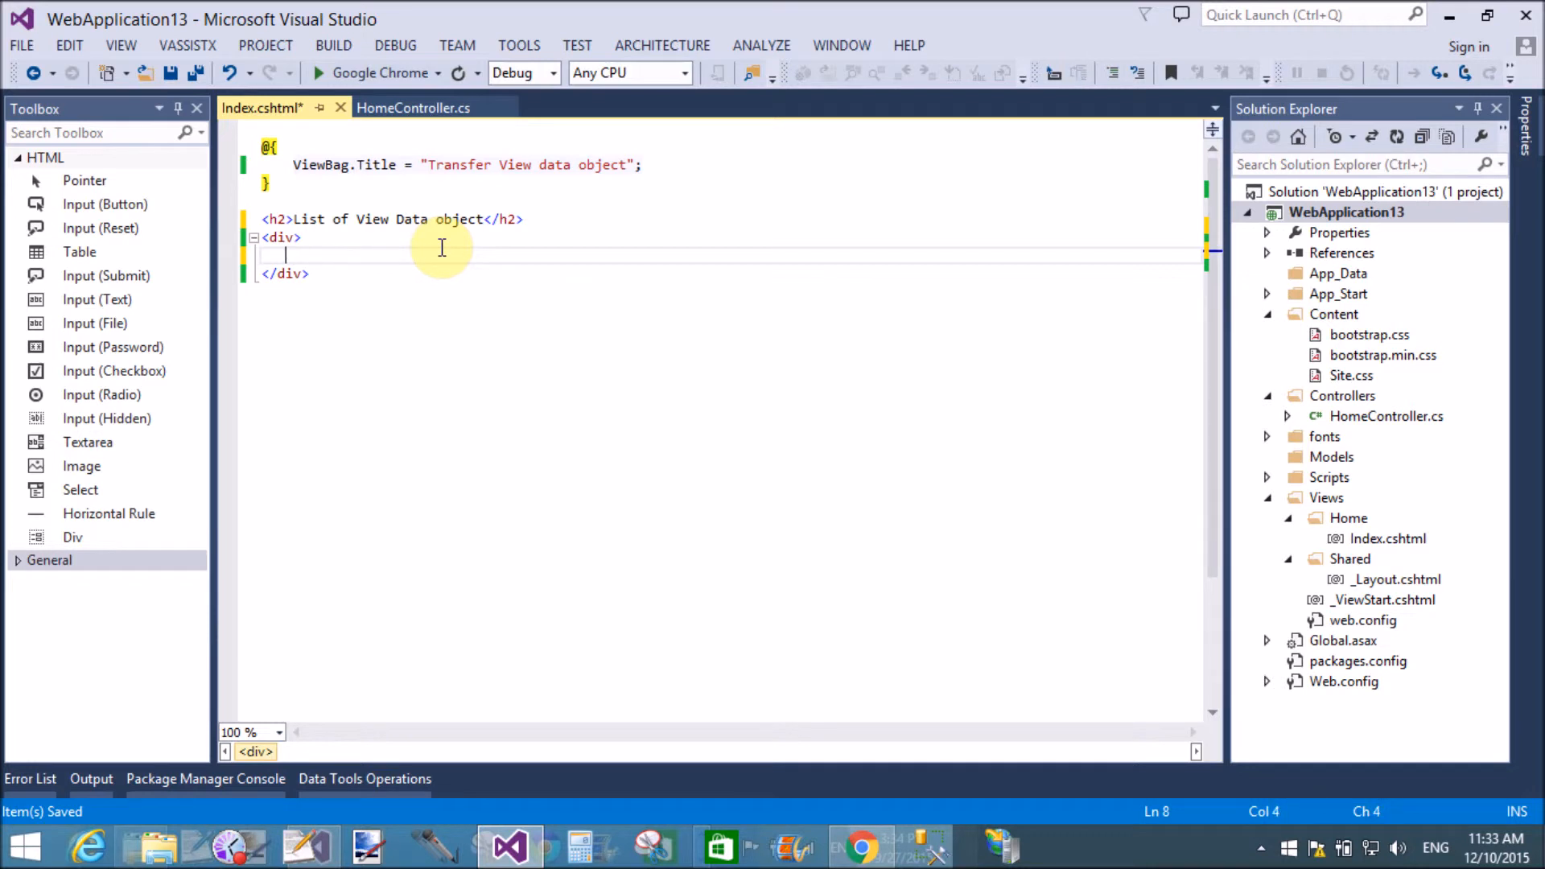
{"action": "type", "text": "@fore"}
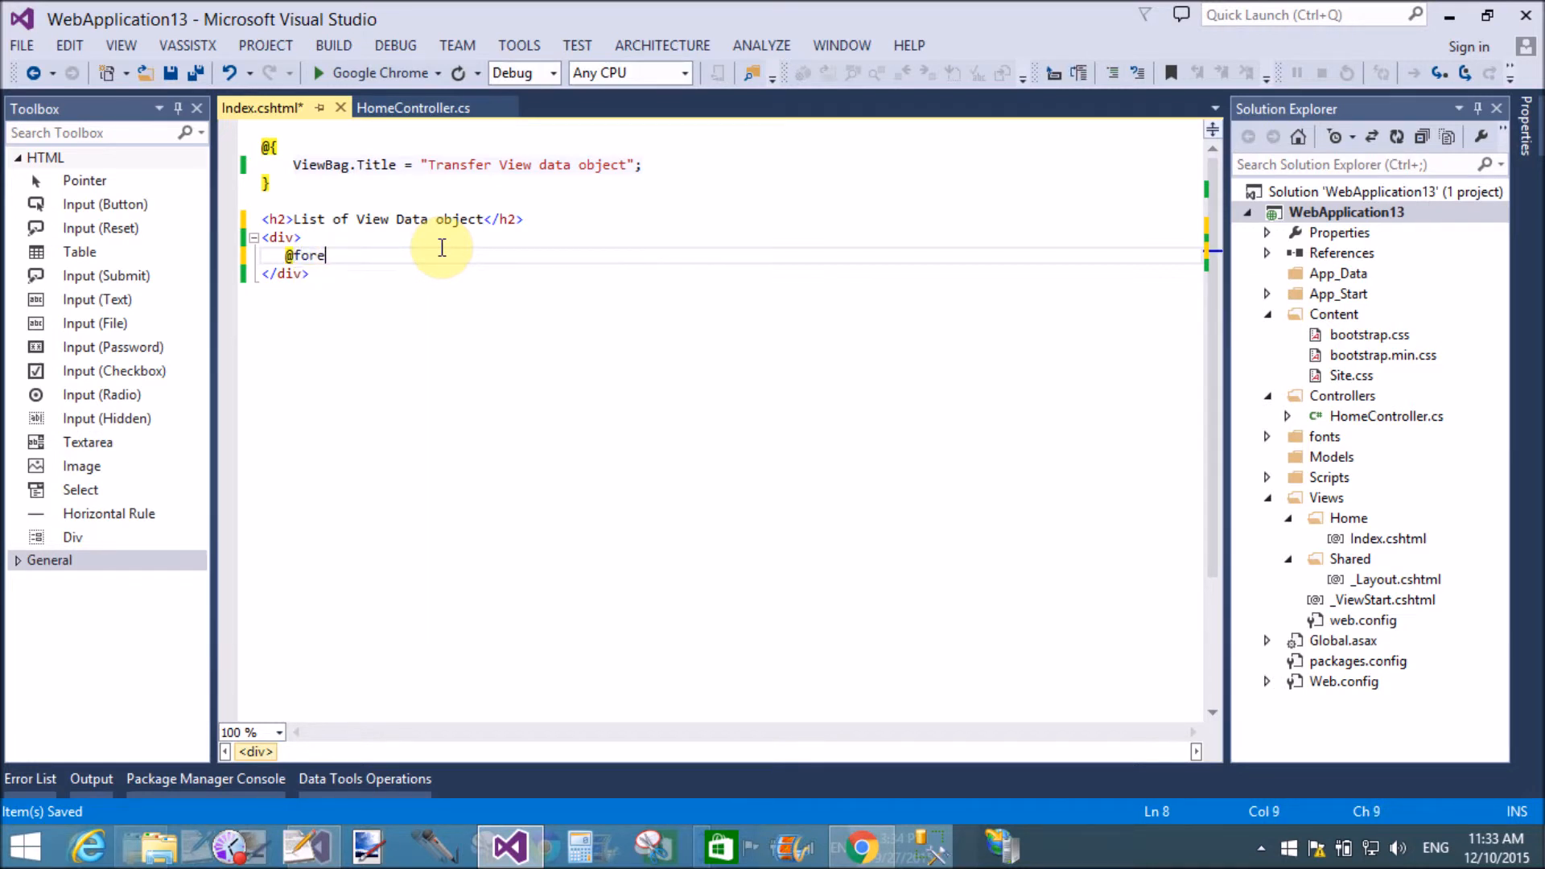
{"action": "type", "text": "ach"}
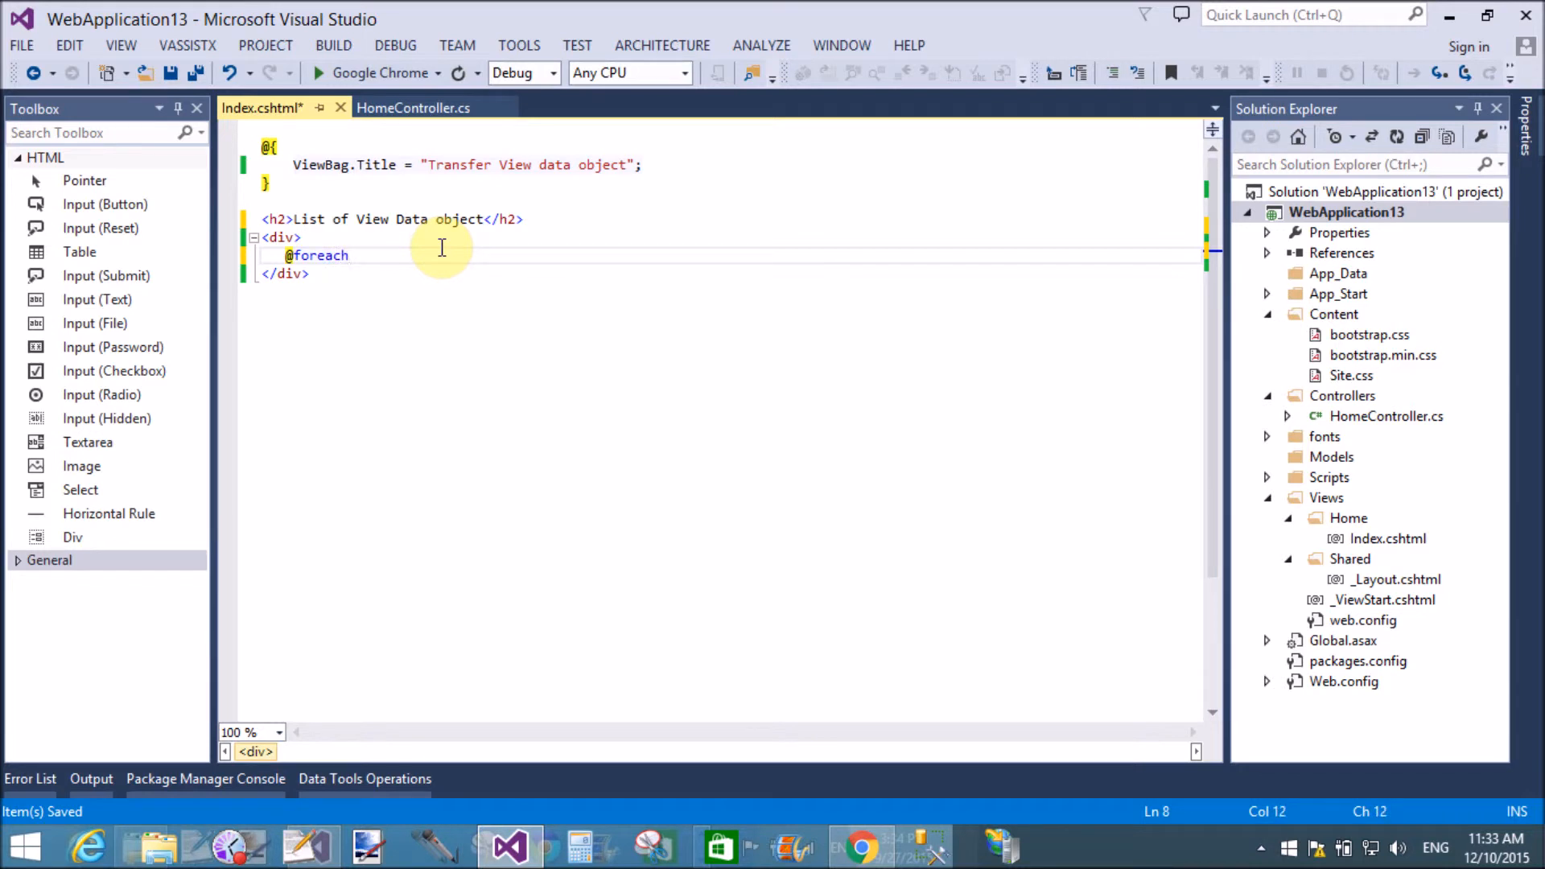
{"action": "type", "text": "(var item in collection)"}
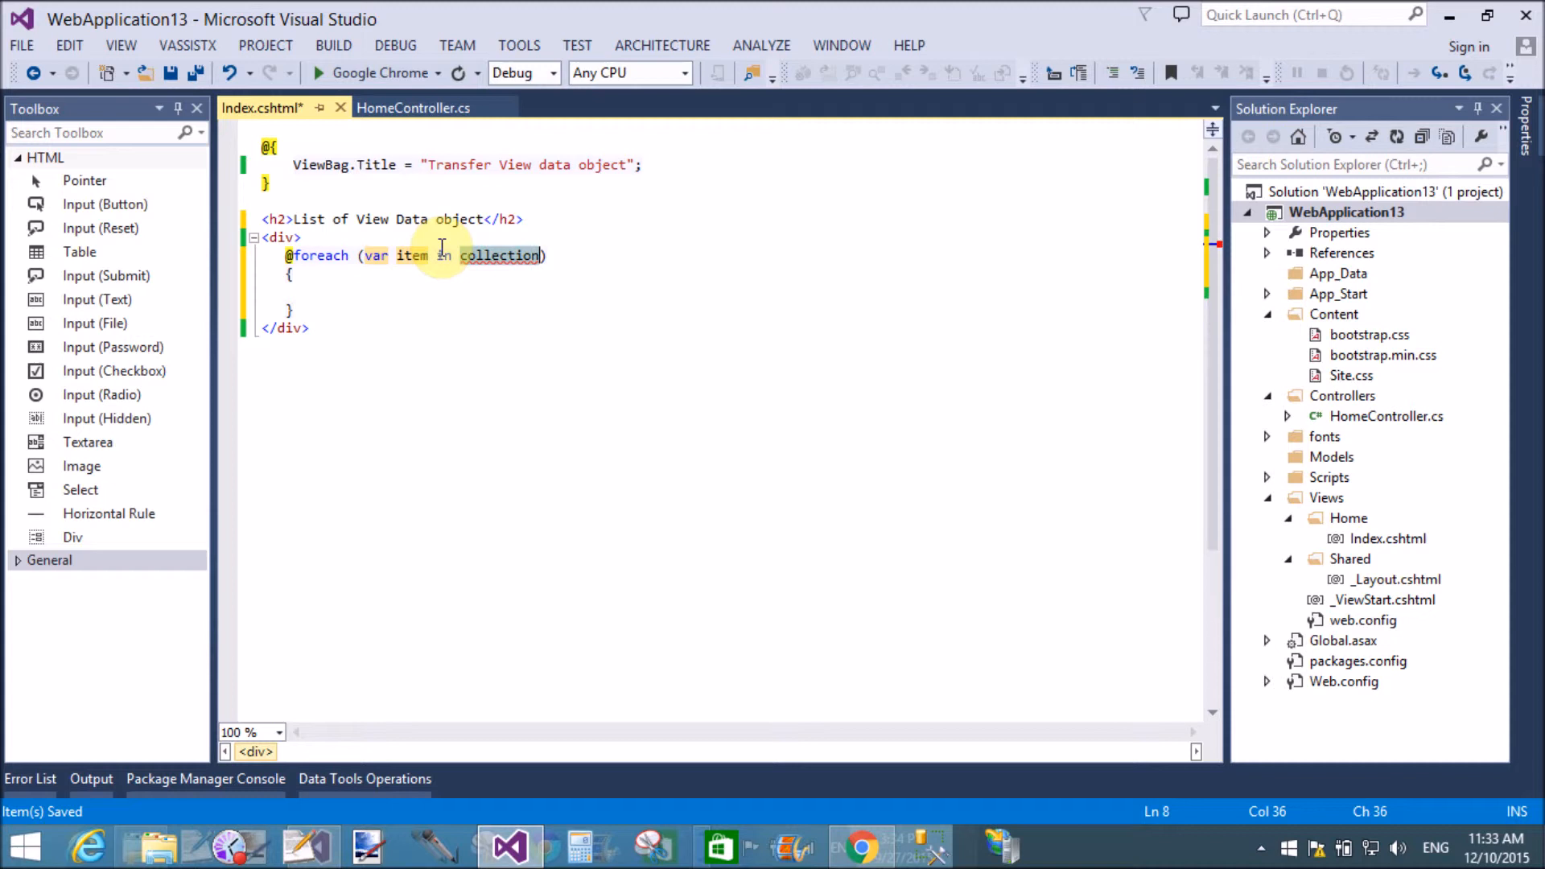
{"action": "type", "text": "view"}
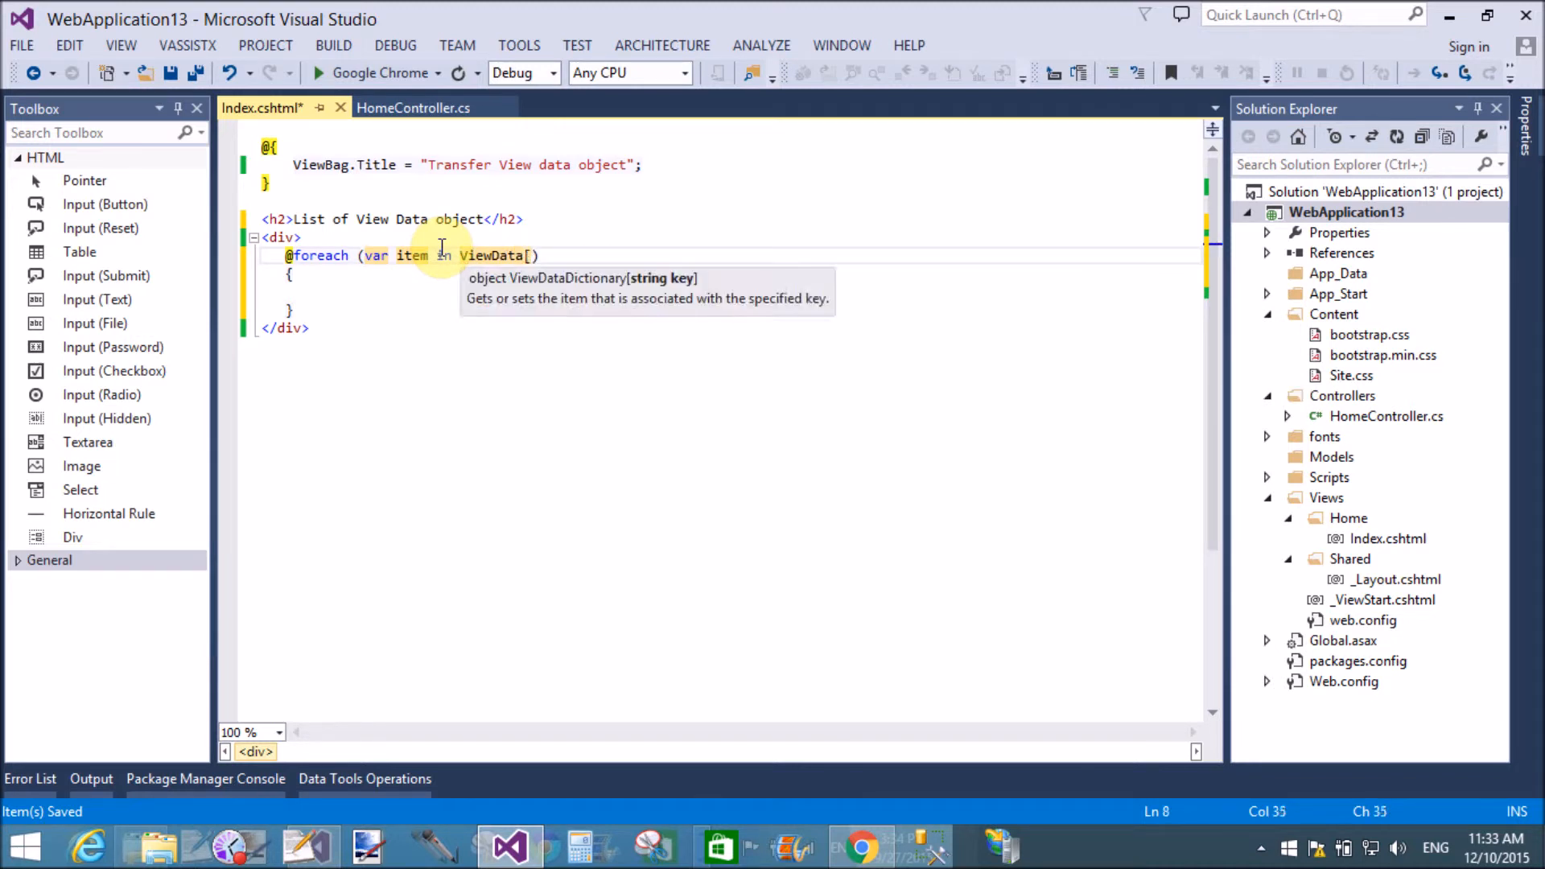
{"action": "type", "text": "\""}
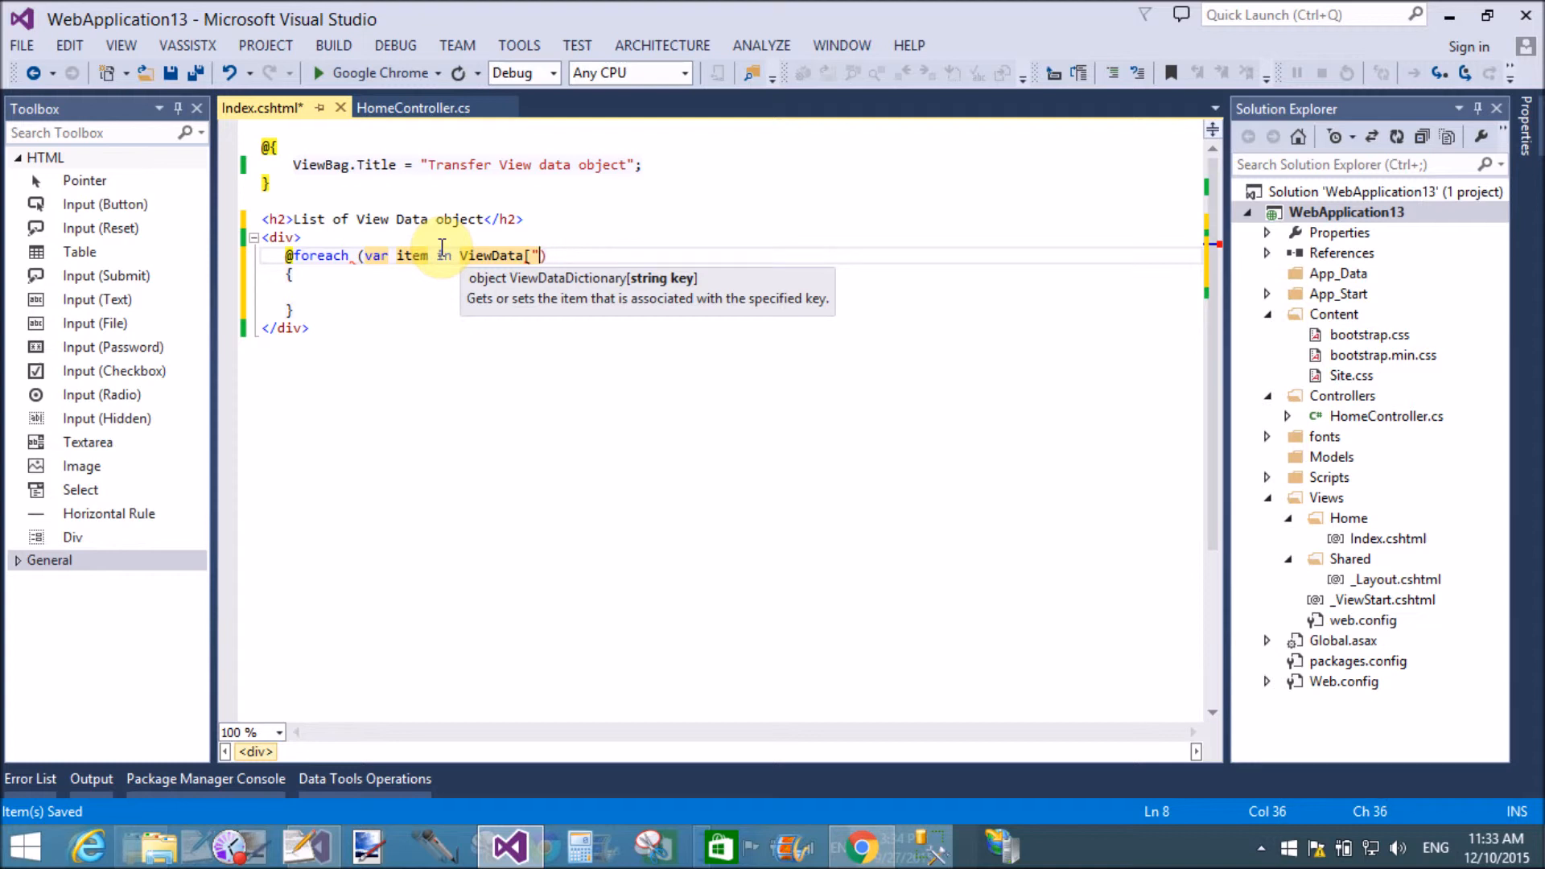
{"action": "type", "text": "Blog\"]"}
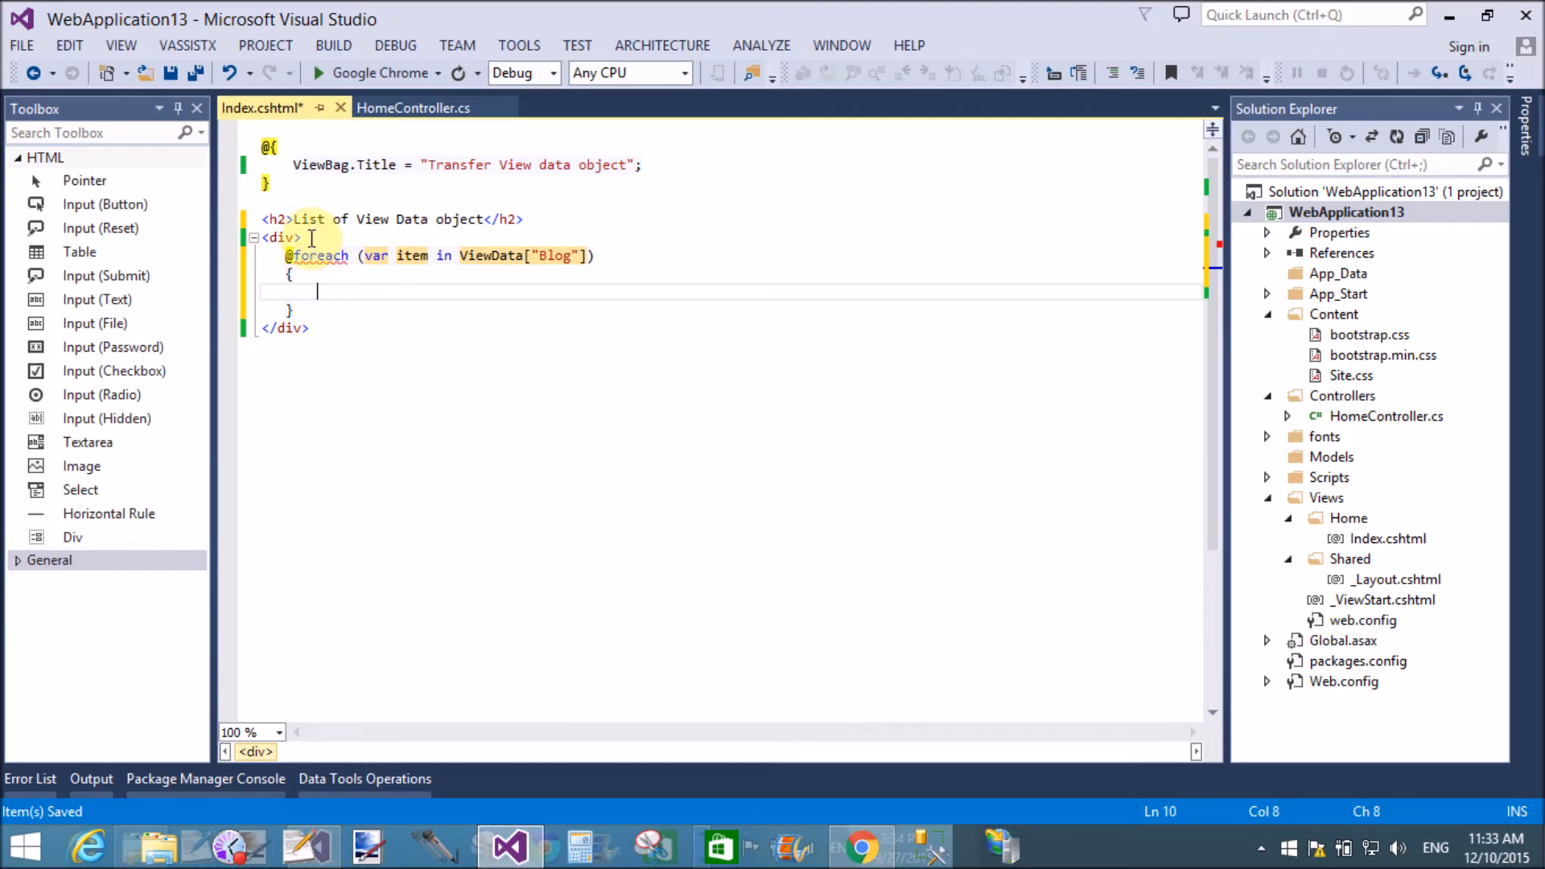
{"action": "type", "text": "<"}
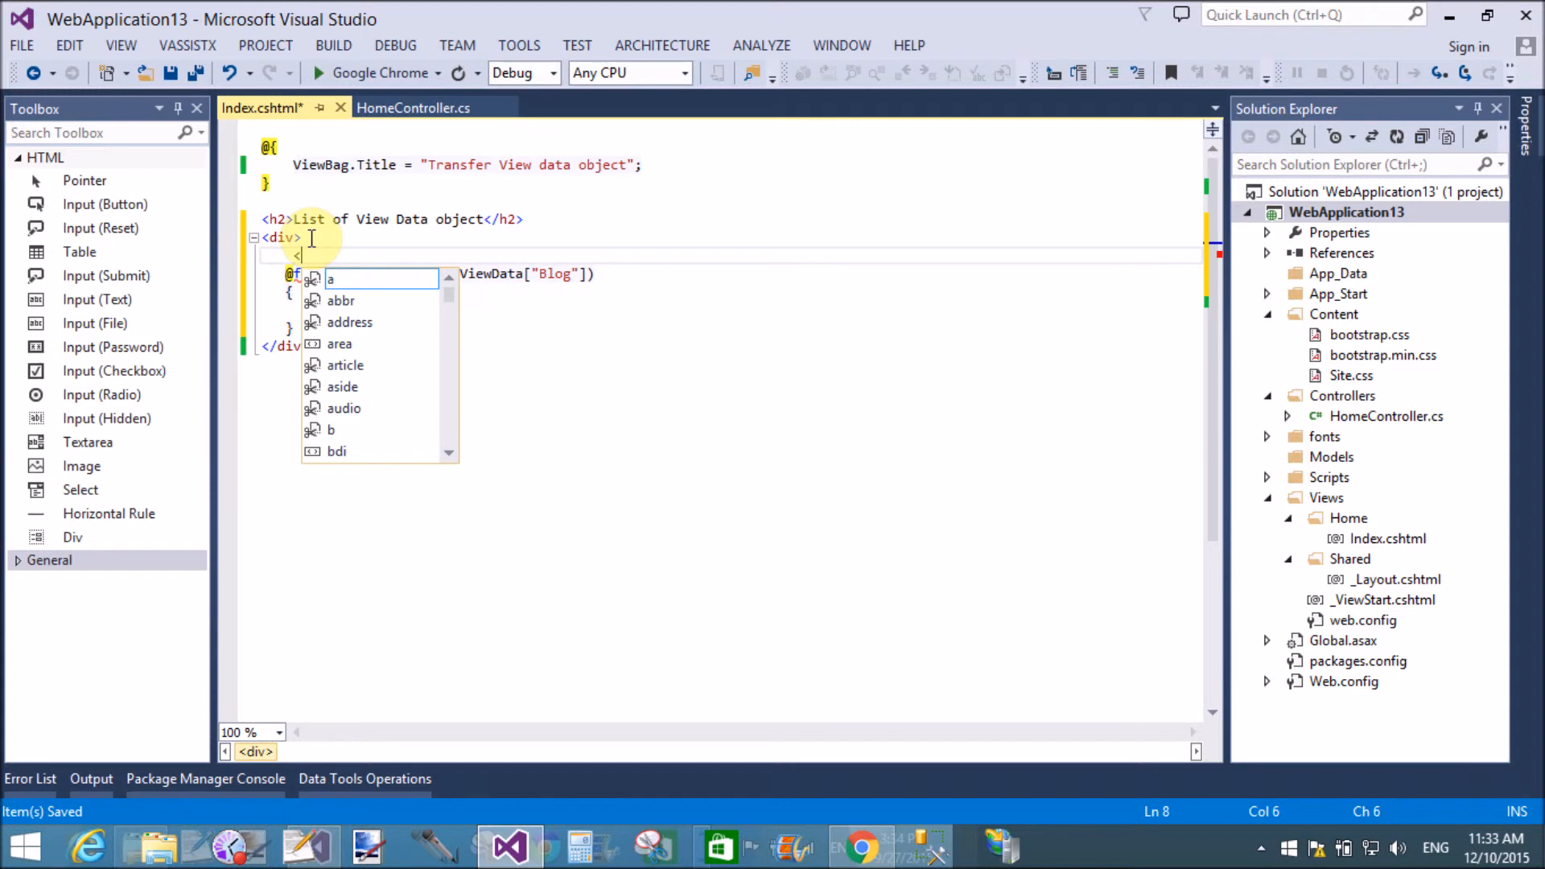
{"action": "type", "text": "ol>"}
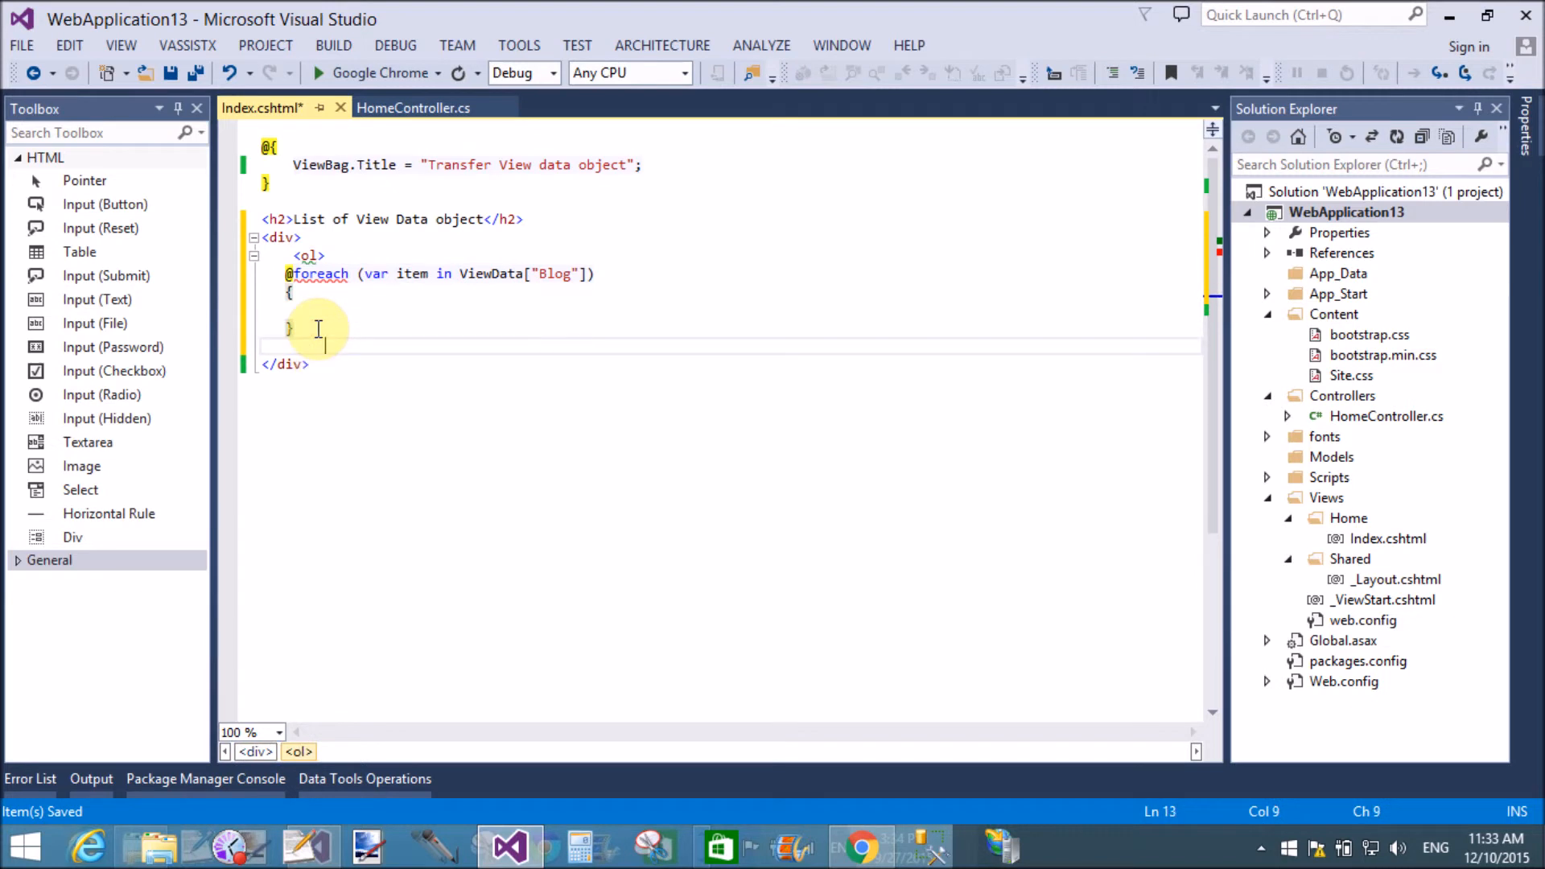
{"action": "type", "text": "</ol>"}
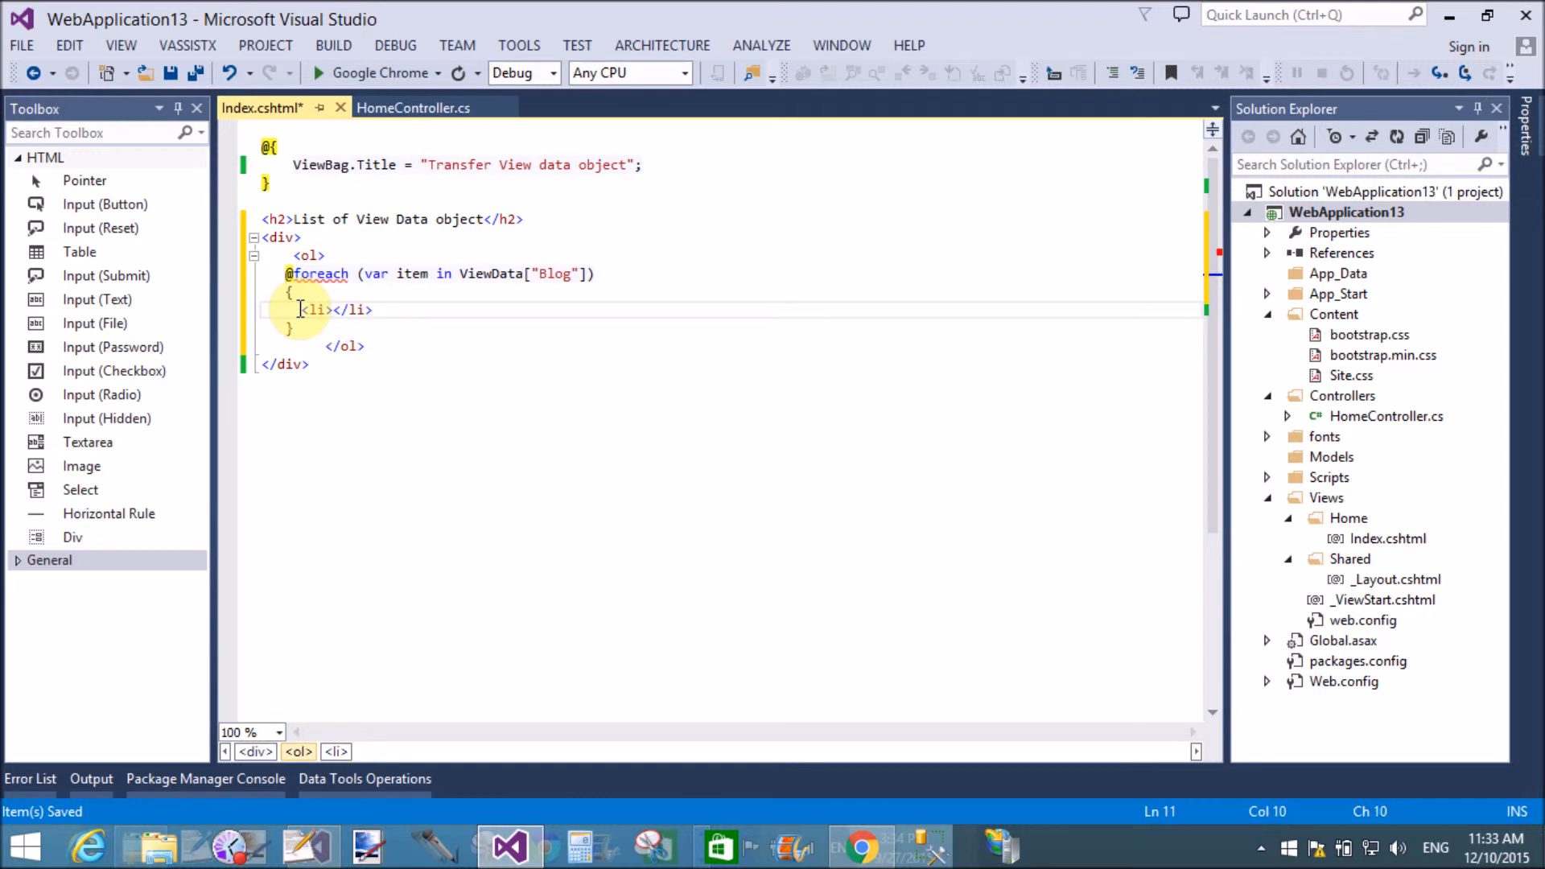
{"action": "type", "text": "@item"}
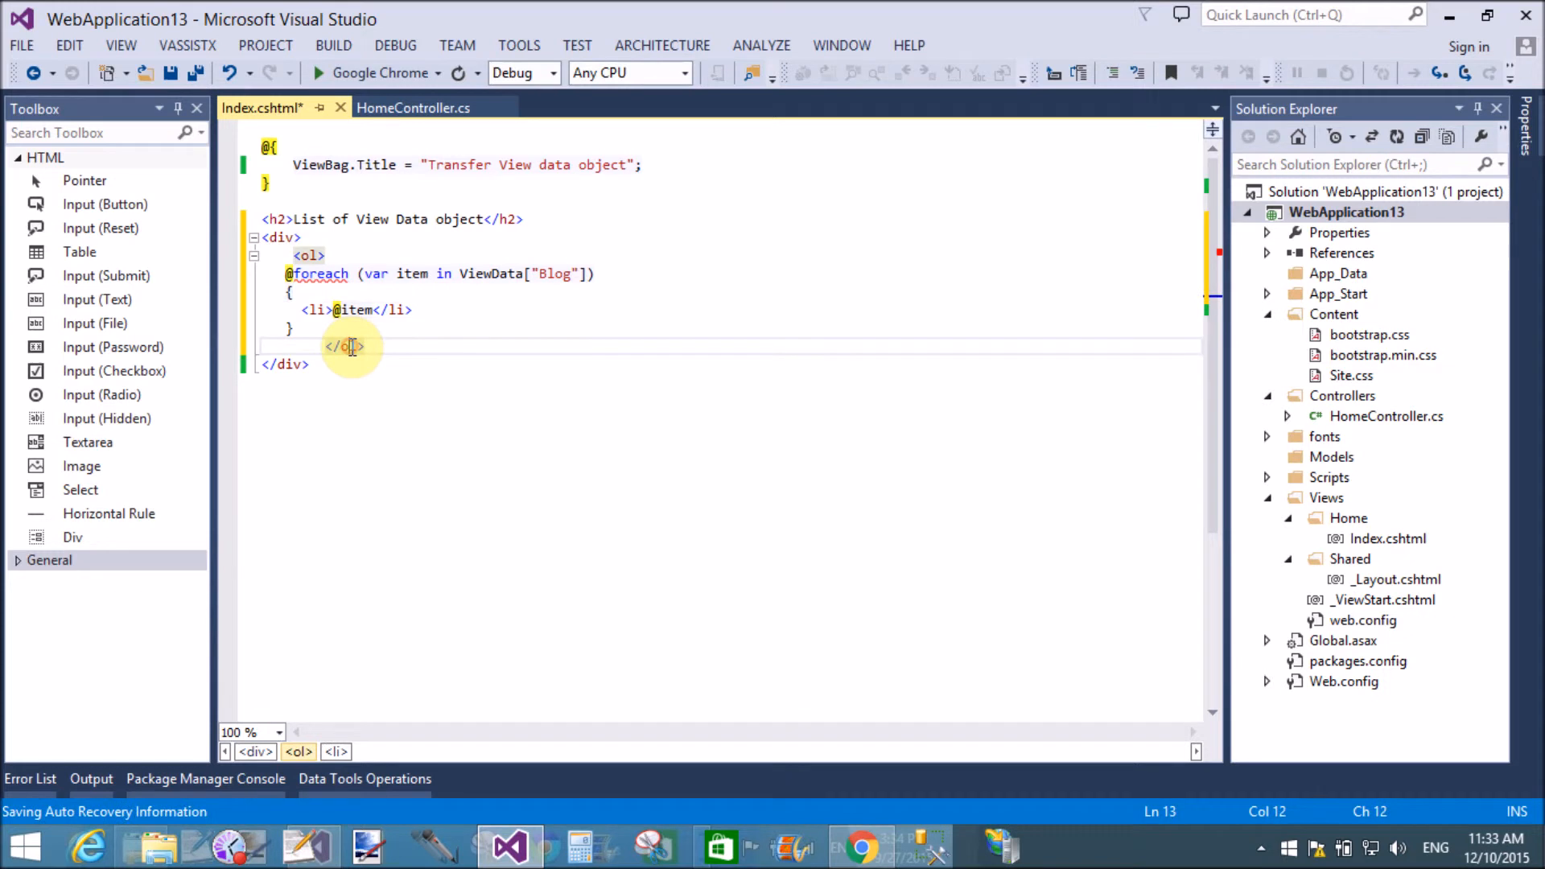
{"action": "mouse_move", "coordinate": [318, 274]}
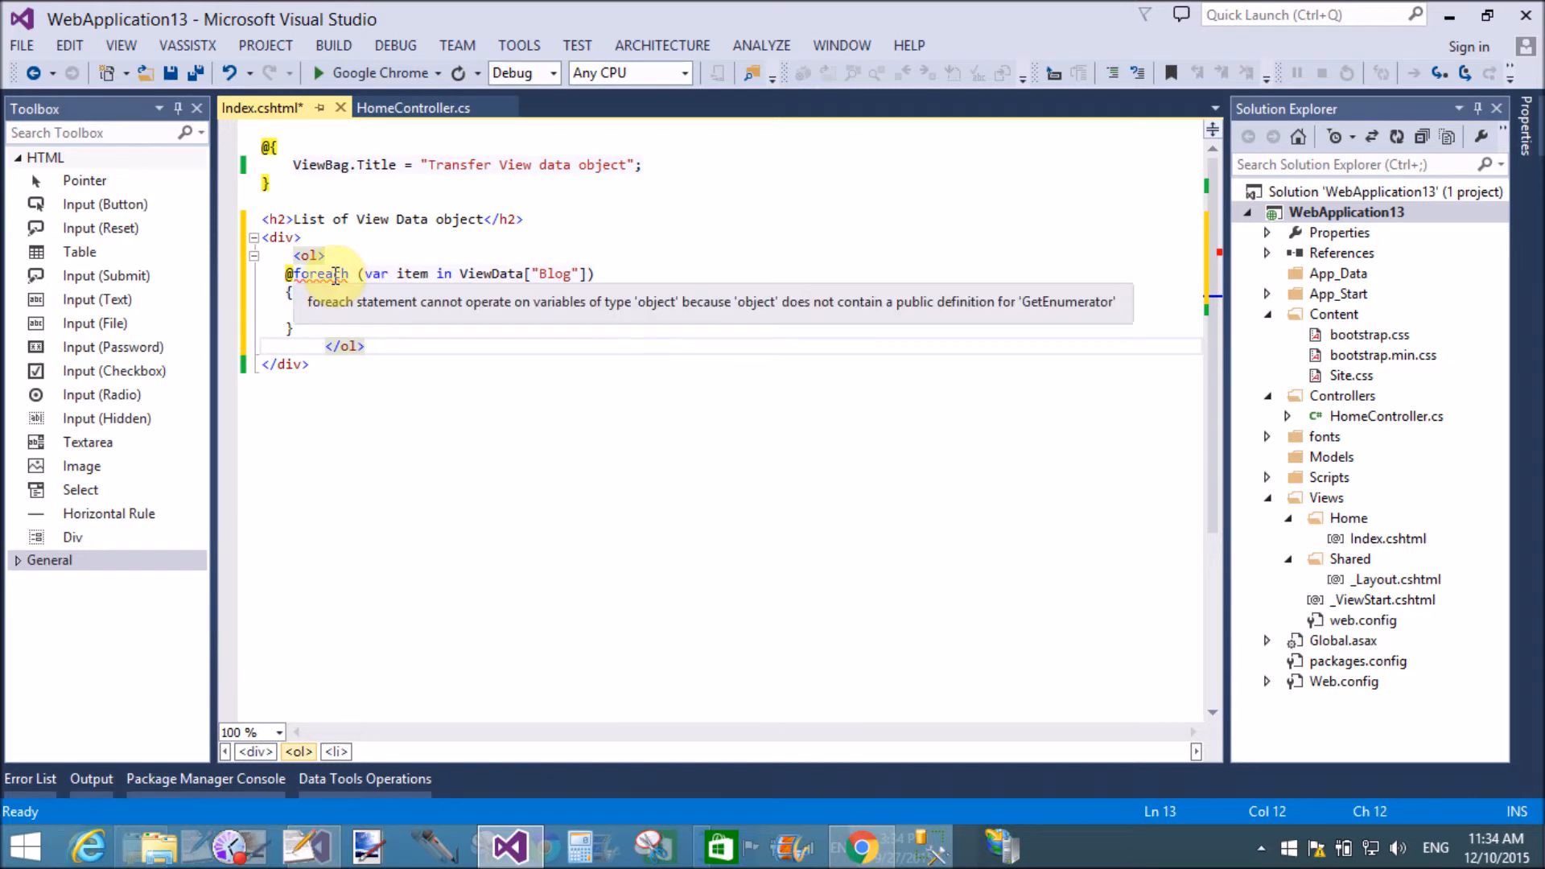
{"action": "mouse_move", "coordinate": [462, 264]}
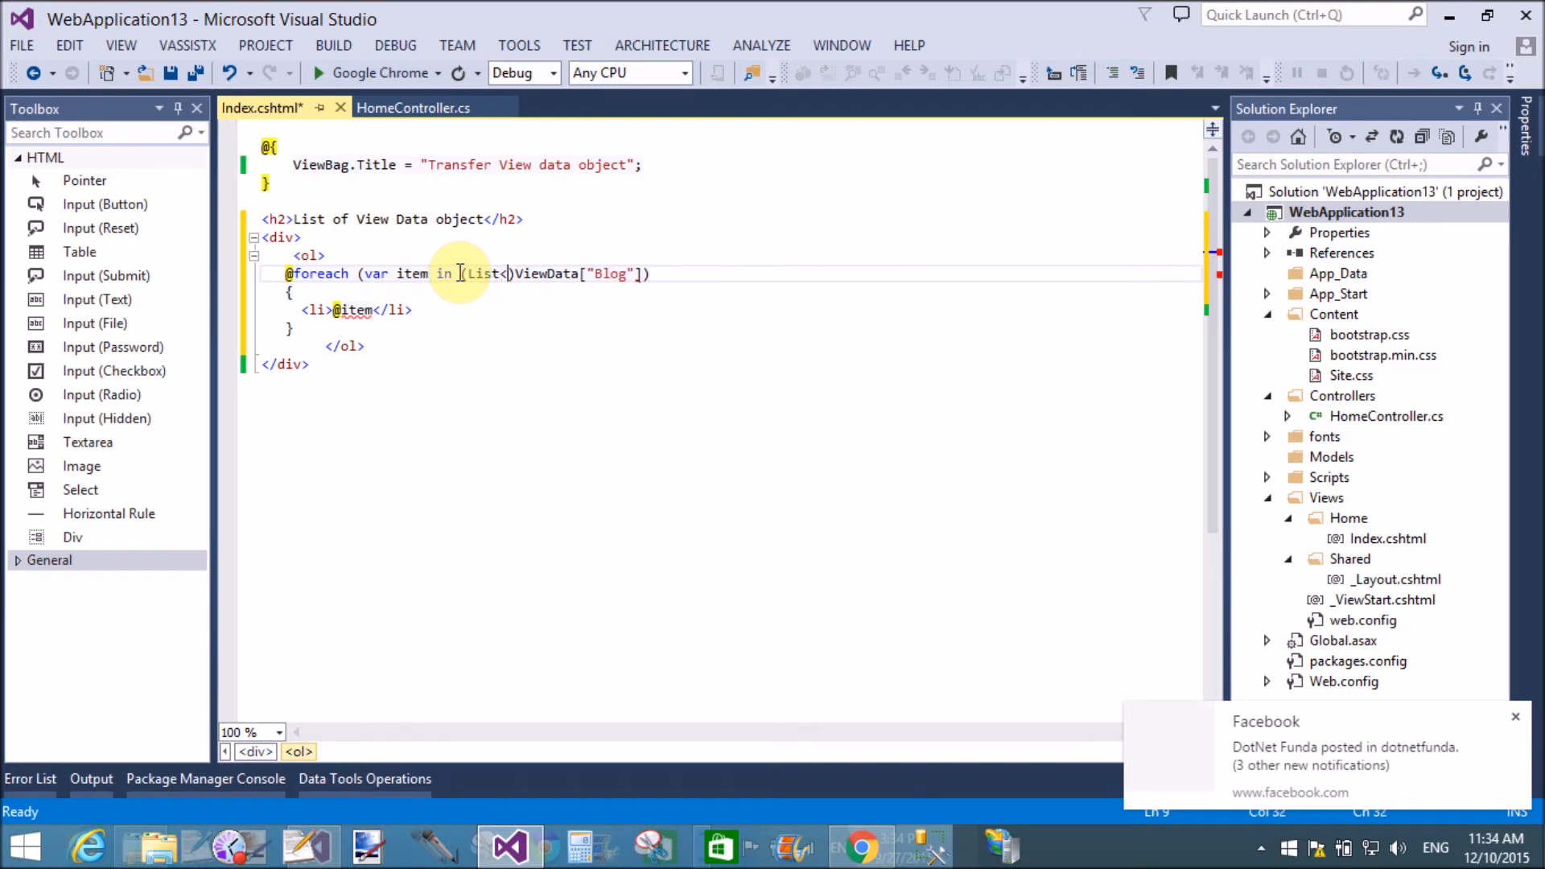
Cast ViewData["Blog"] to List<string> in the foreach and save the view.
{"action": "type", "text": "string>"}
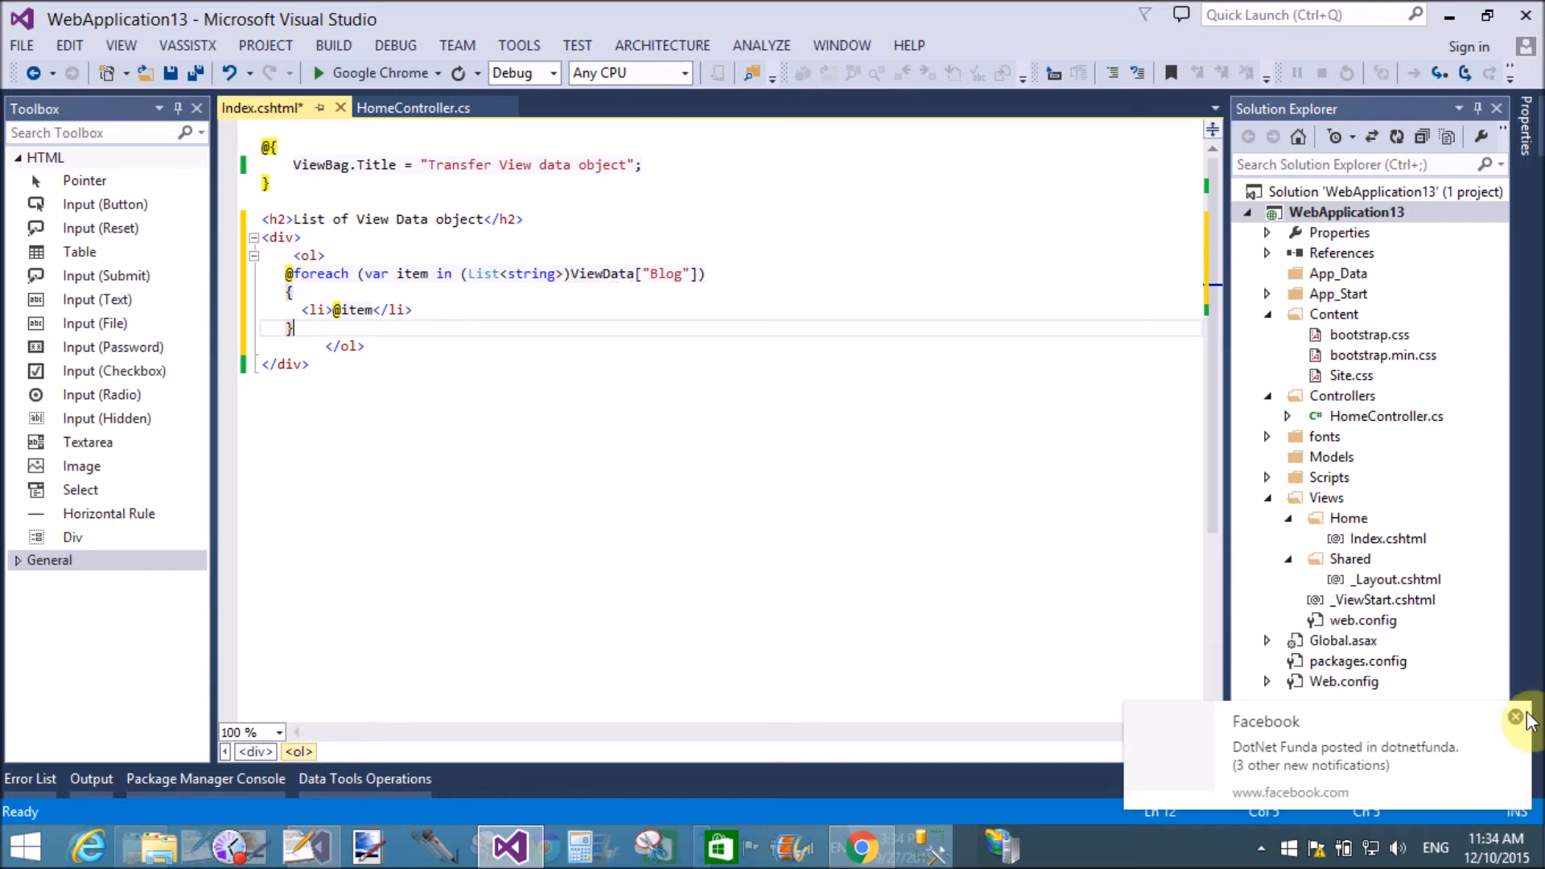
{"action": "left_click", "coordinate": [1517, 718]}
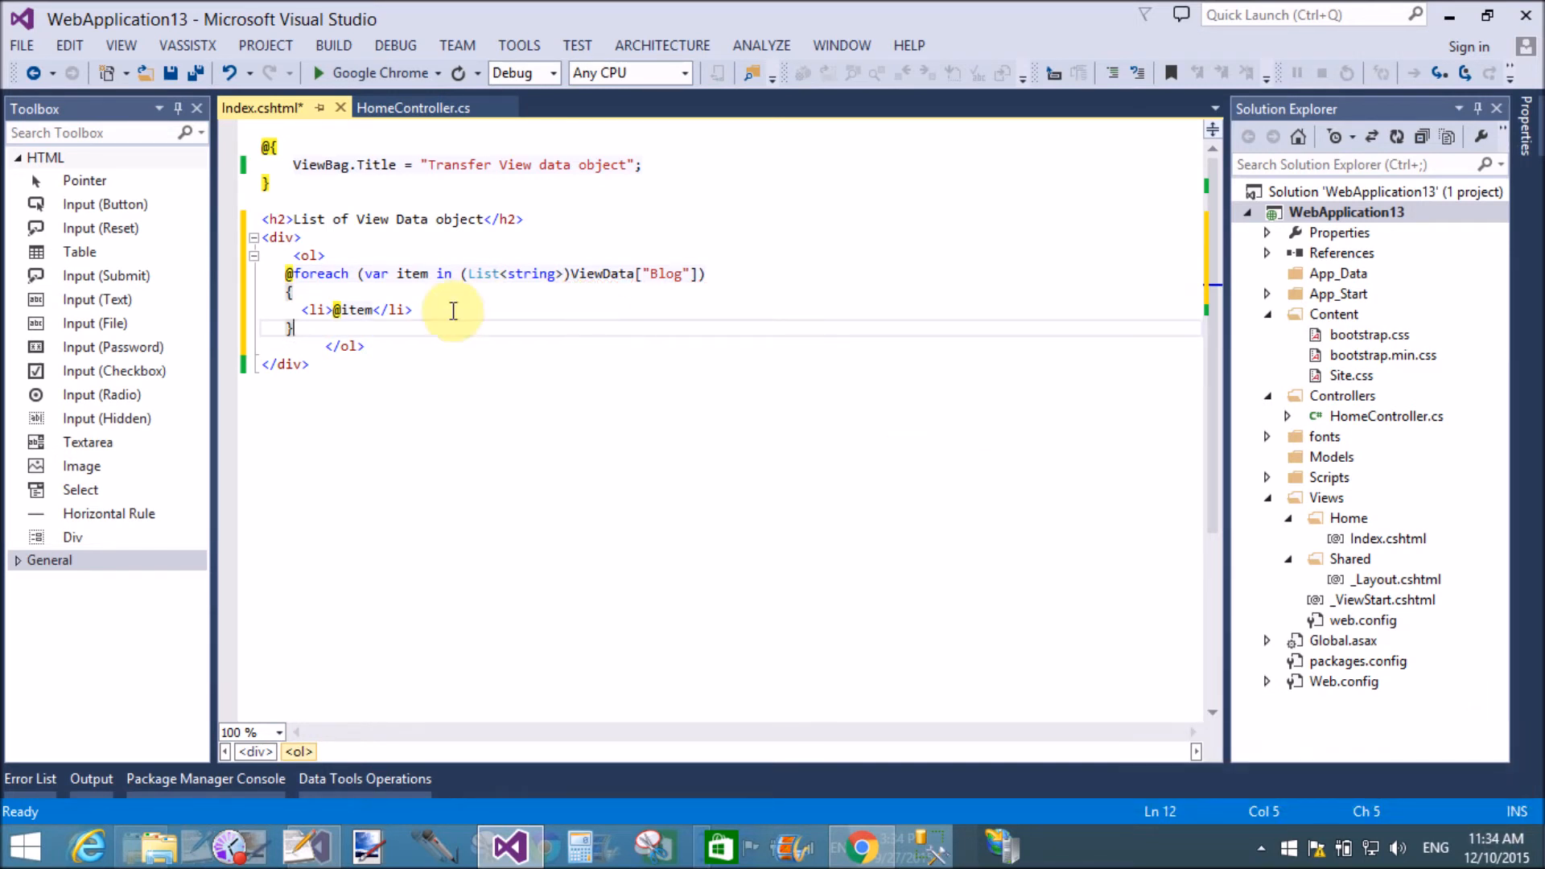
{"action": "left_click", "coordinate": [172, 72]}
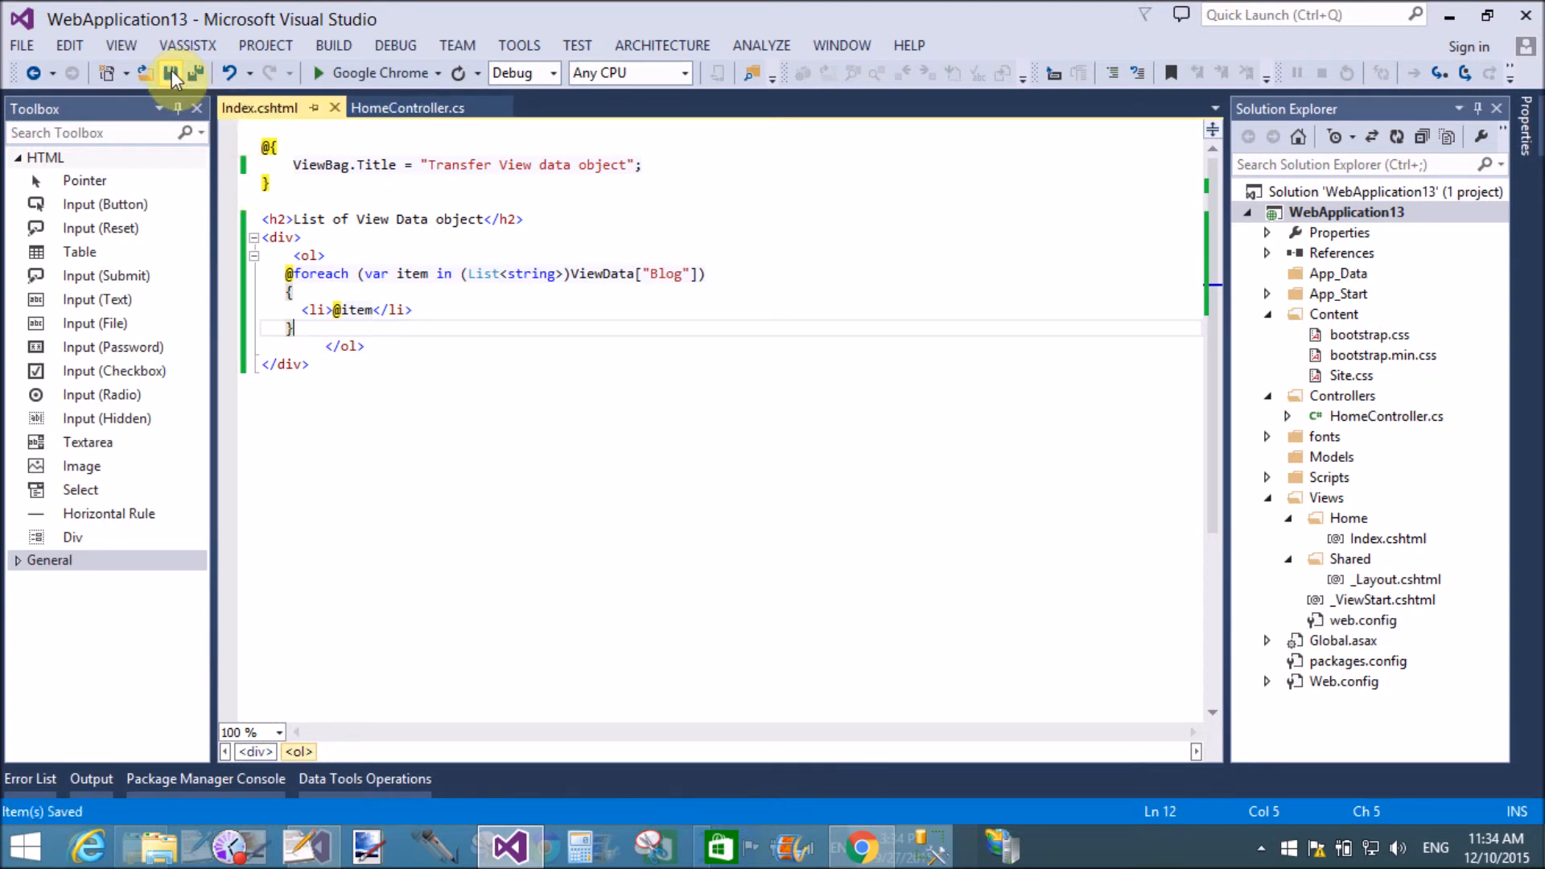